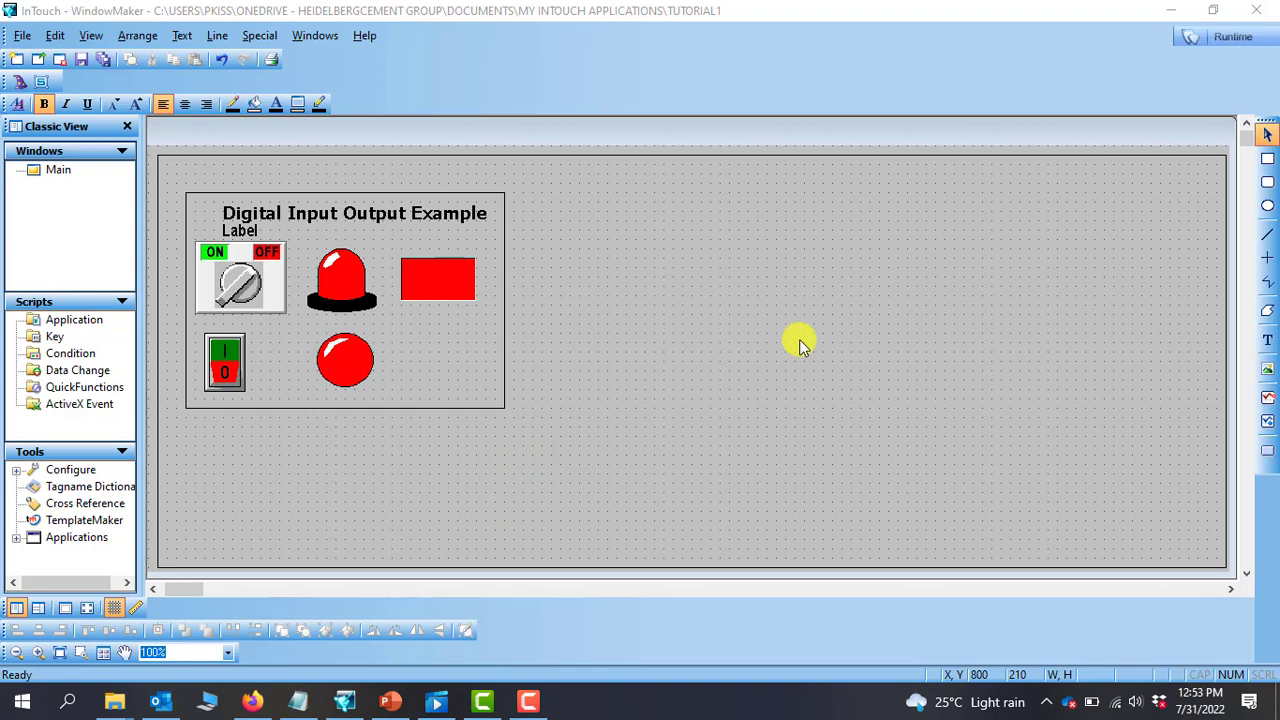
{"action": "mouse_move", "coordinate": [676, 240]}
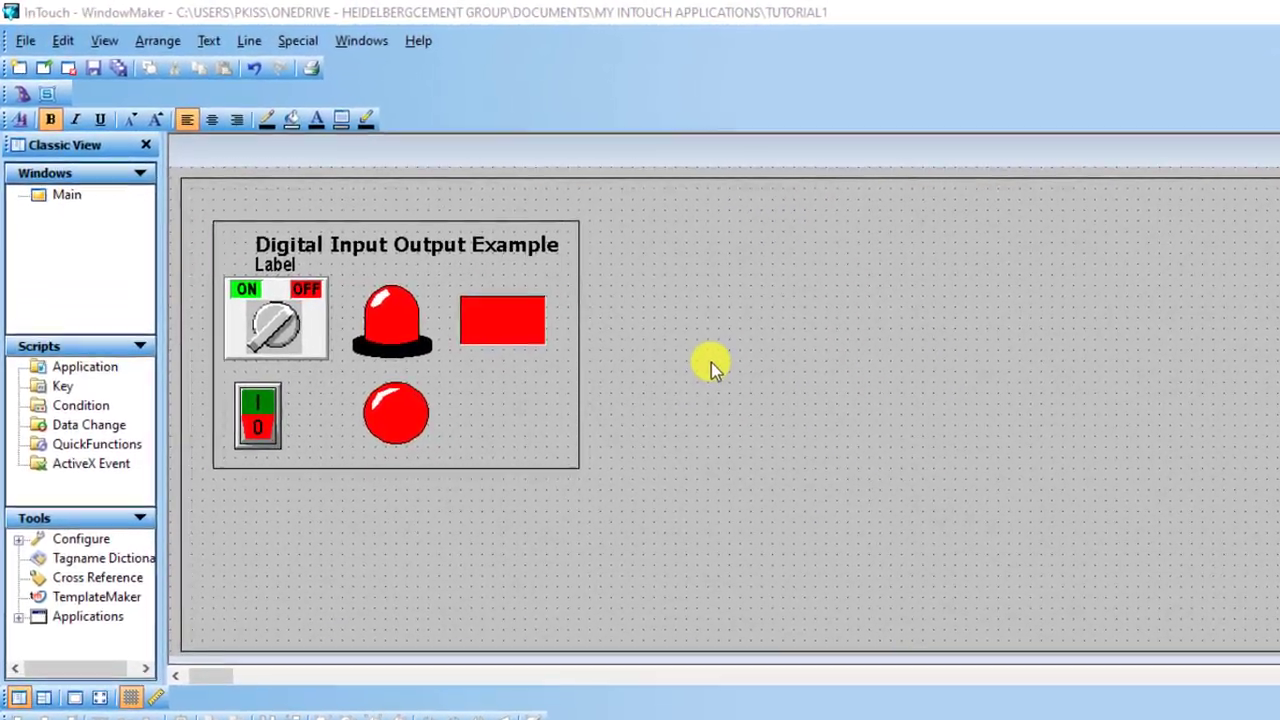
{"action": "mouse_move", "coordinate": [284, 176]}
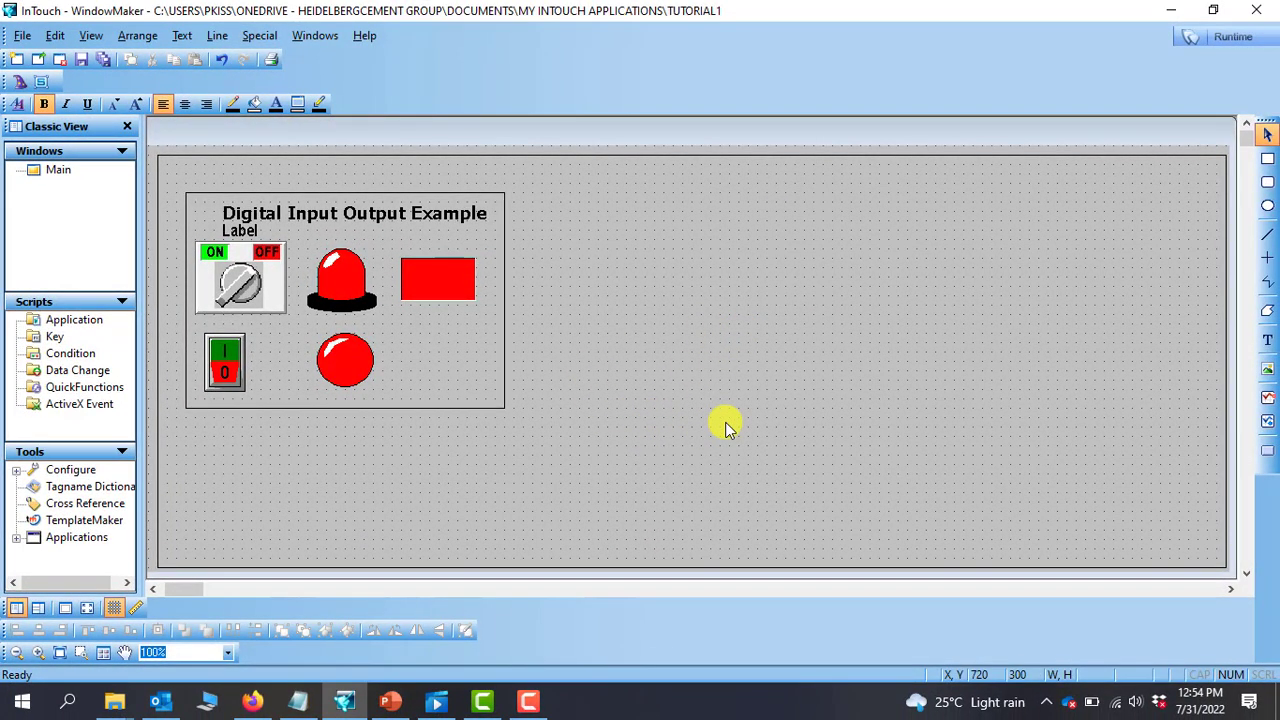
{"action": "mouse_move", "coordinate": [738, 400]}
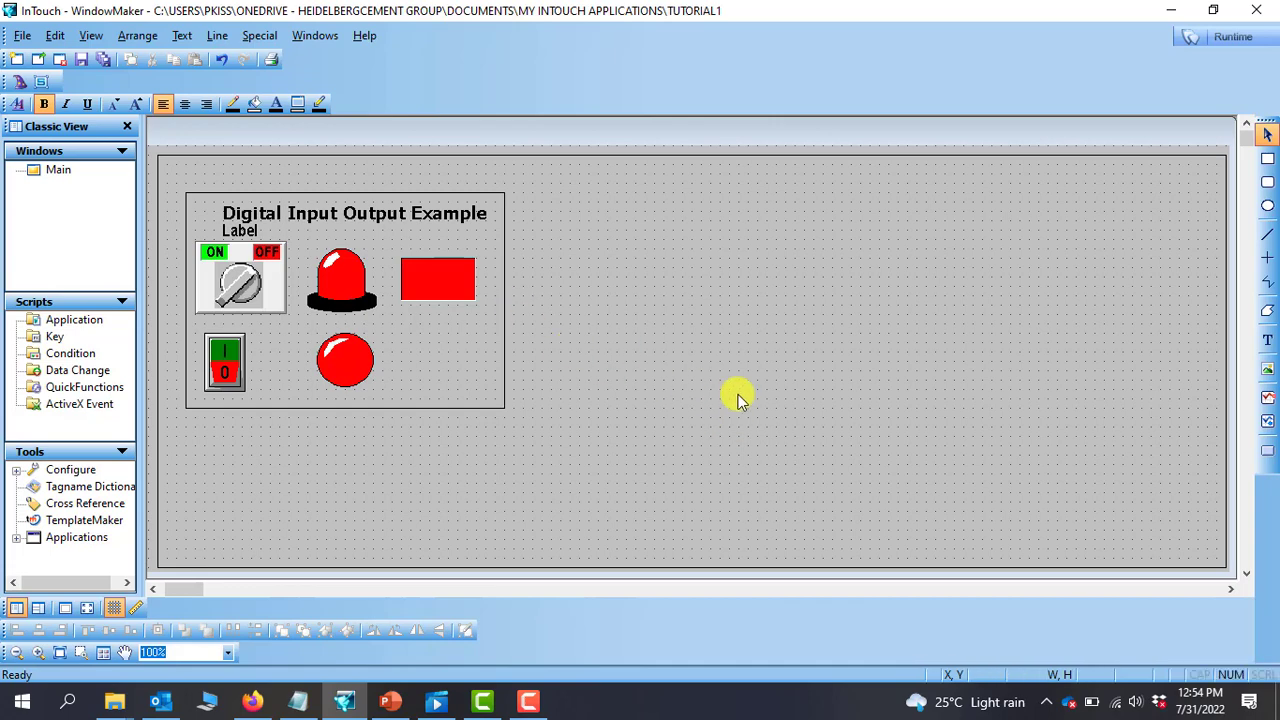
{"action": "mouse_move", "coordinate": [636, 340]}
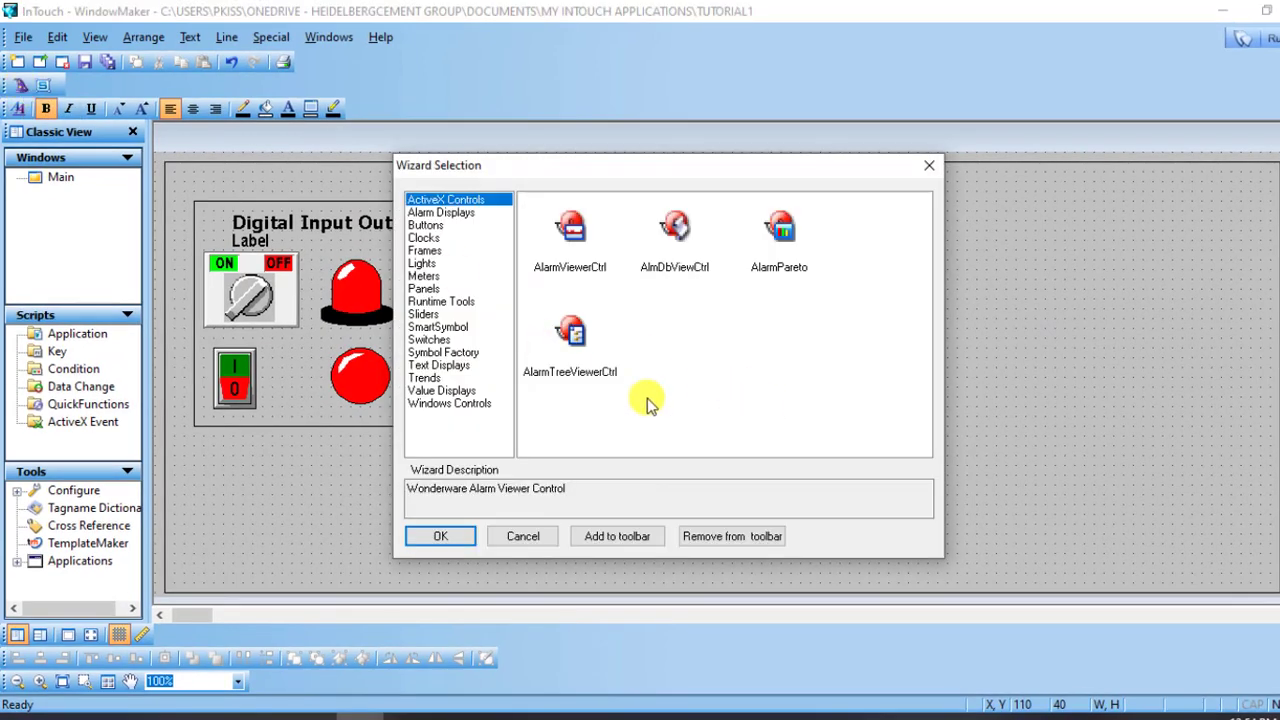
Step: Choose the Vertical Slider from the Sliders wizards and place it on the window
{"action": "left_click", "coordinate": [422, 314]}
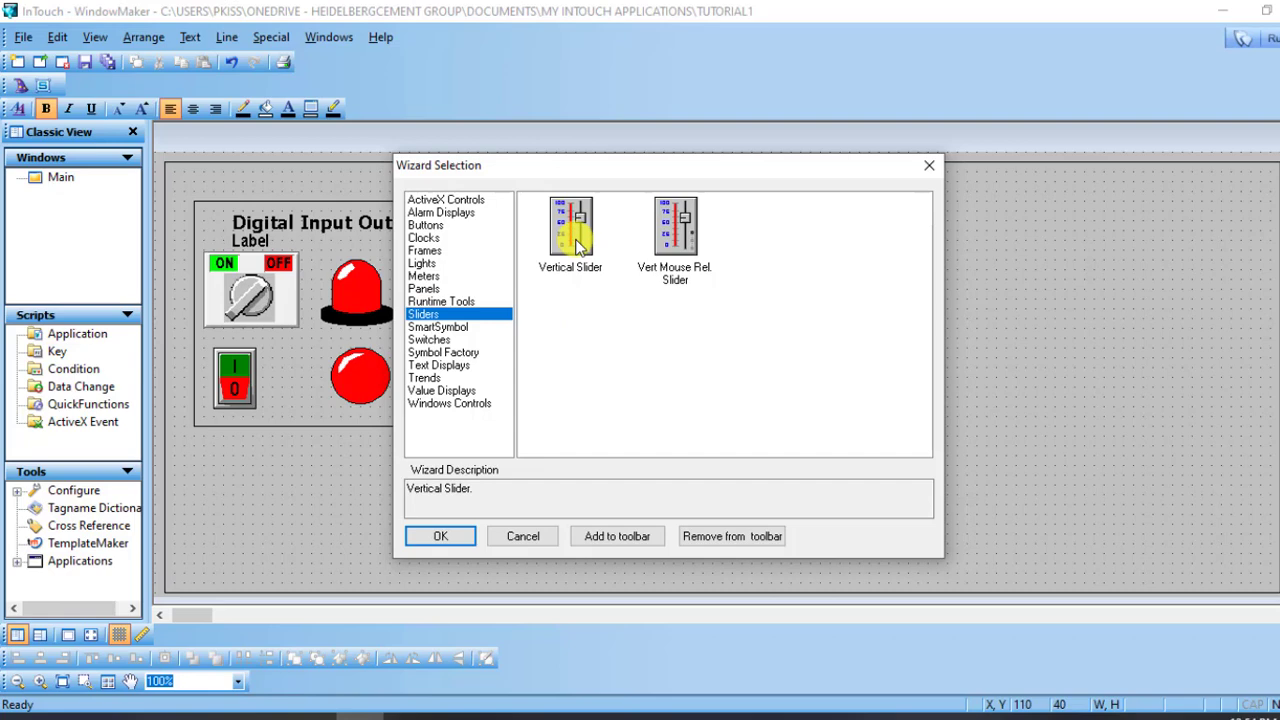
{"action": "left_click", "coordinate": [570, 230]}
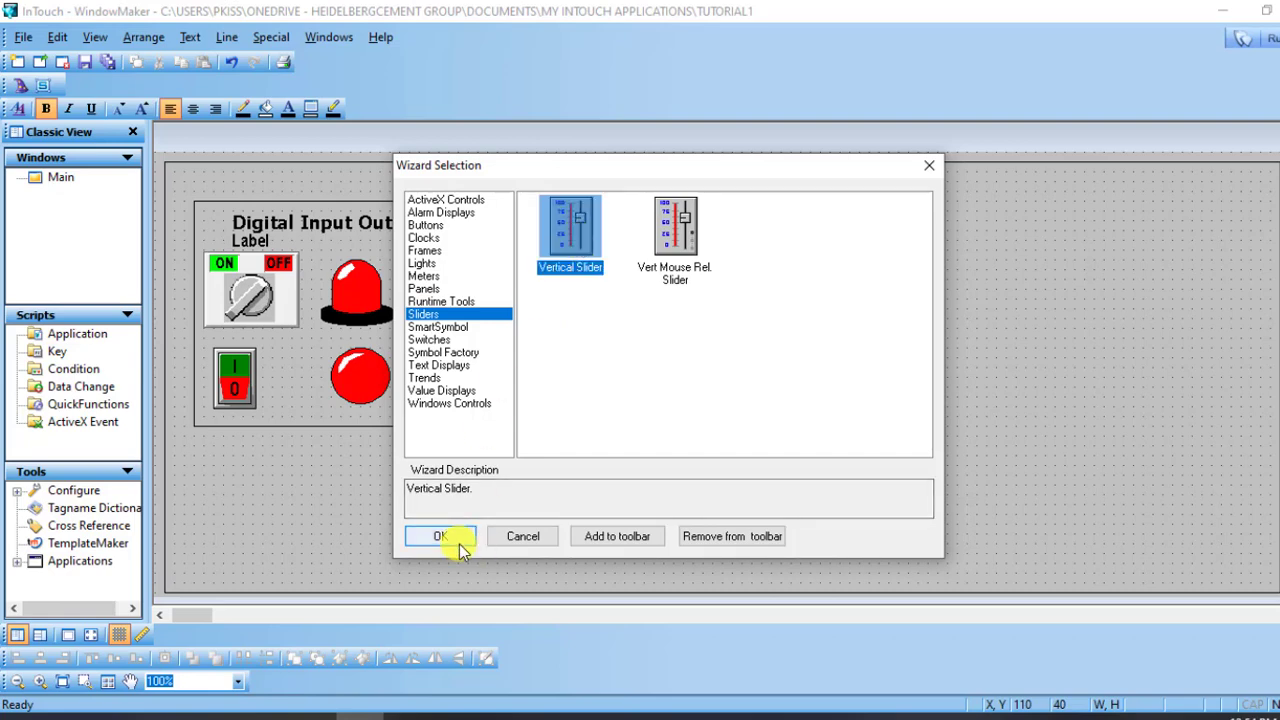
{"action": "left_click", "coordinate": [440, 536]}
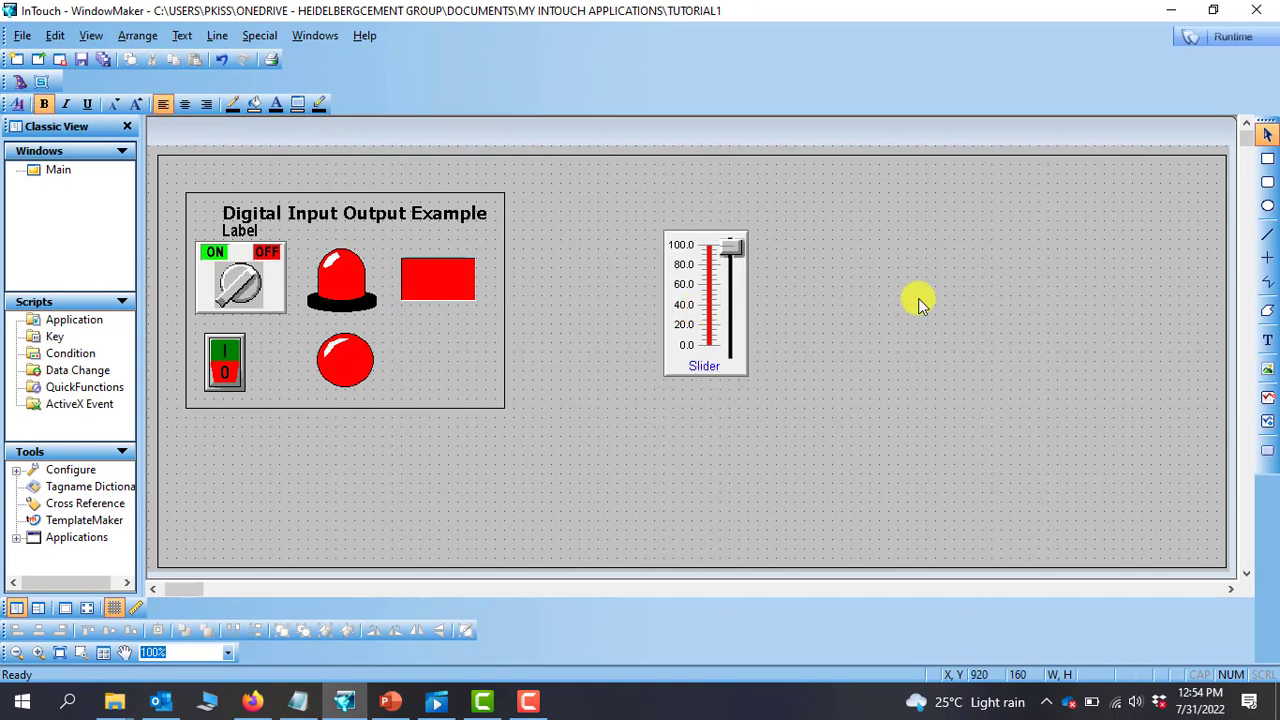
{"action": "mouse_move", "coordinate": [690, 404]}
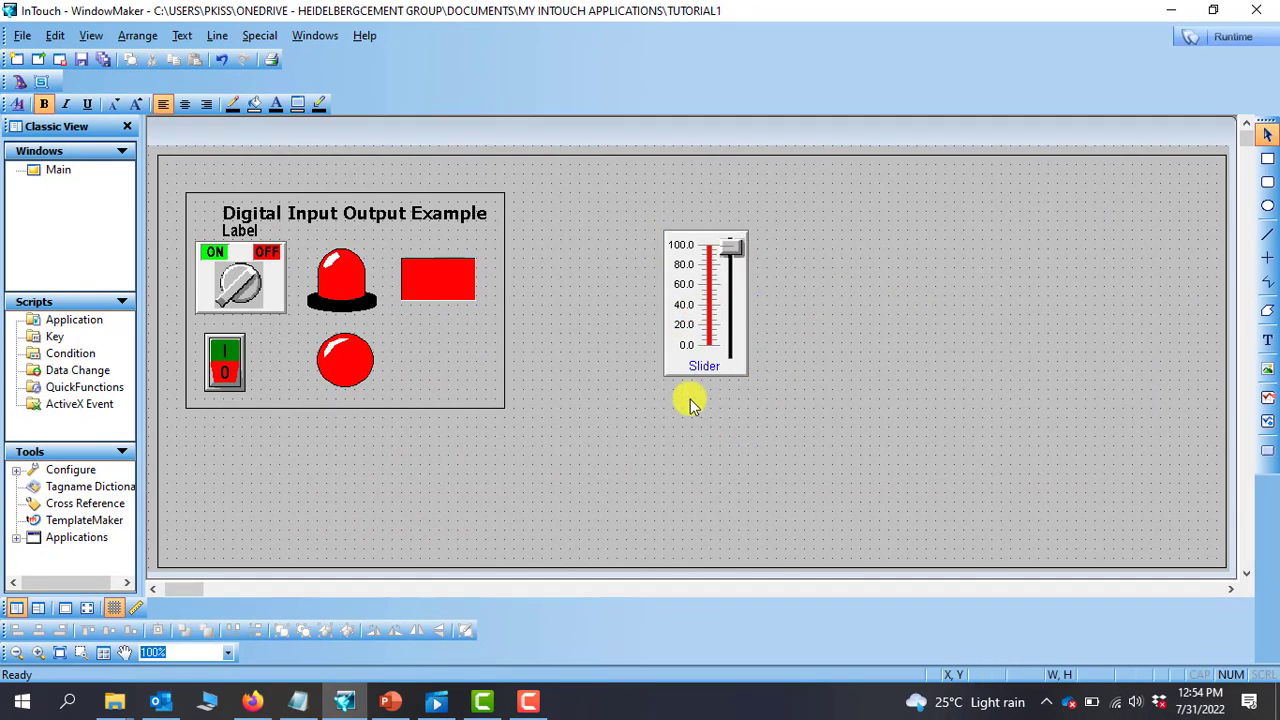
{"action": "mouse_move", "coordinate": [690, 284]}
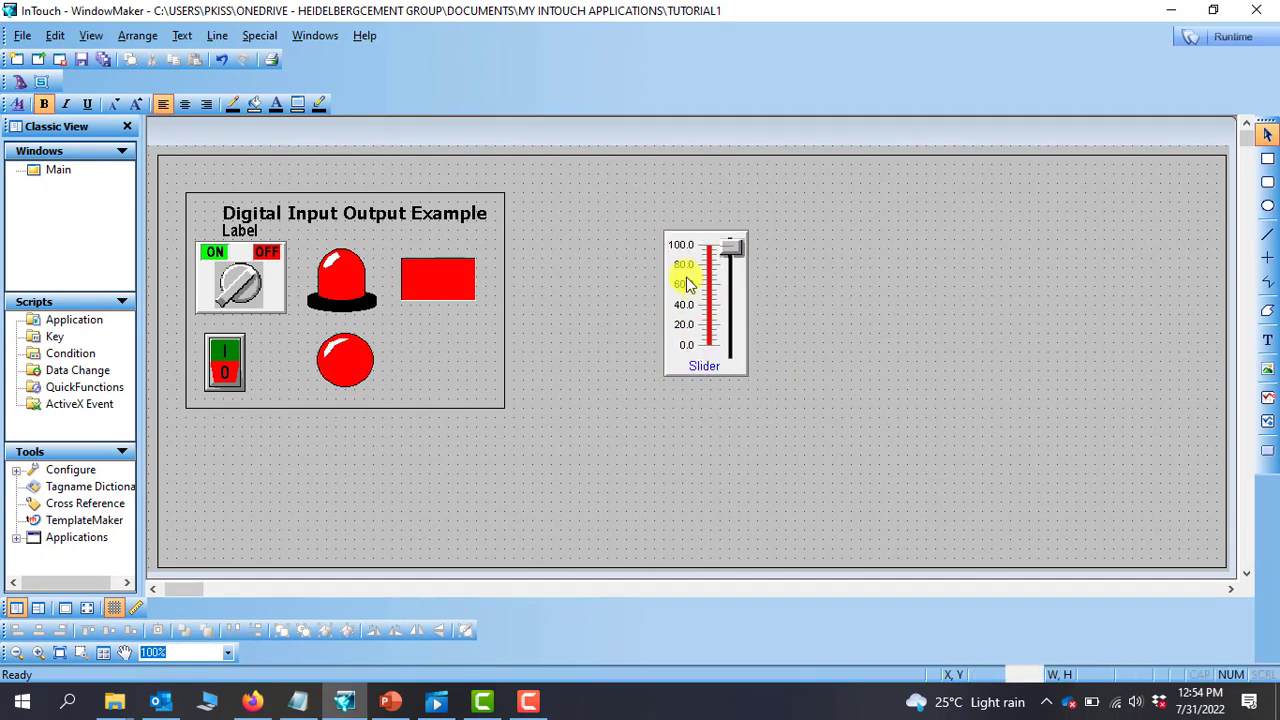
{"action": "mouse_move", "coordinate": [1038, 264]}
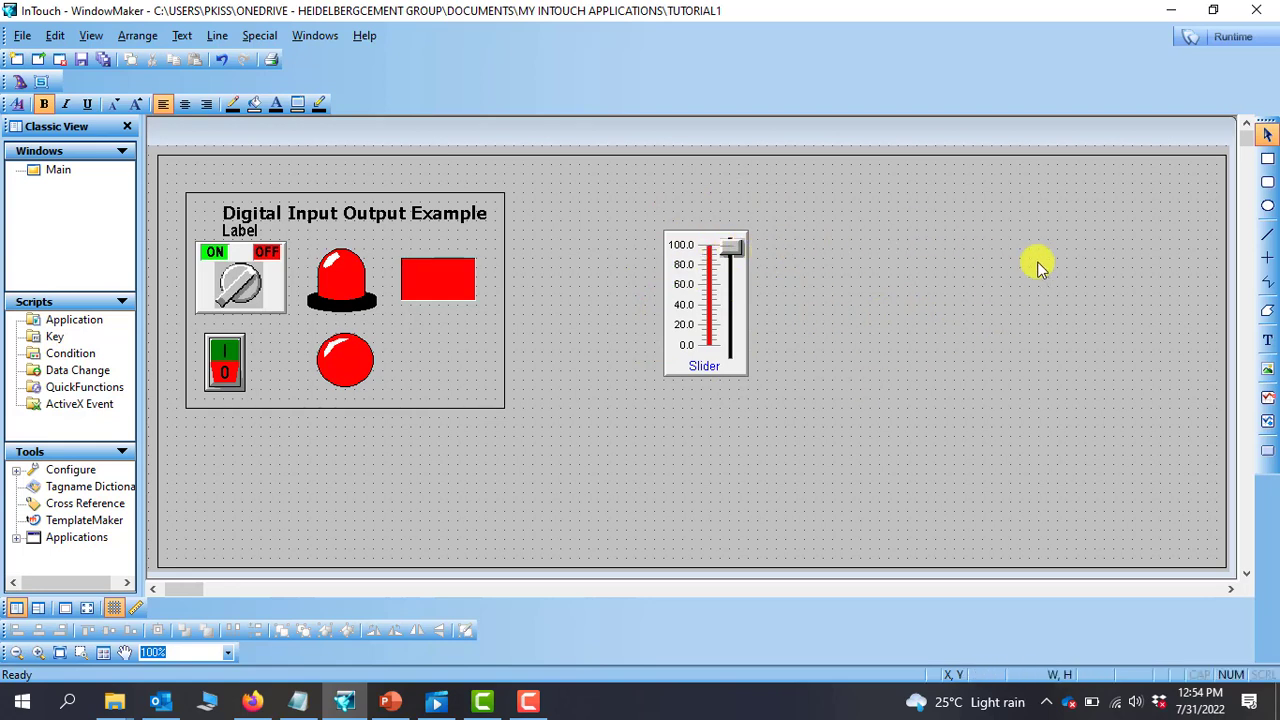
{"action": "mouse_move", "coordinate": [764, 344]}
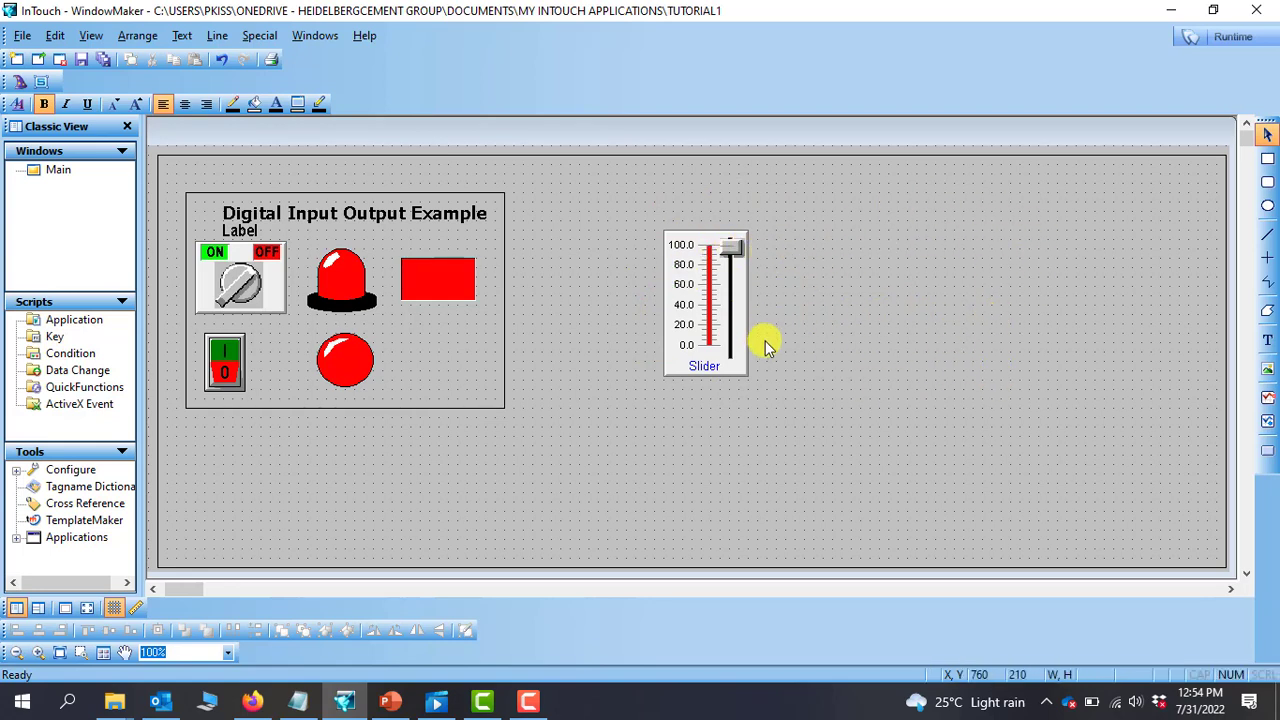
{"action": "mouse_move", "coordinate": [780, 336]}
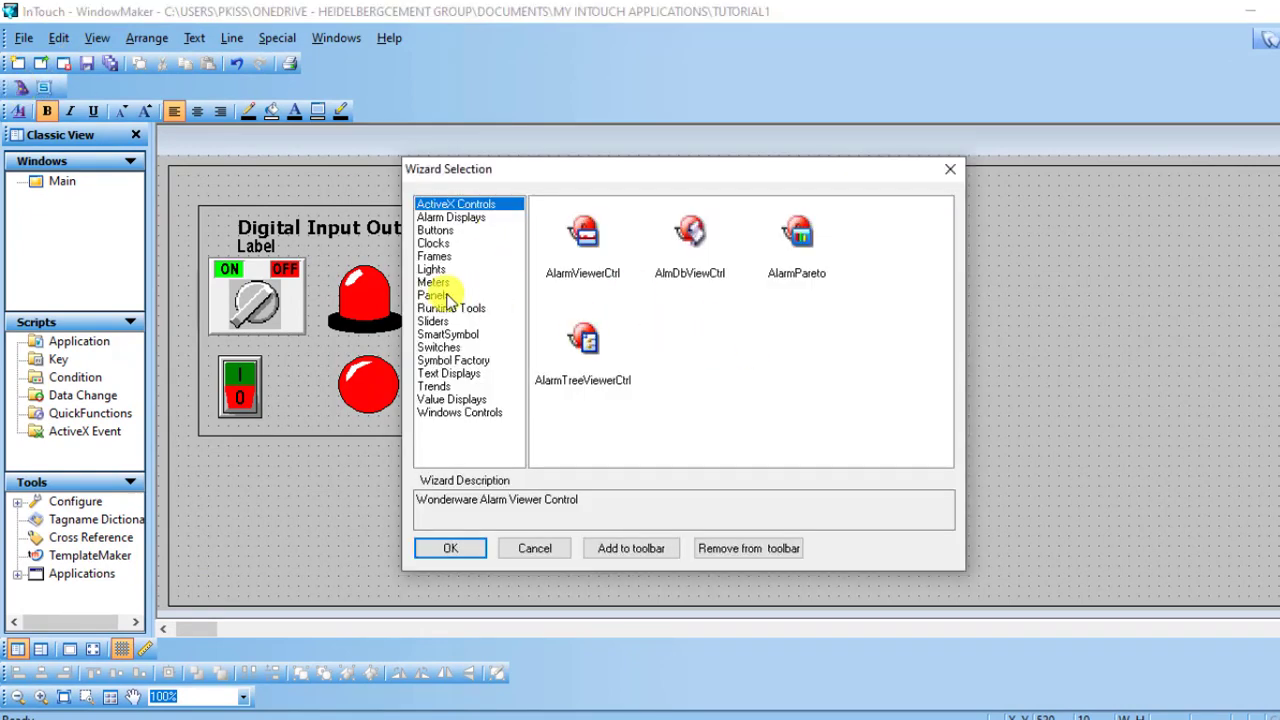
Step: Choose the Thermometer Meter from the Meters wizards and place it beside the slider
{"action": "left_click", "coordinate": [434, 282]}
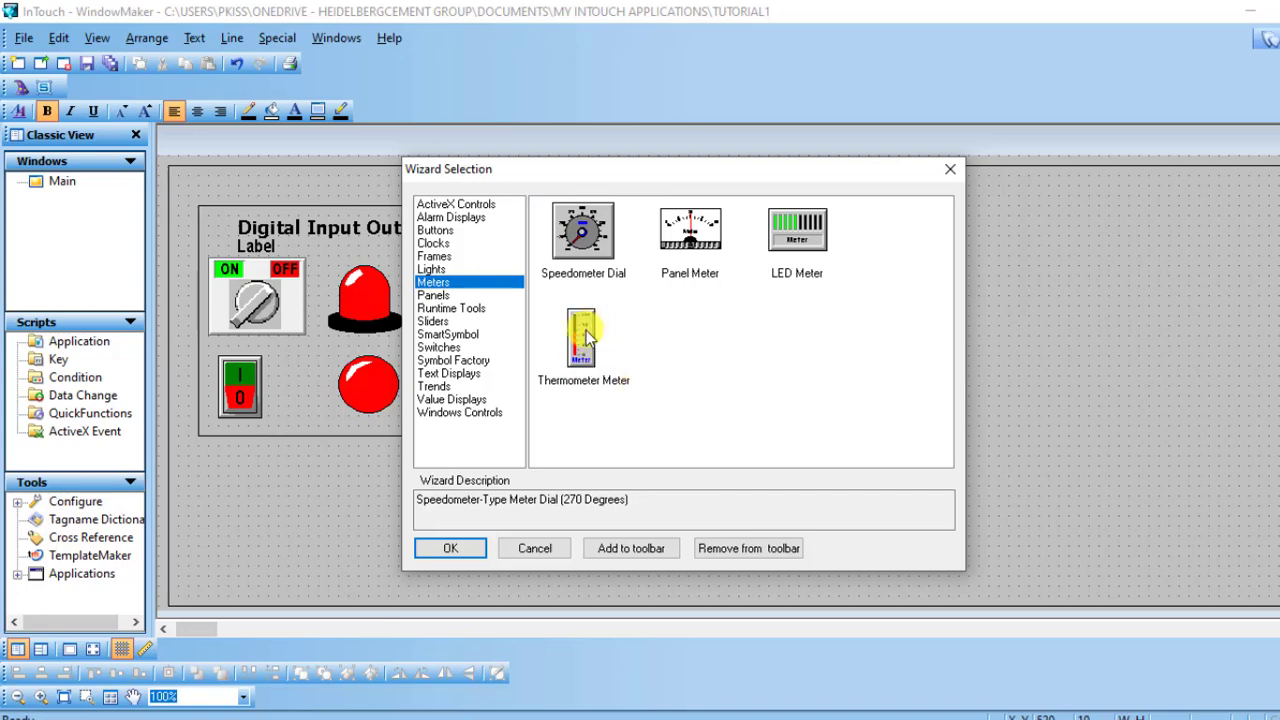
{"action": "left_click", "coordinate": [584, 340]}
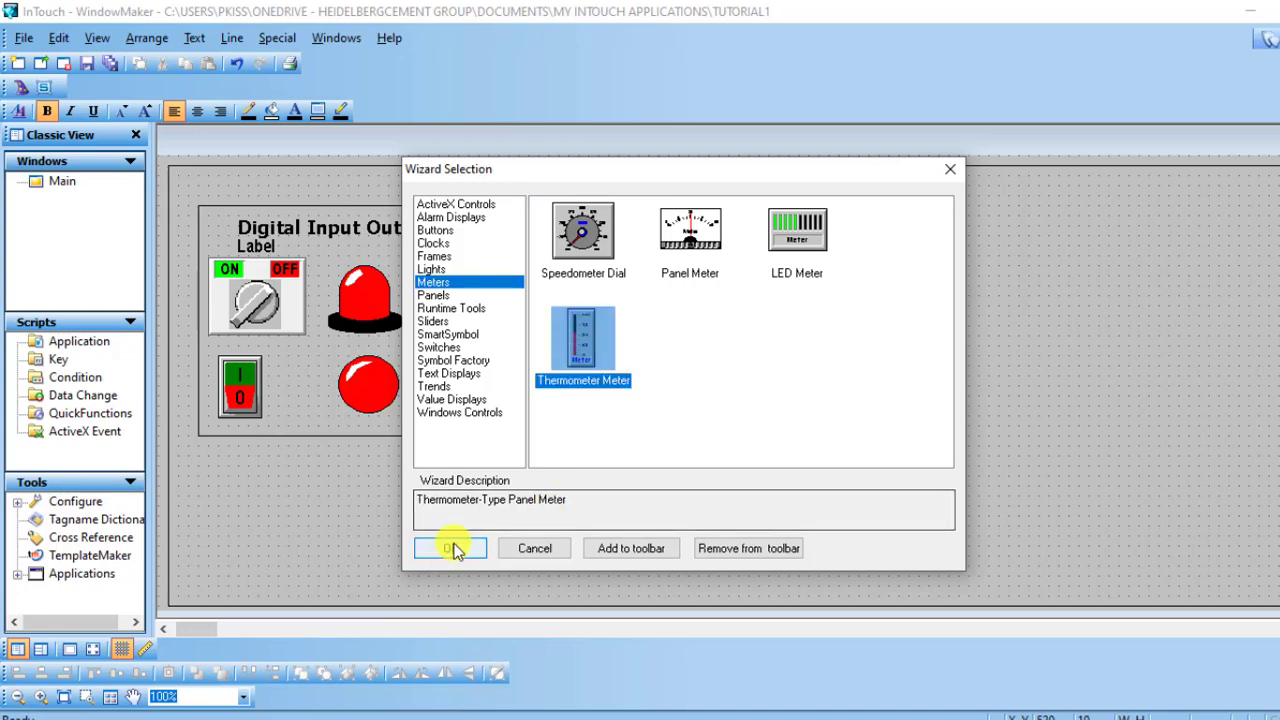
{"action": "left_click", "coordinate": [450, 548]}
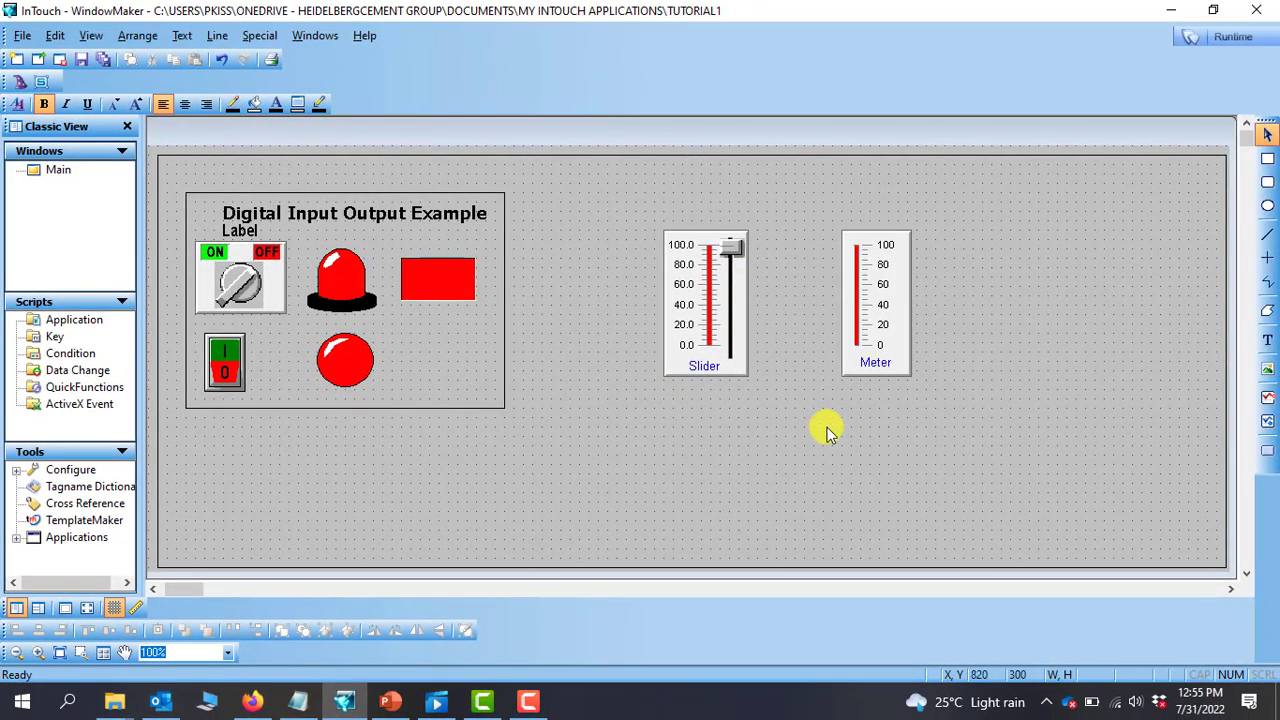
{"action": "mouse_move", "coordinate": [920, 400]}
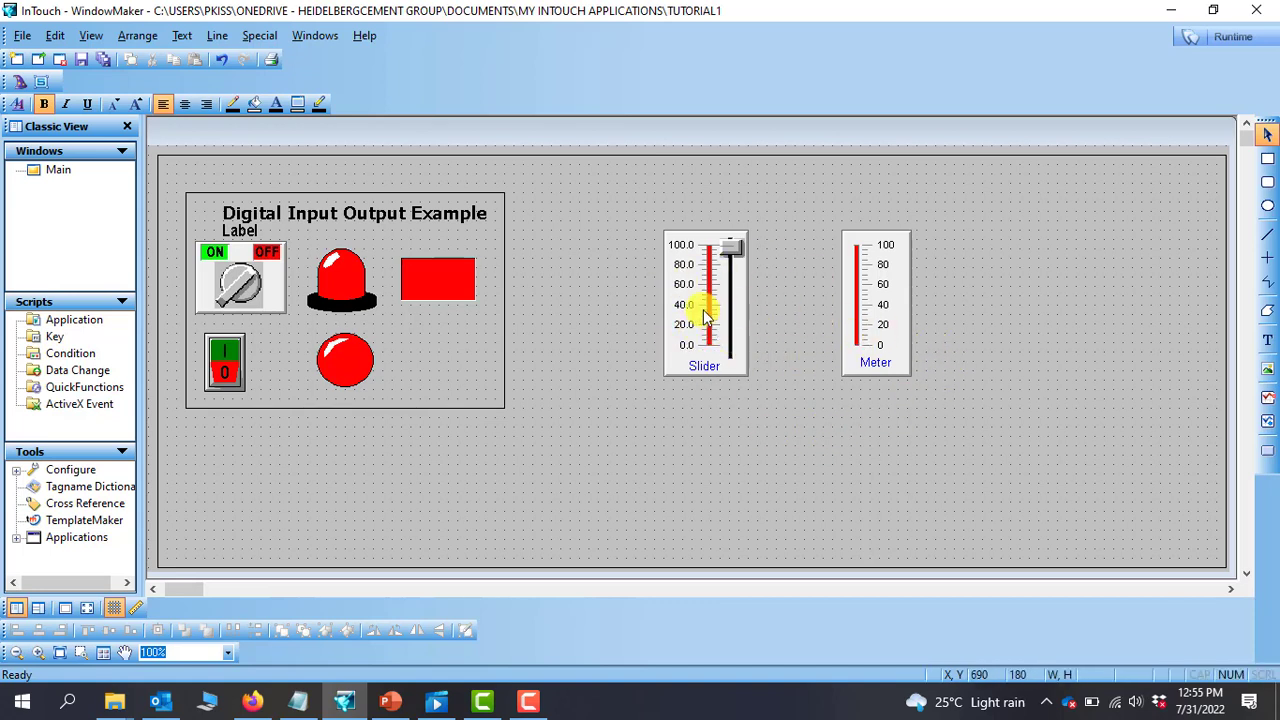
Step: Configure the slider with tagname level1, label Tank Level and range 0–100, then accept
{"action": "double_click", "coordinate": [704, 304]}
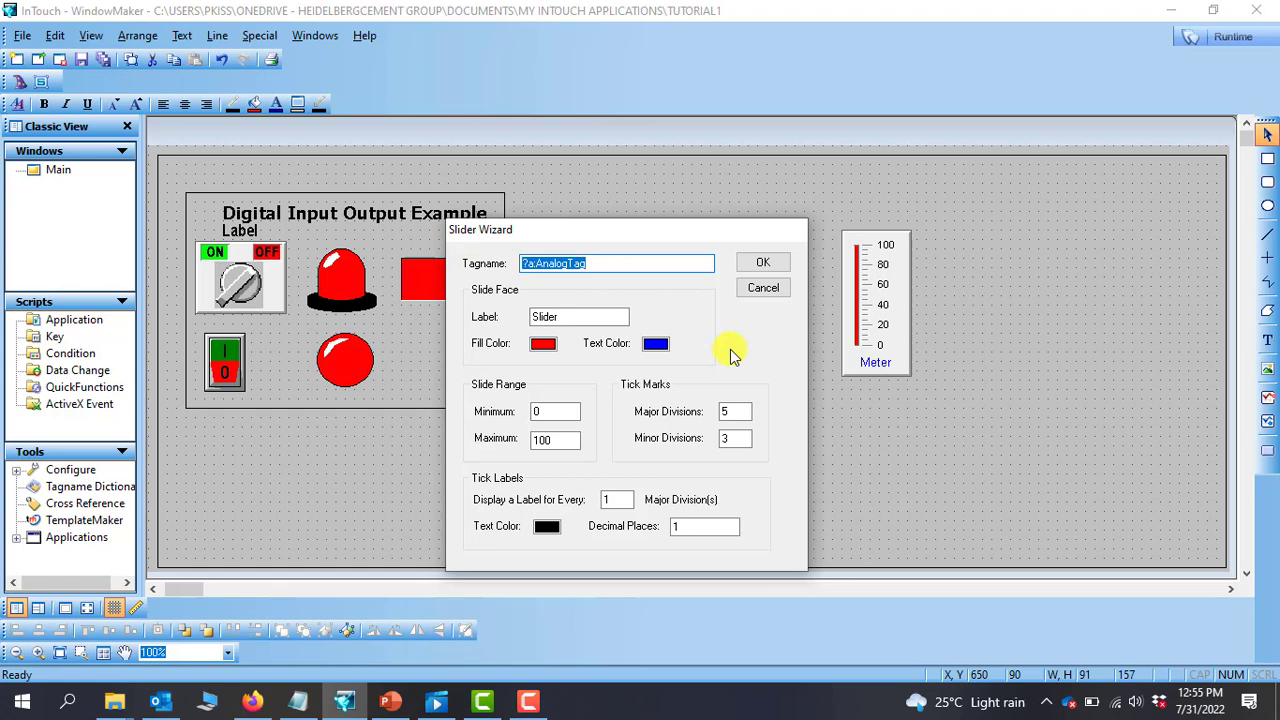
{"action": "type", "text": "level"}
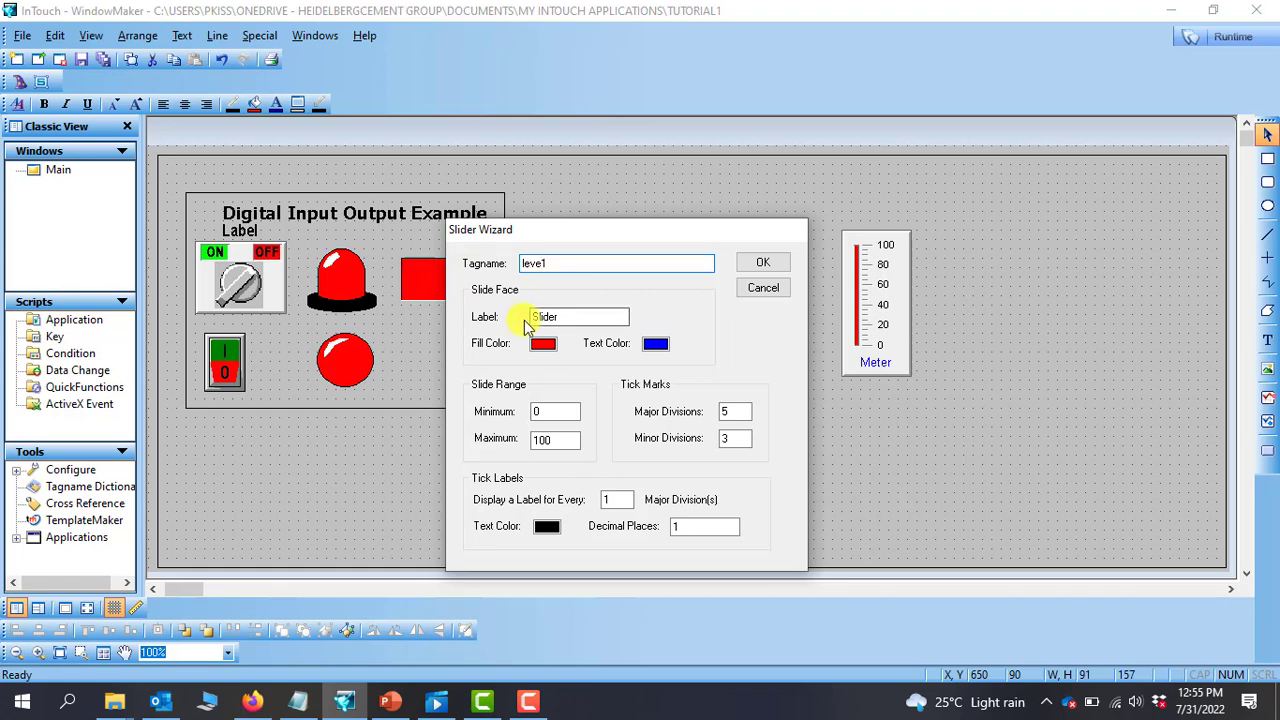
{"action": "mouse_move", "coordinate": [764, 288]}
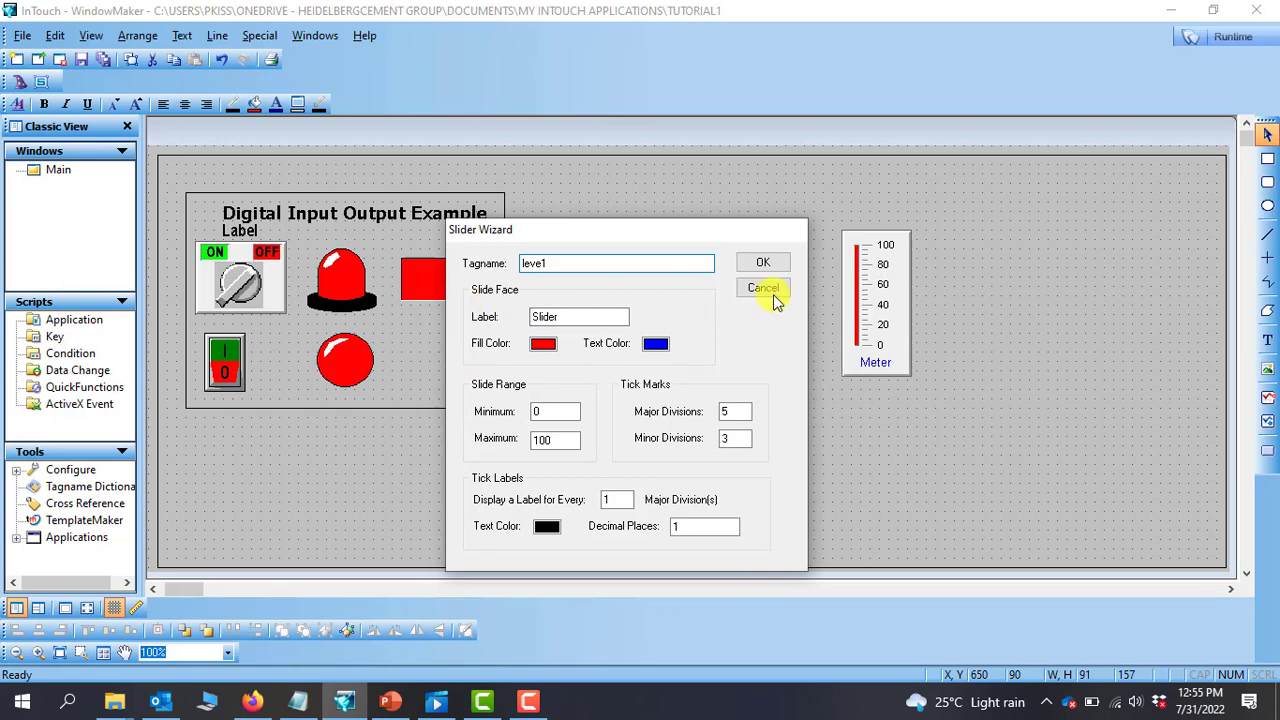
{"action": "mouse_move", "coordinate": [504, 424]}
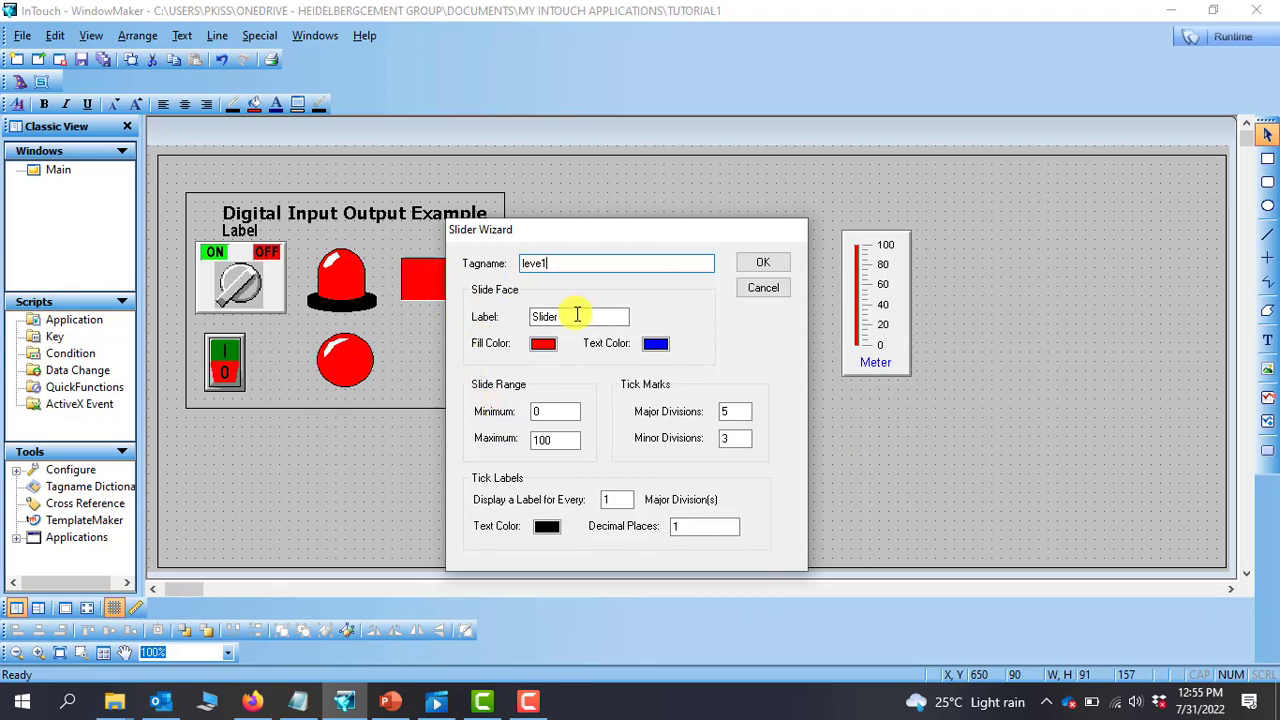
{"action": "triple_click", "coordinate": [578, 316]}
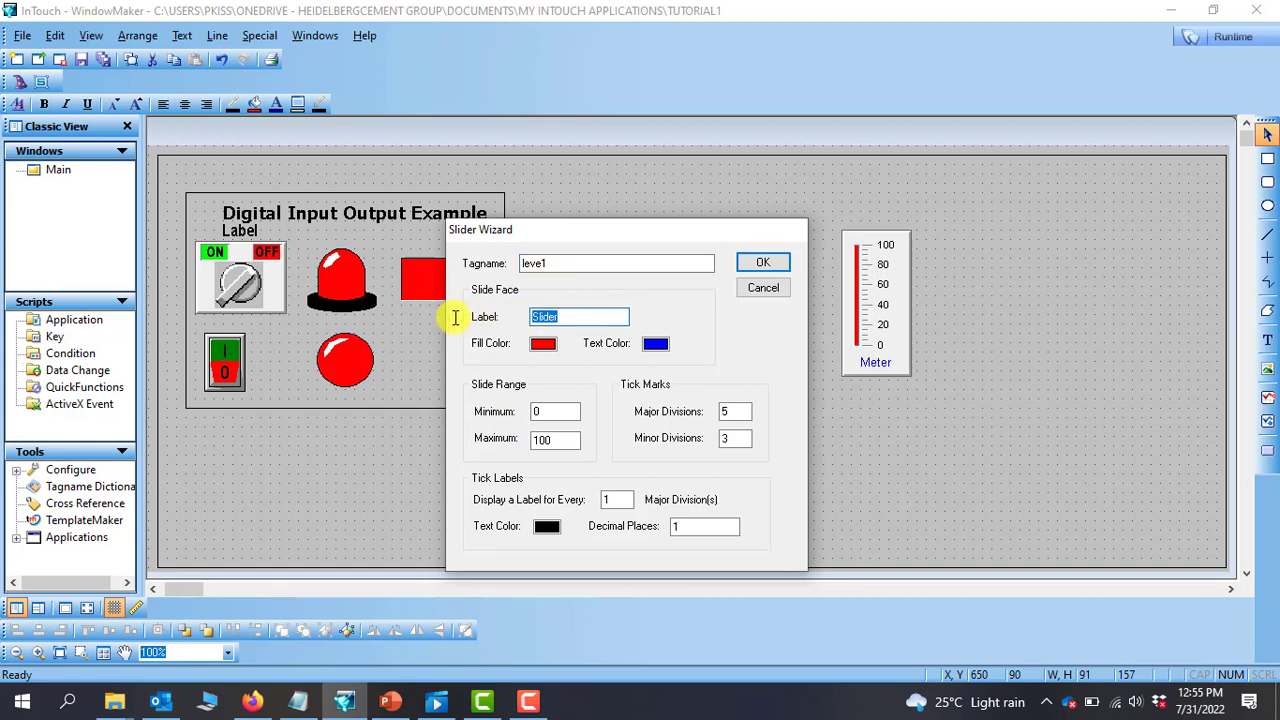
{"action": "type", "text": "Tank"}
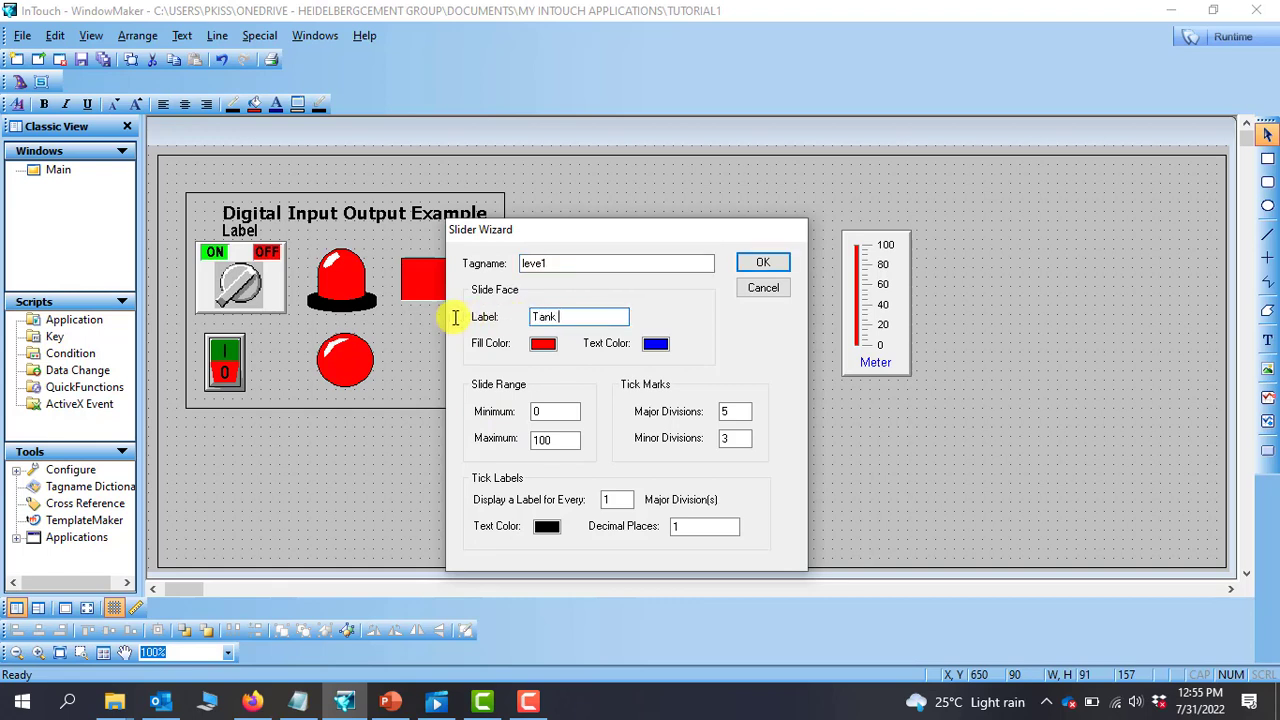
{"action": "type", "text": "Level"}
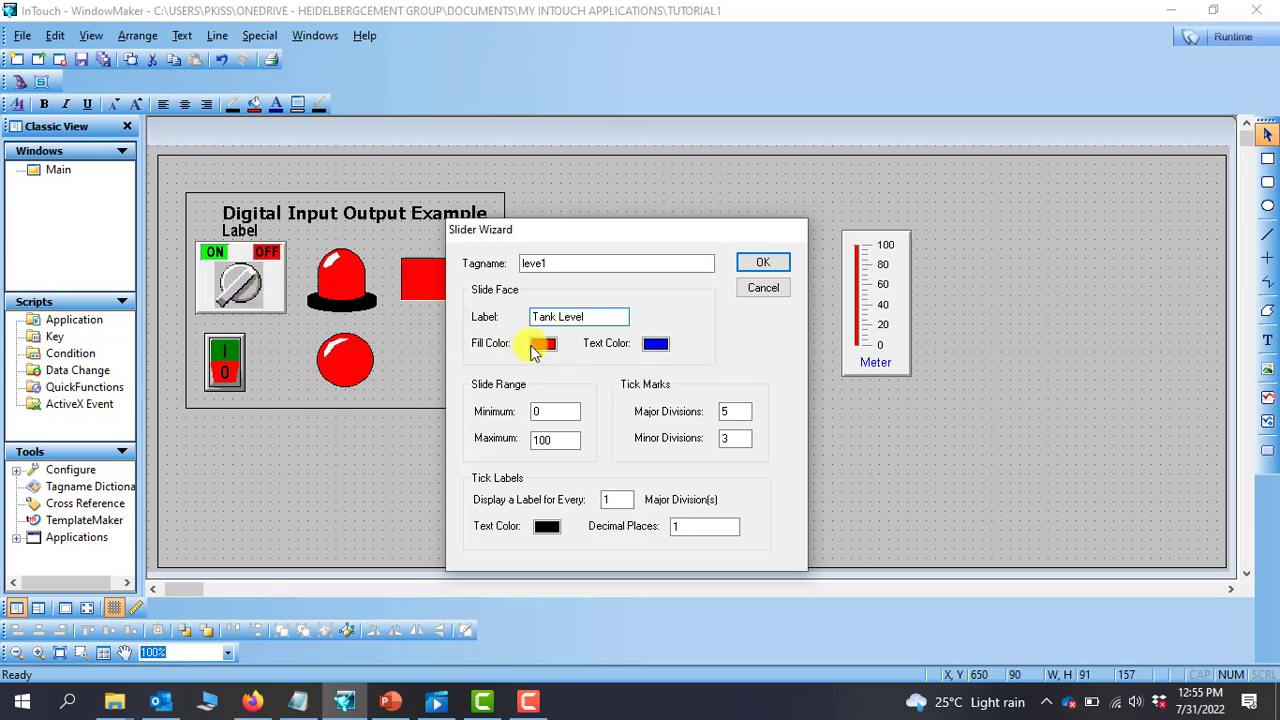
{"action": "left_click", "coordinate": [544, 344]}
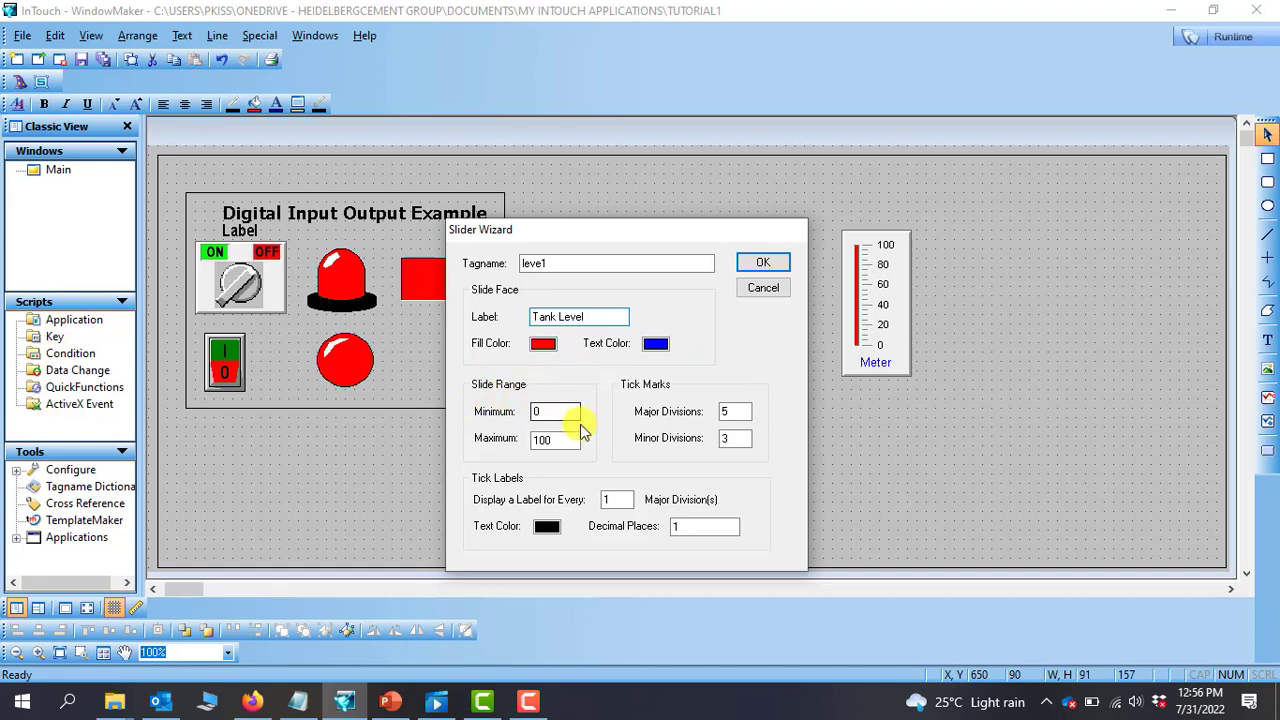
{"action": "left_click", "coordinate": [556, 440]}
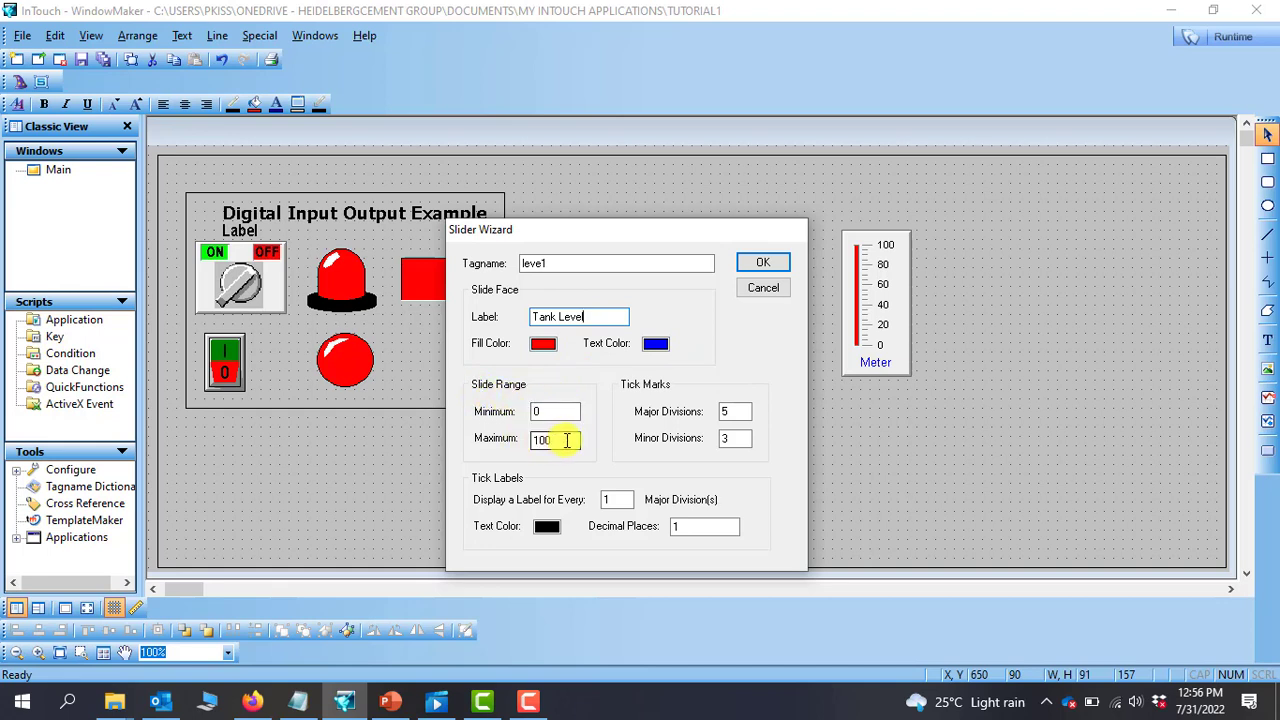
{"action": "triple_click", "coordinate": [556, 442]}
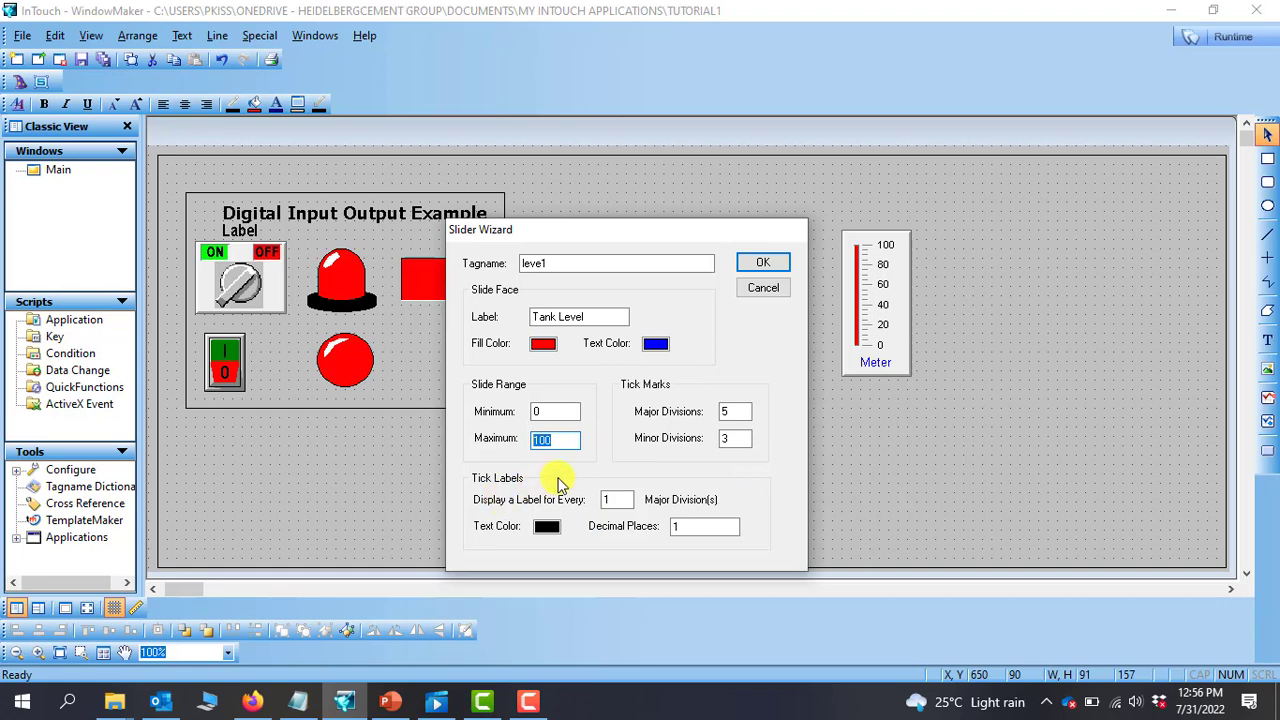
{"action": "mouse_move", "coordinate": [750, 470]}
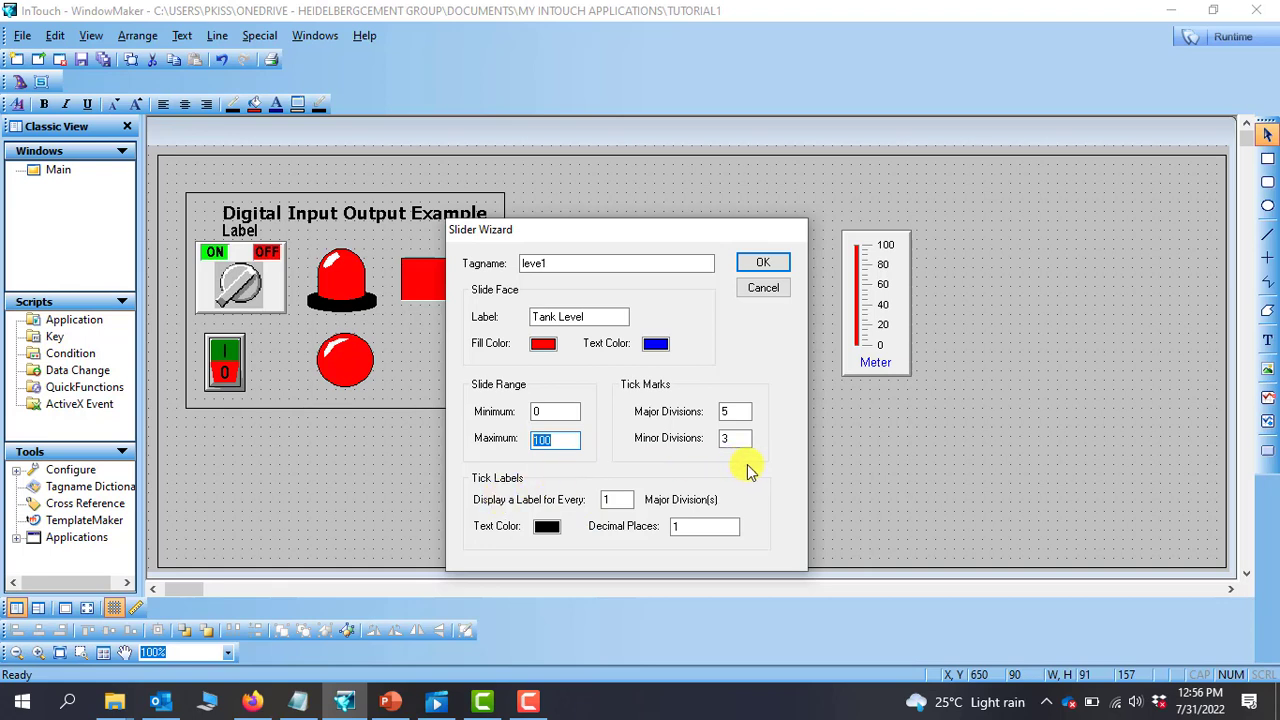
{"action": "mouse_move", "coordinate": [580, 550]}
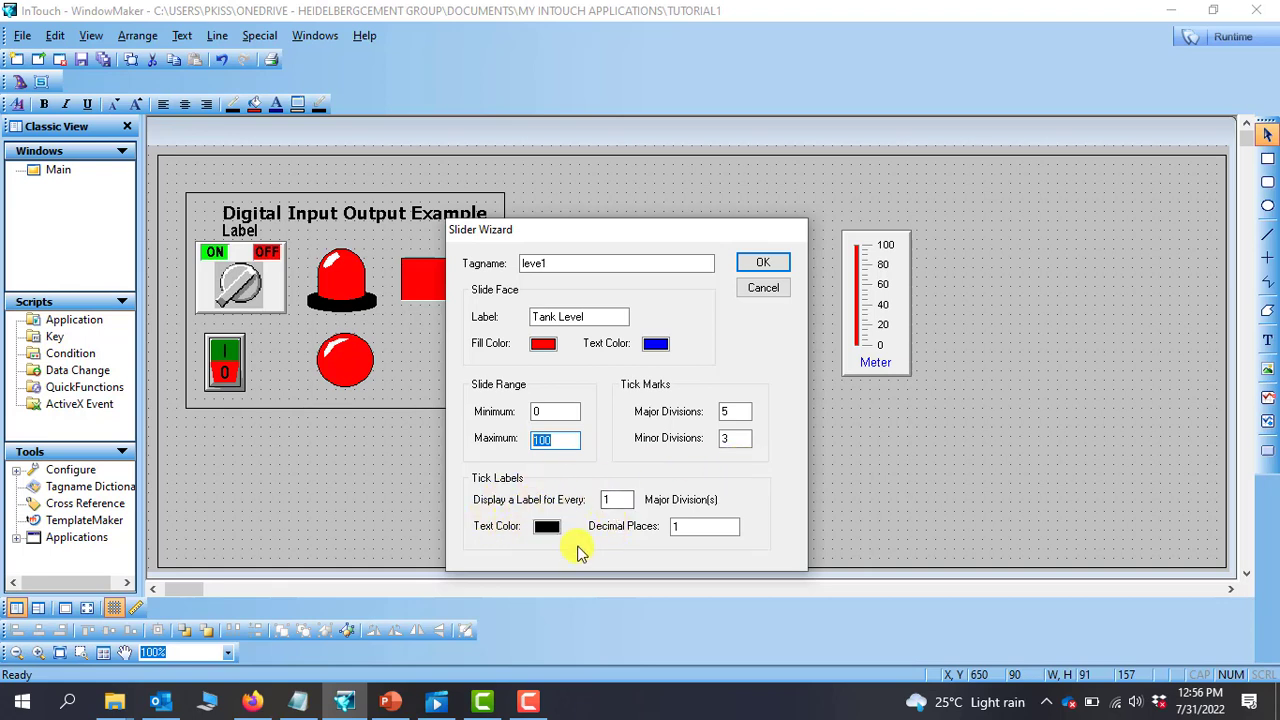
{"action": "mouse_move", "coordinate": [604, 516]}
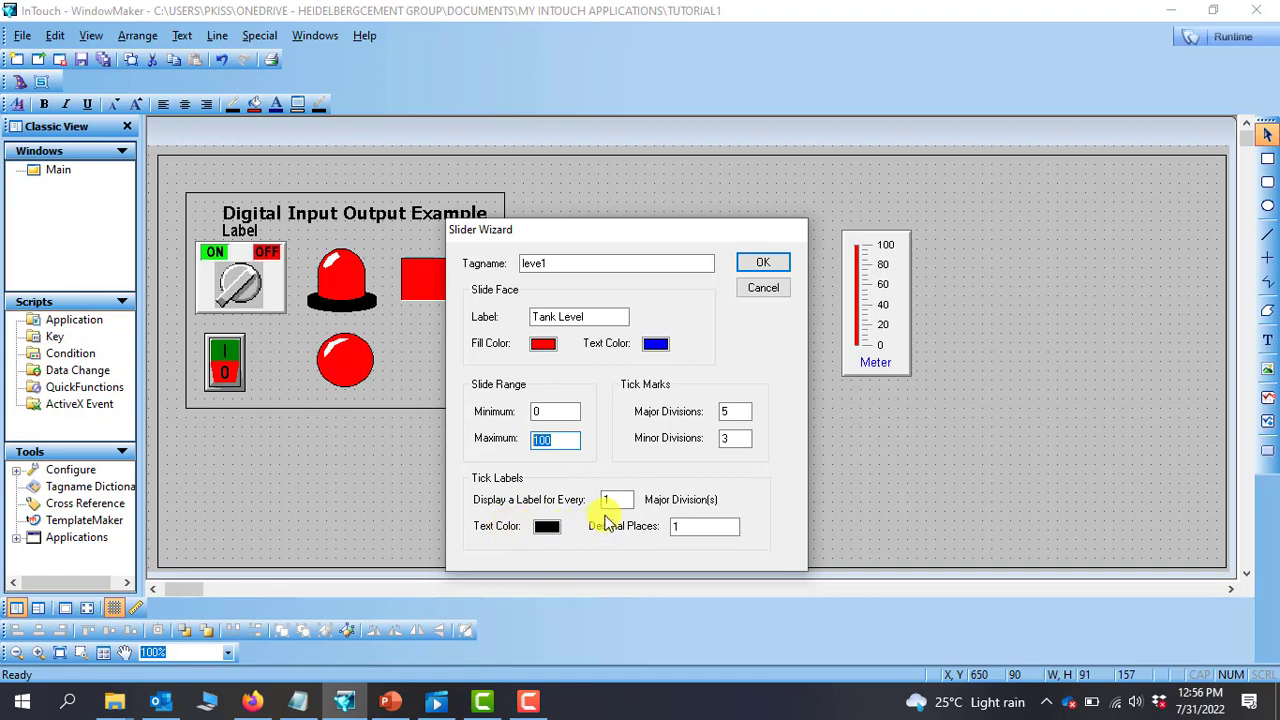
{"action": "mouse_move", "coordinate": [770, 252]}
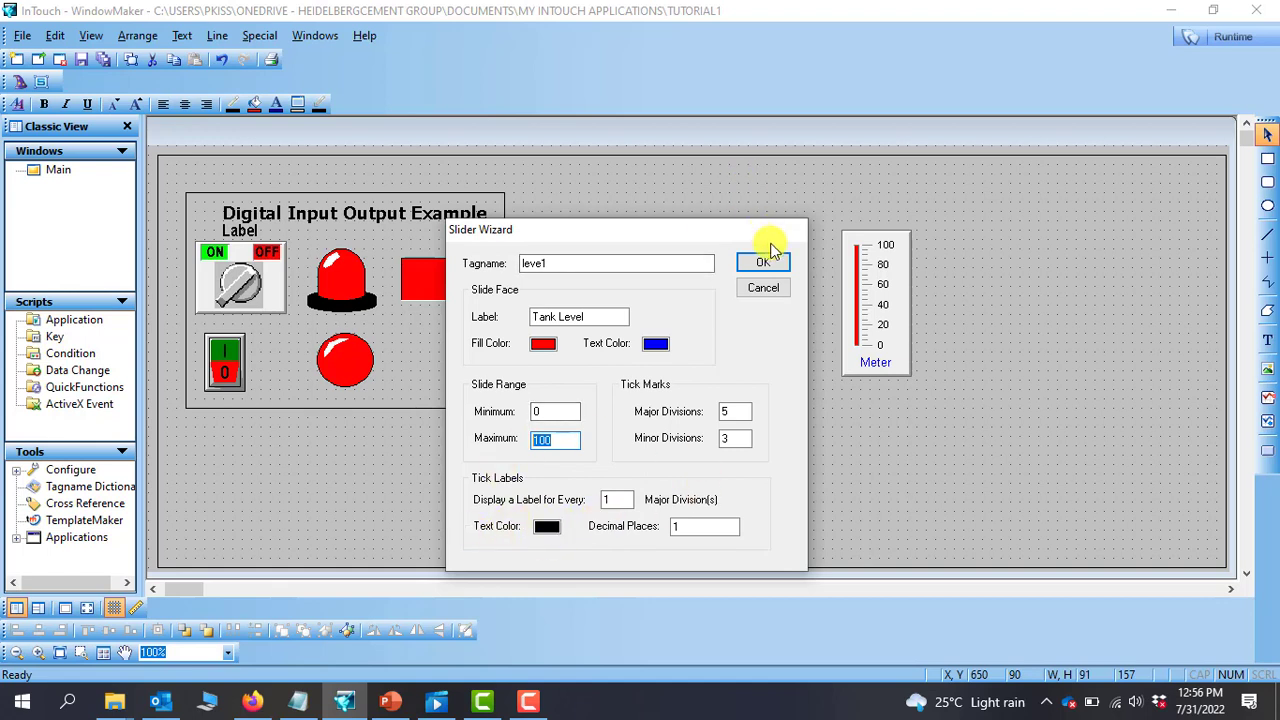
{"action": "left_click", "coordinate": [764, 262]}
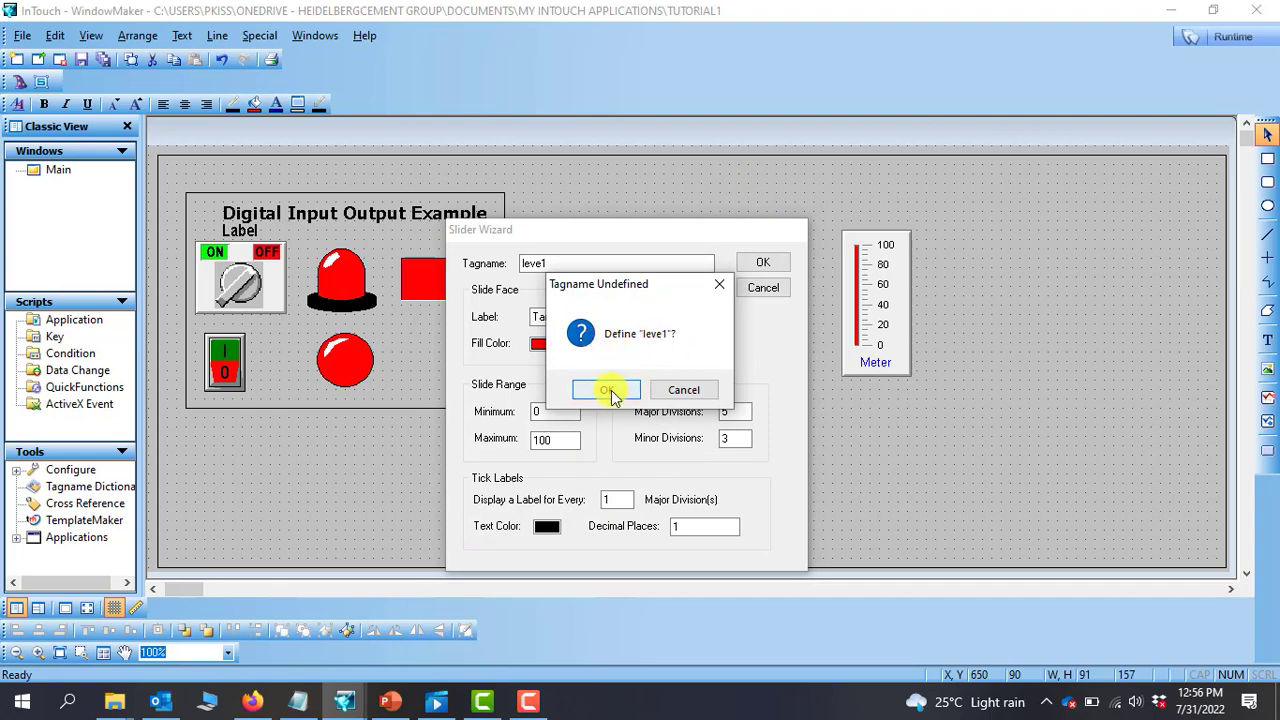
Step: Agree to define level1 as a new tag, opening its Tagname Dictionary entry
{"action": "left_click", "coordinate": [606, 388]}
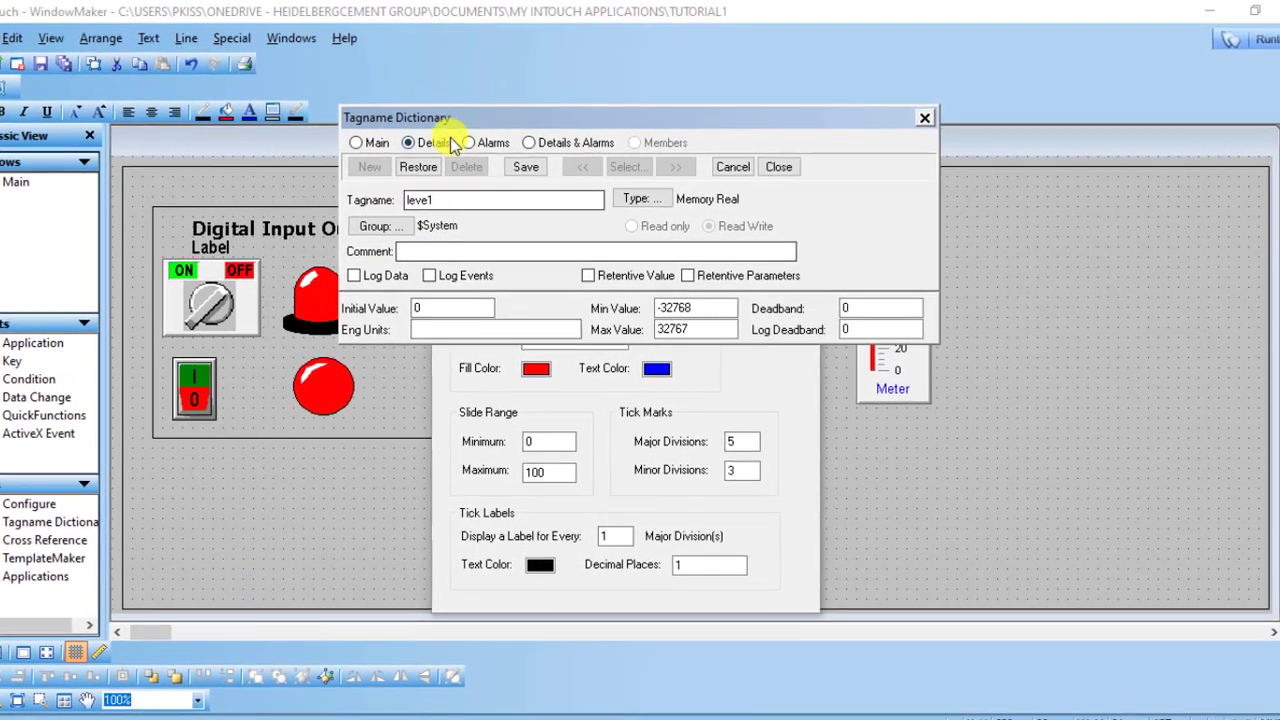
{"action": "mouse_move", "coordinate": [712, 208]}
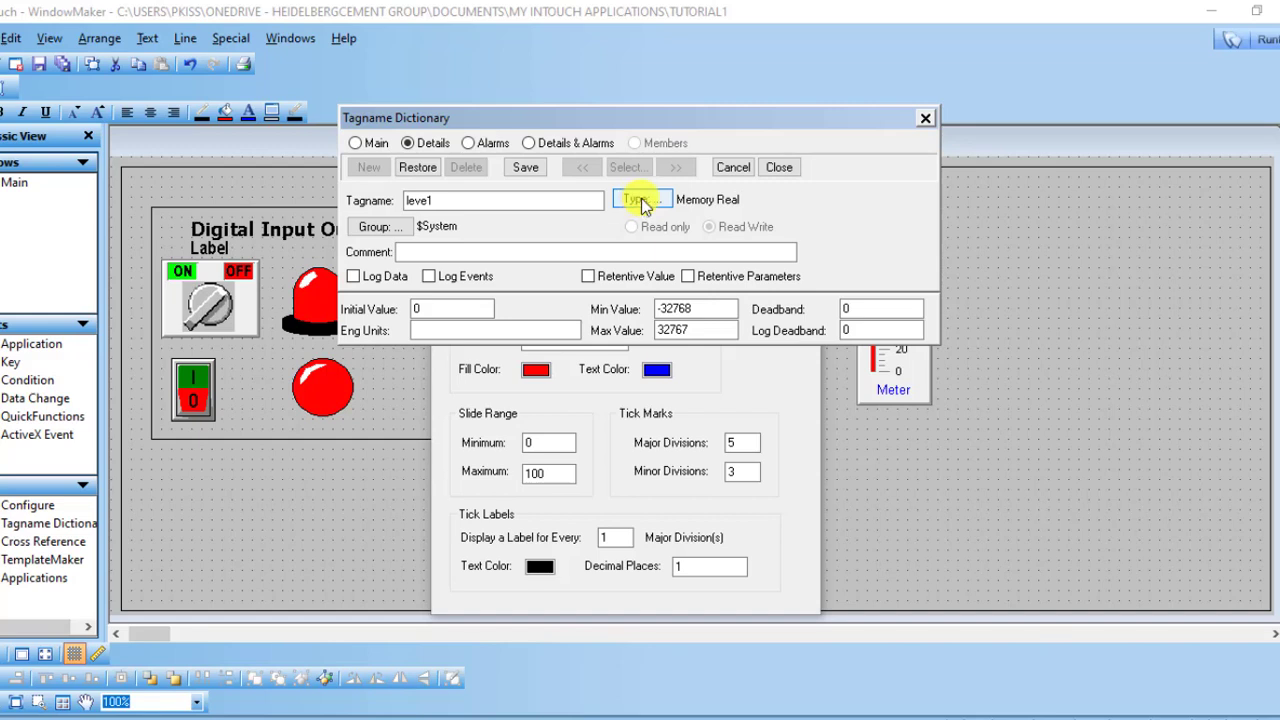
{"action": "mouse_move", "coordinate": [748, 204]}
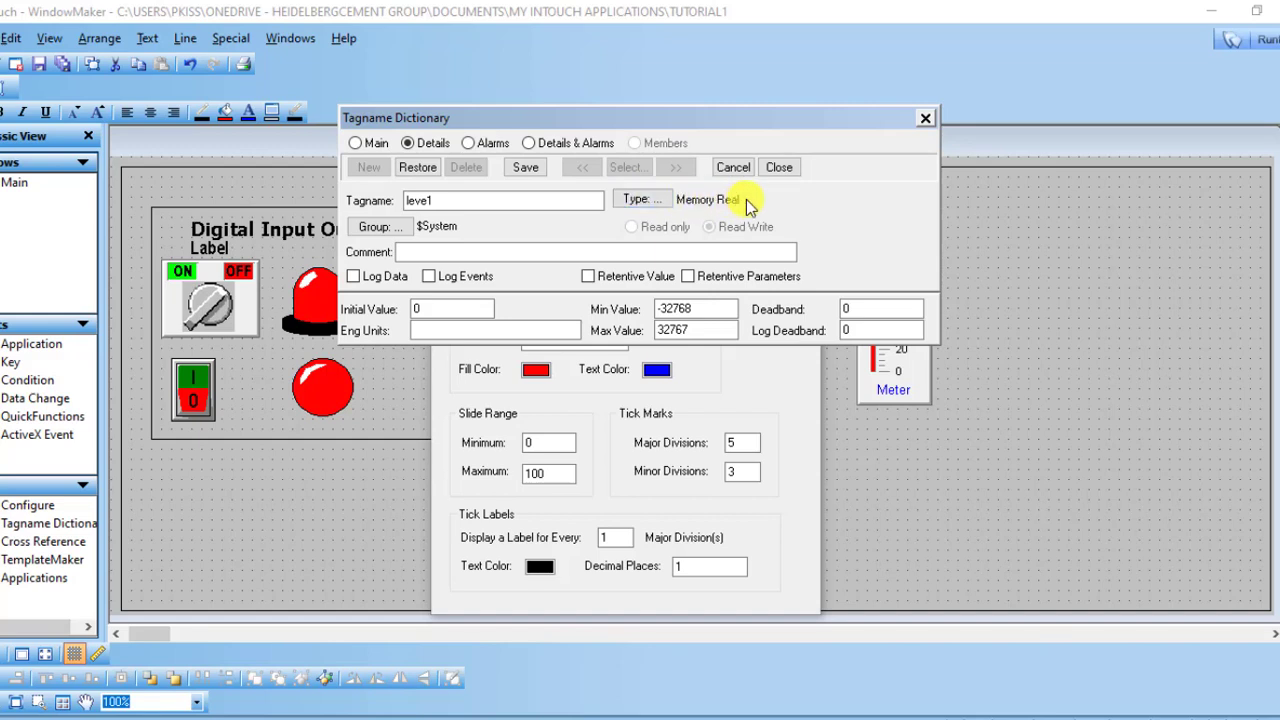
{"action": "mouse_move", "coordinate": [640, 204]}
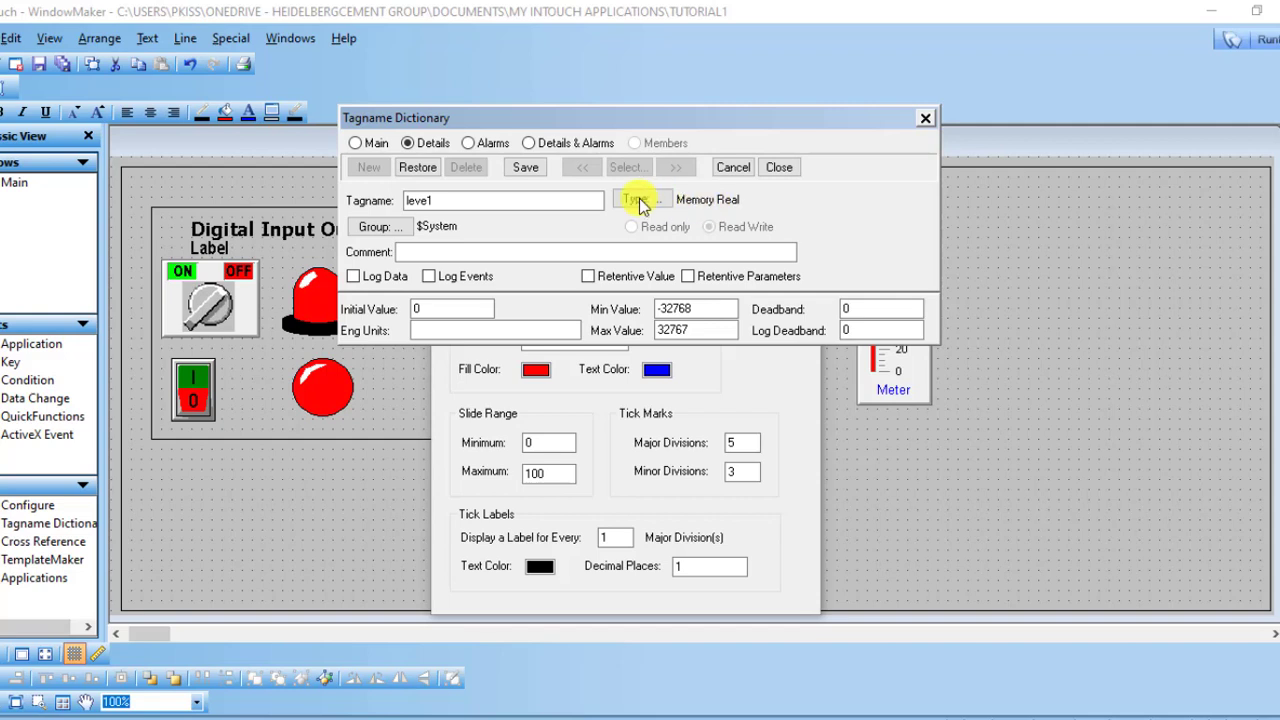
{"action": "left_click", "coordinate": [636, 200]}
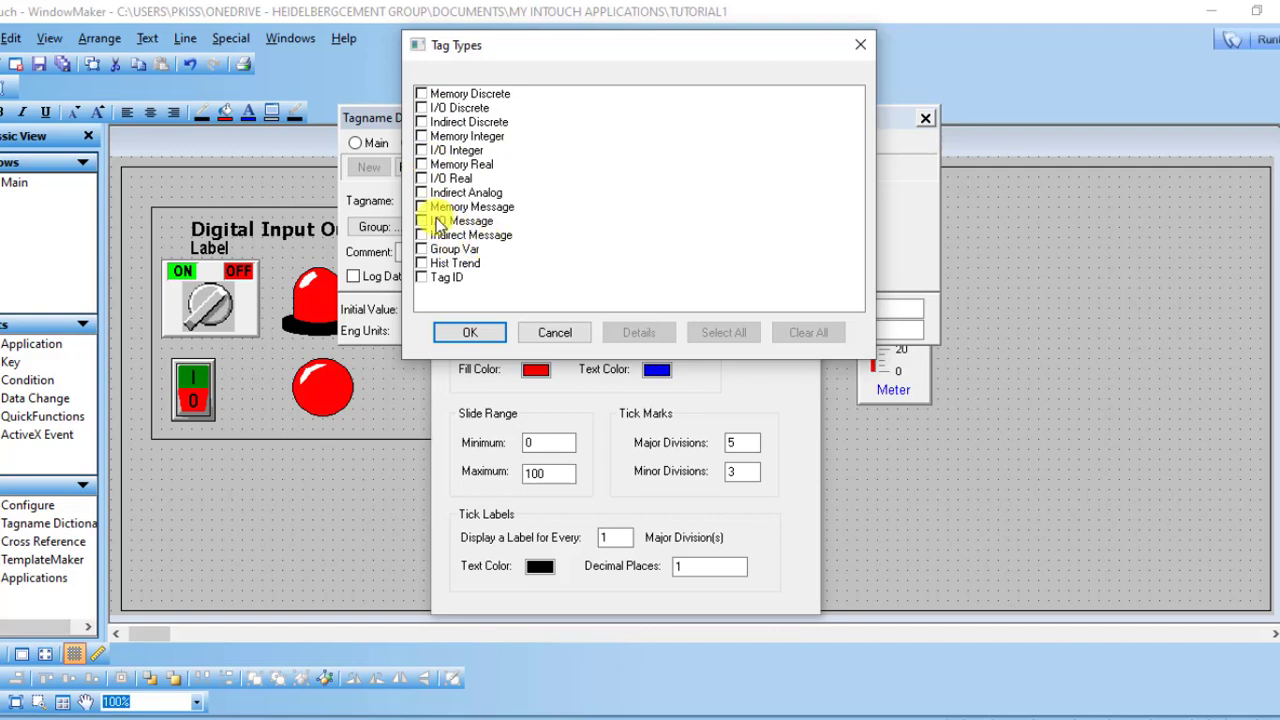
{"action": "mouse_move", "coordinate": [512, 188]}
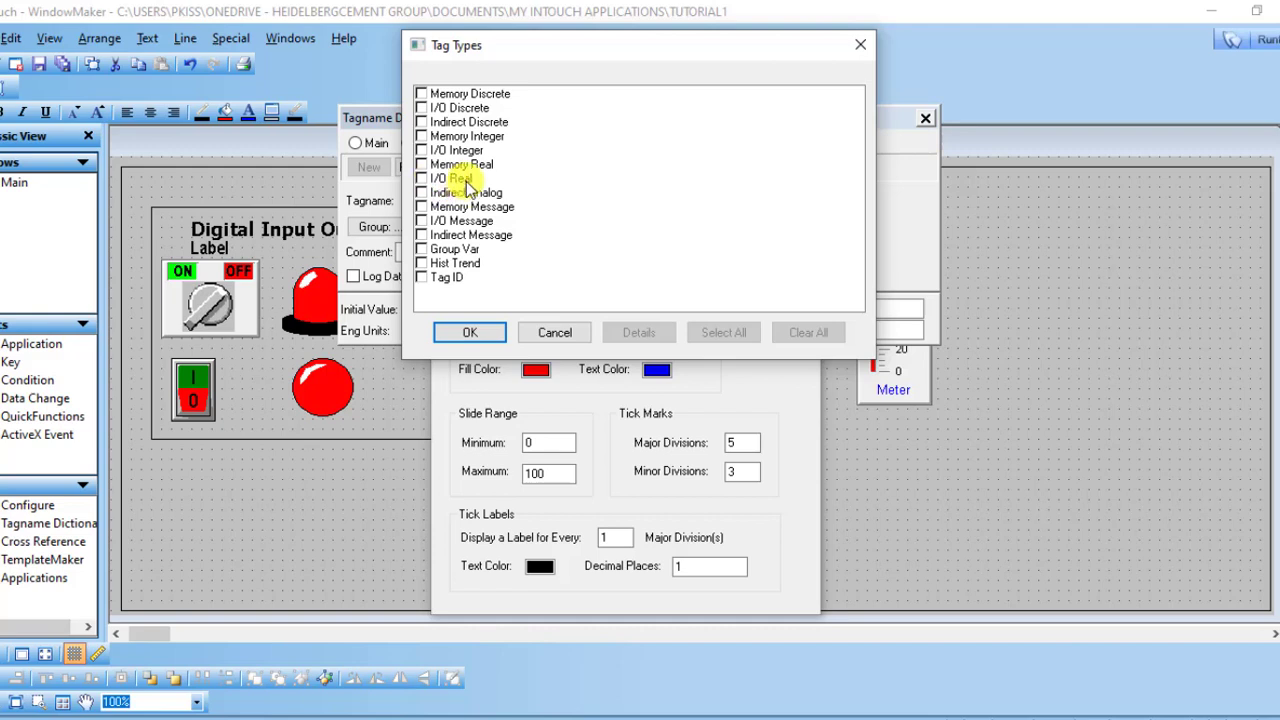
{"action": "mouse_move", "coordinate": [530, 104]}
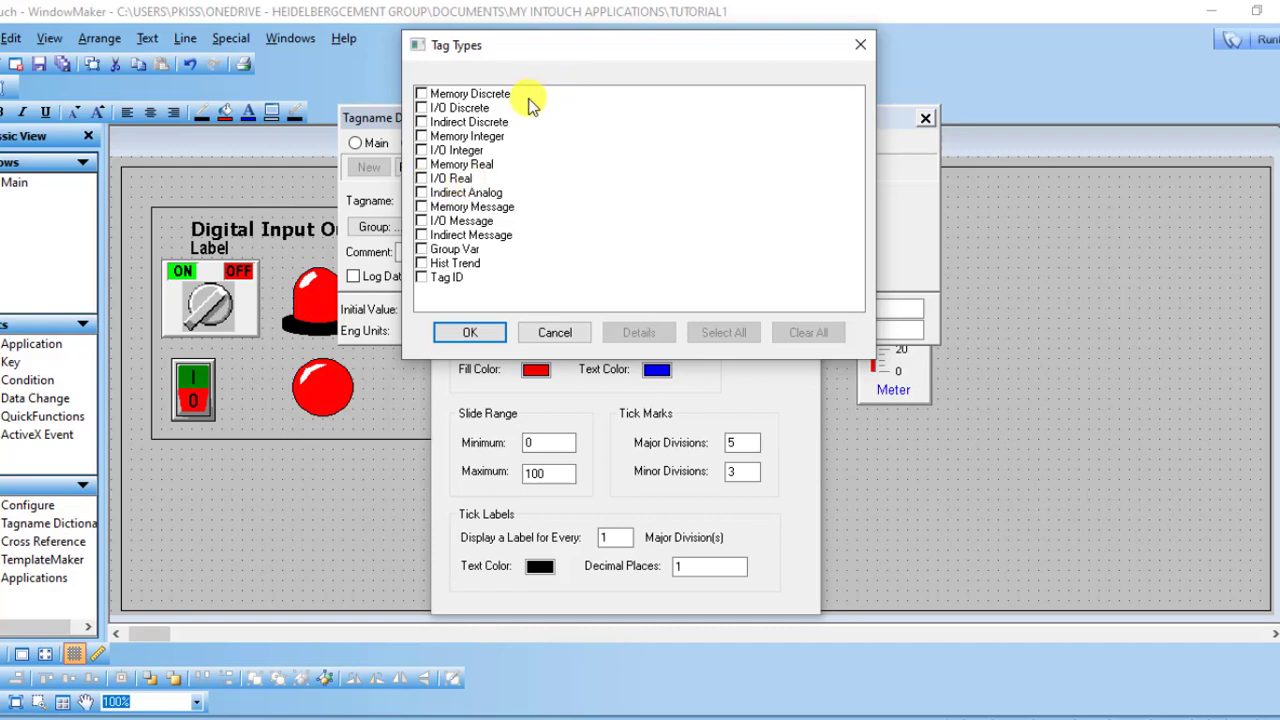
{"action": "mouse_move", "coordinate": [490, 160]}
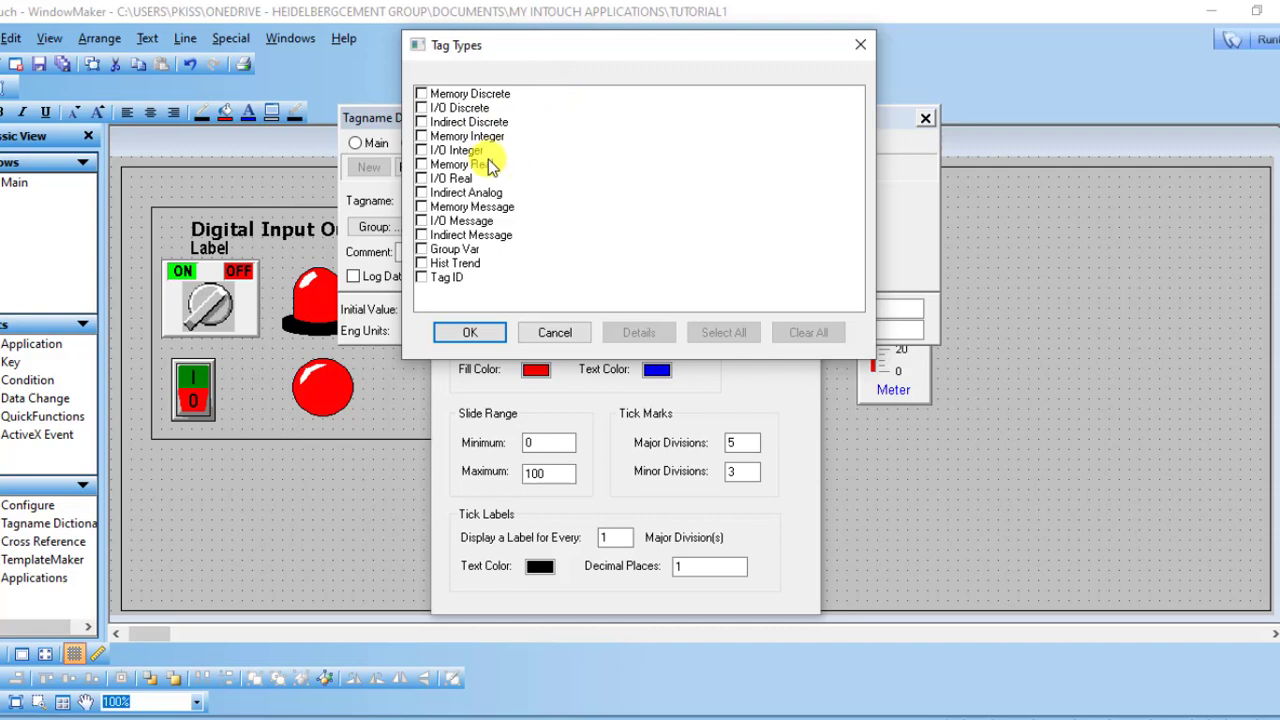
{"action": "mouse_move", "coordinate": [478, 268]}
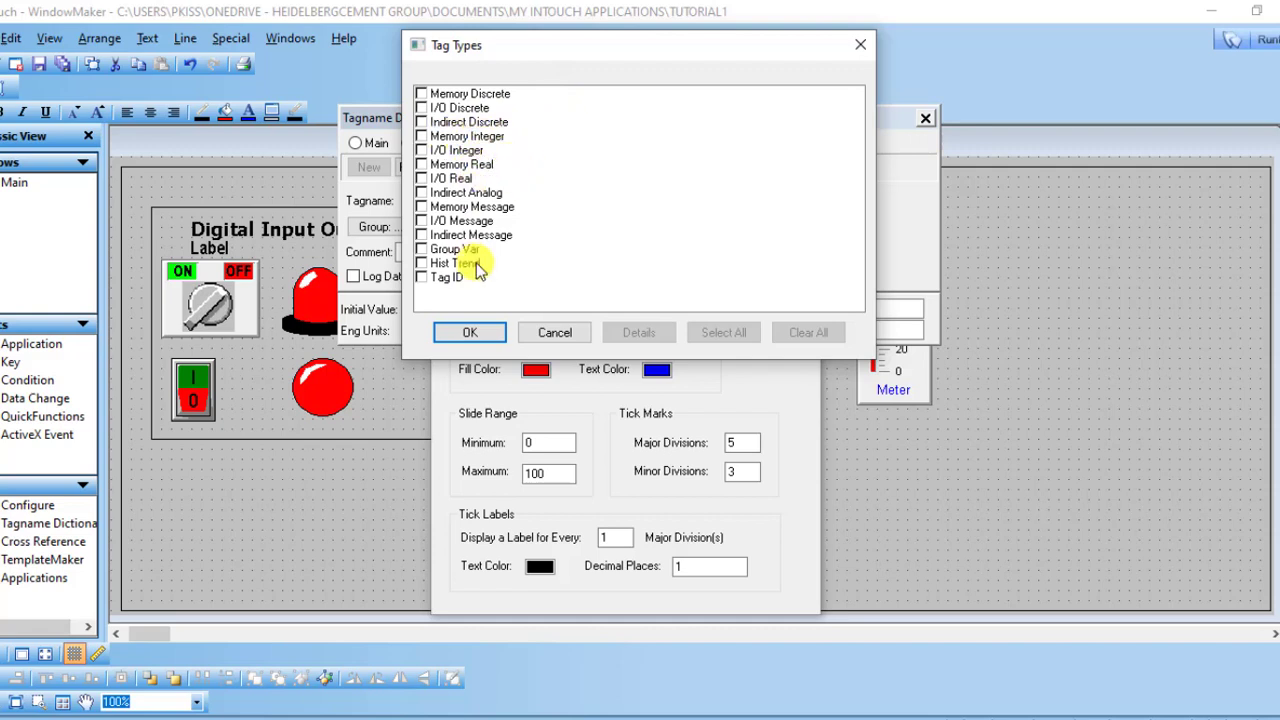
{"action": "mouse_move", "coordinate": [588, 248]}
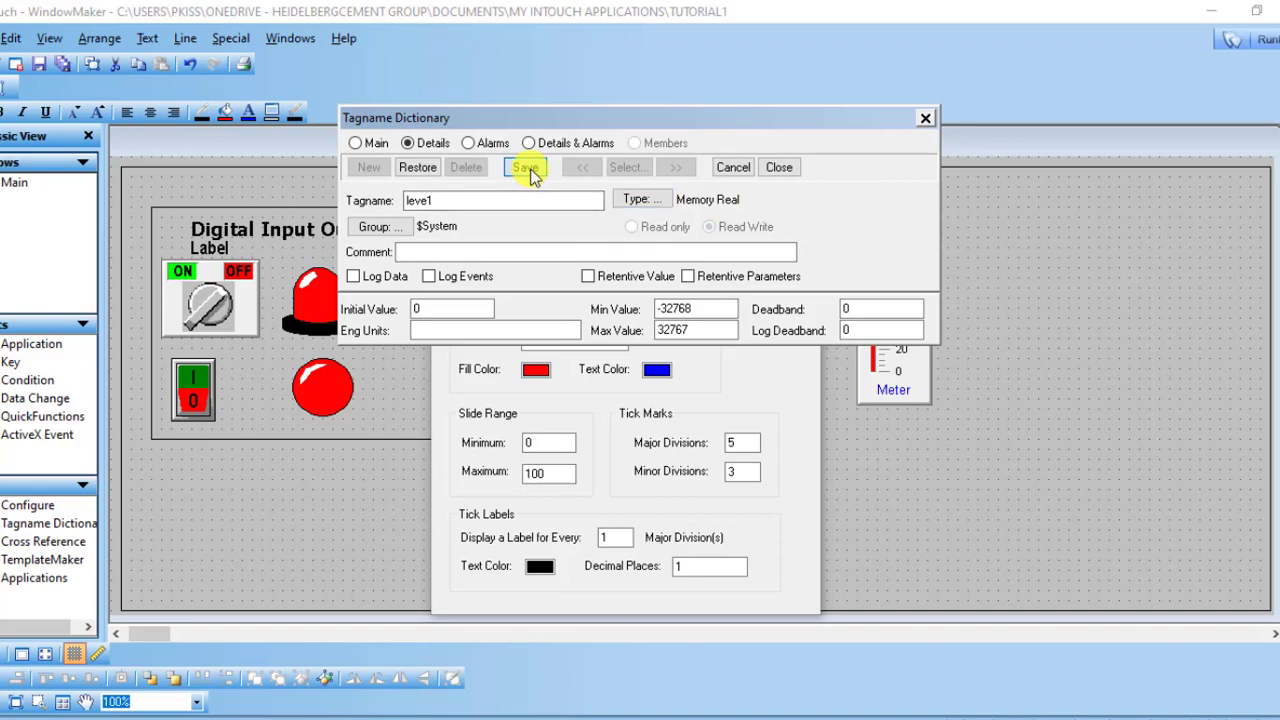
Step: Save level1 as a Memory Real tag and finish the Tank Level slider
{"action": "left_click", "coordinate": [524, 168]}
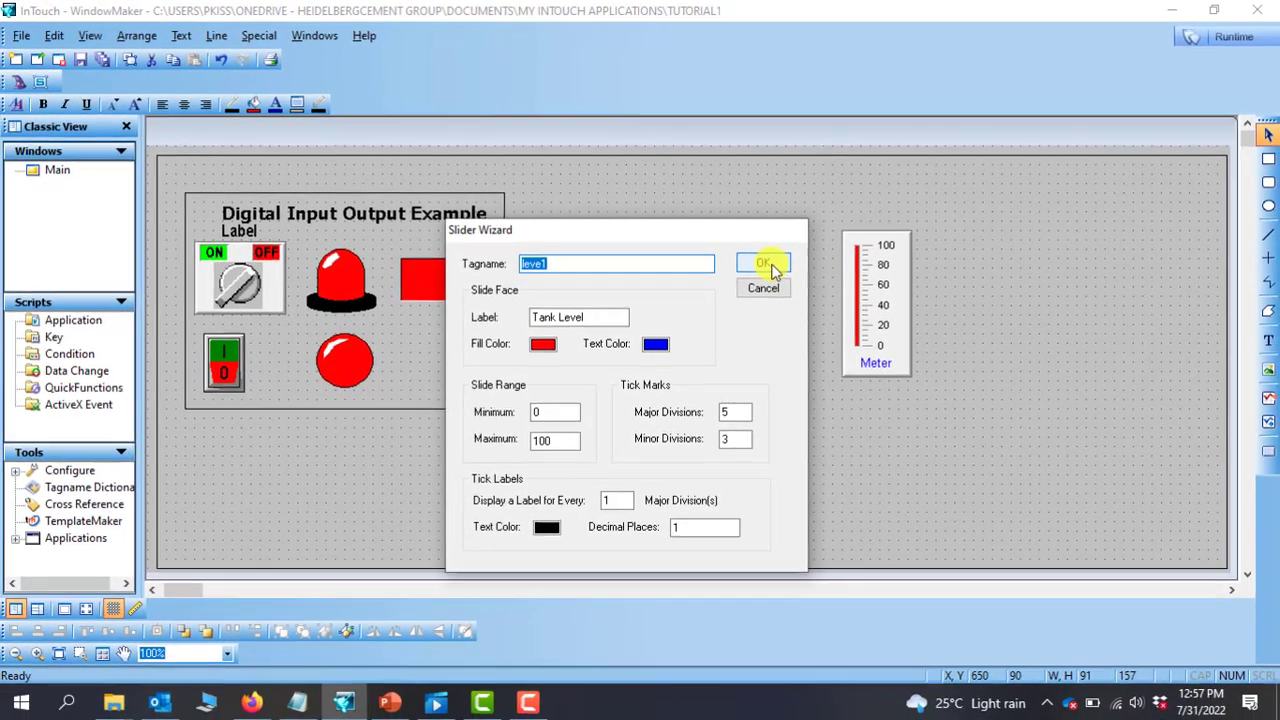
{"action": "left_click", "coordinate": [764, 264]}
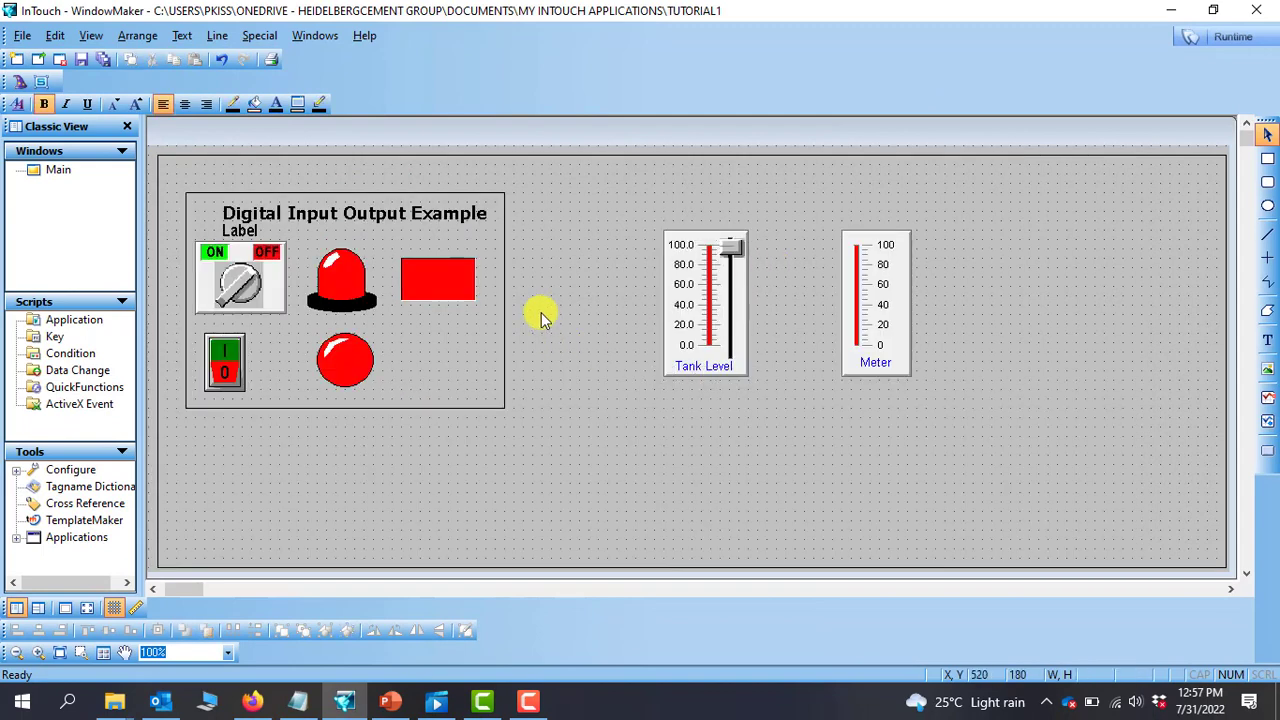
{"action": "mouse_move", "coordinate": [744, 384]}
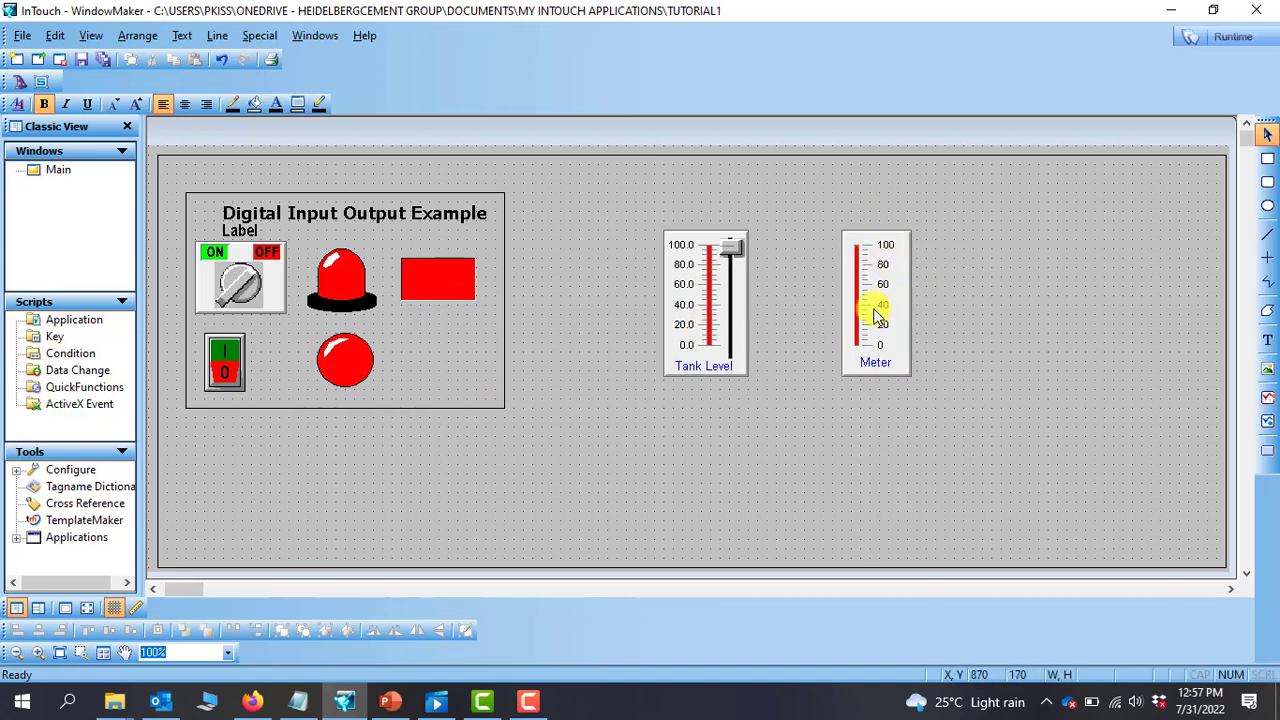
{"action": "mouse_move", "coordinate": [864, 312]}
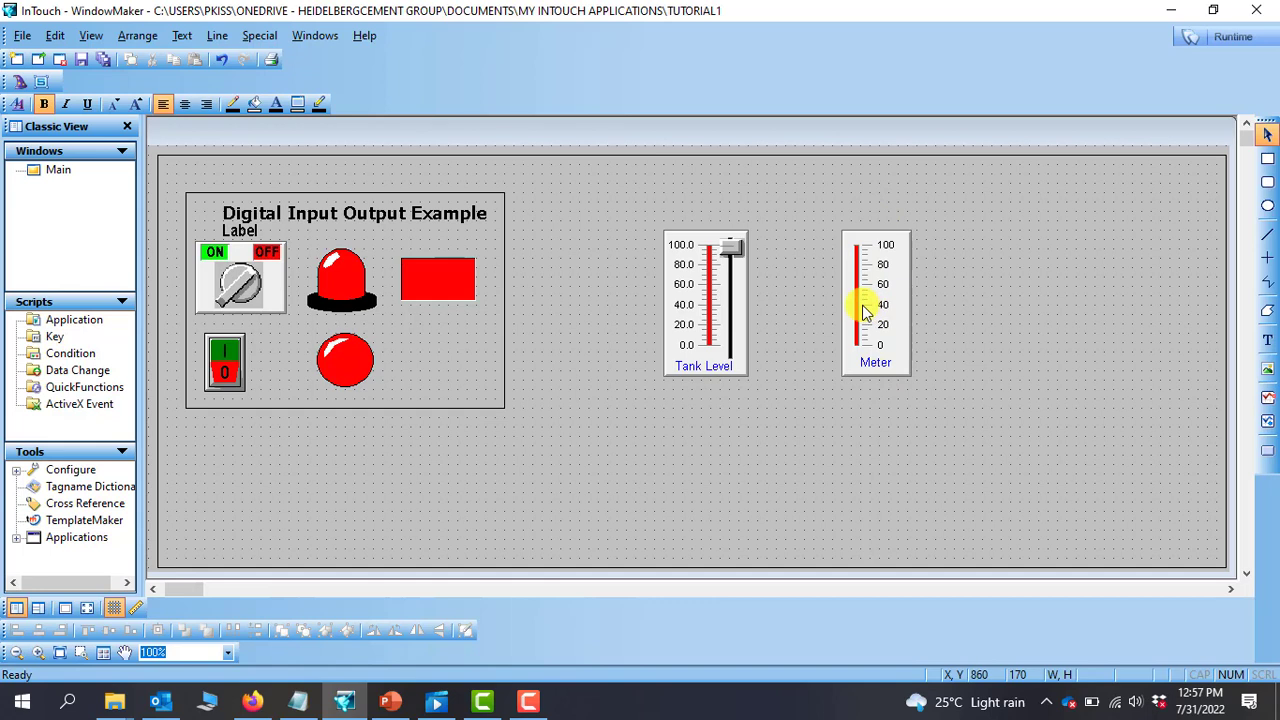
Step: Set the thermometer Meter's expression to tag level1 and apply
{"action": "double_click", "coordinate": [876, 300]}
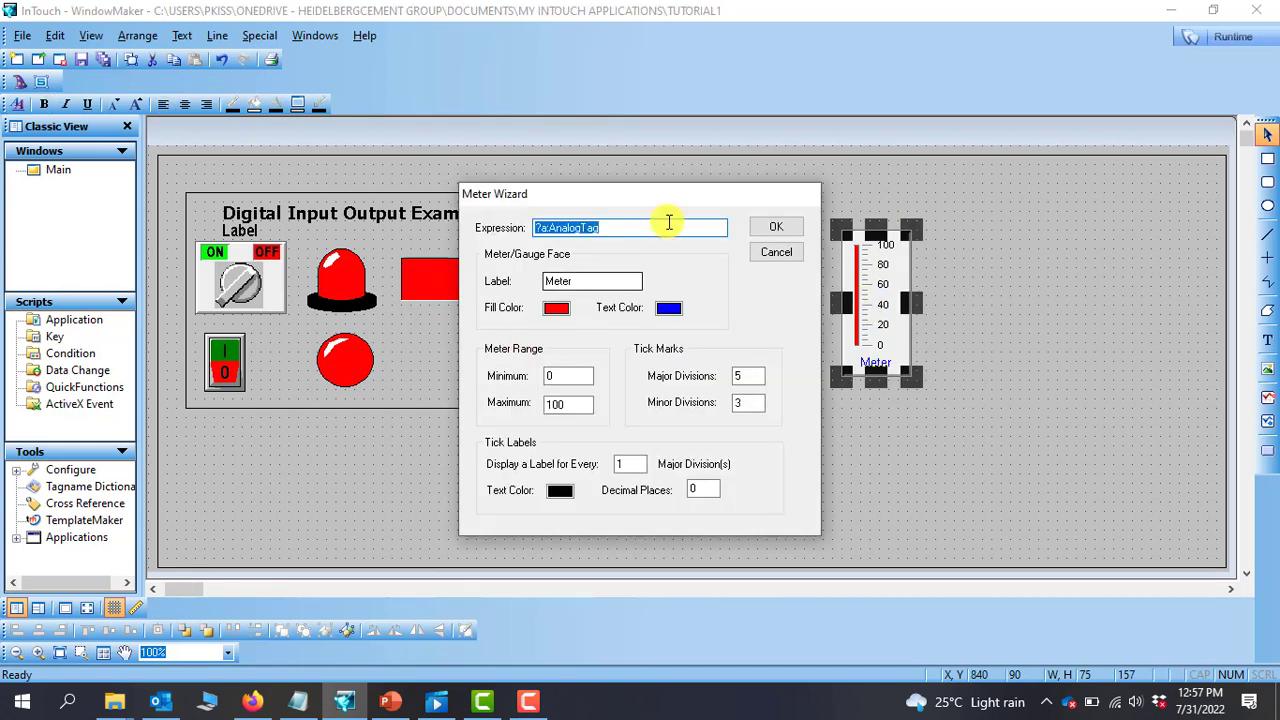
{"action": "mouse_move", "coordinate": [650, 228]}
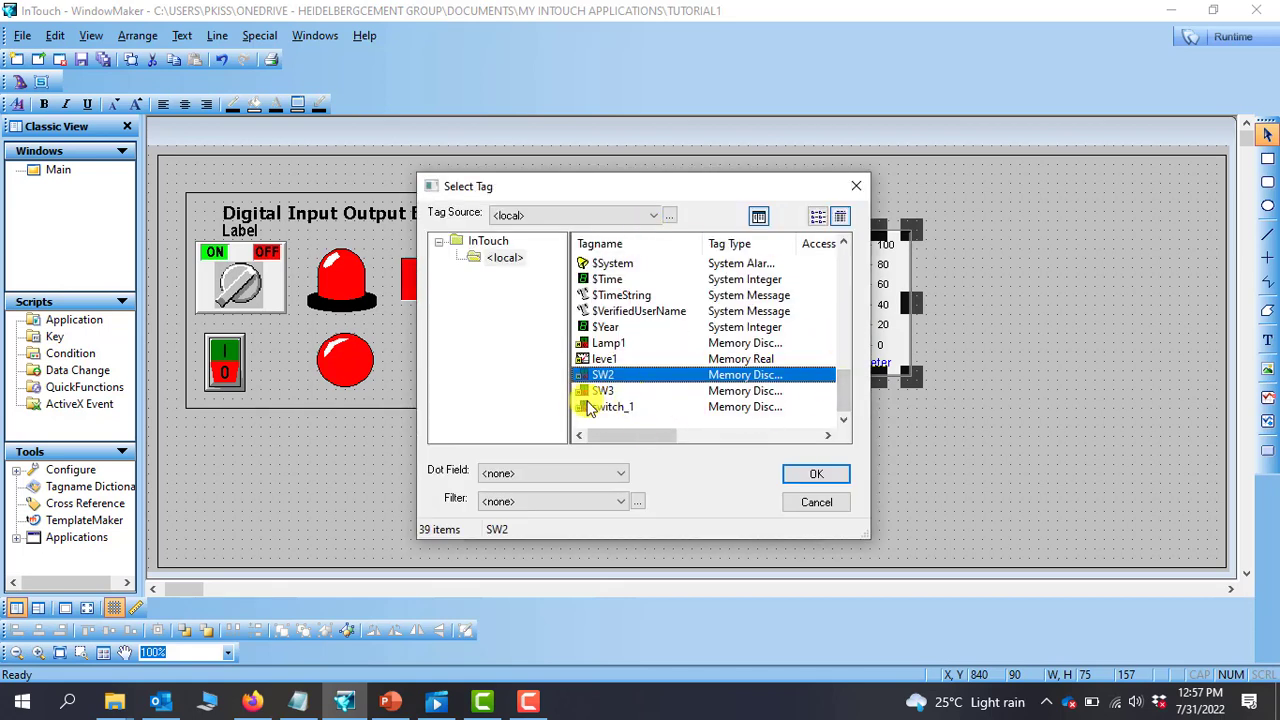
{"action": "left_click", "coordinate": [604, 358]}
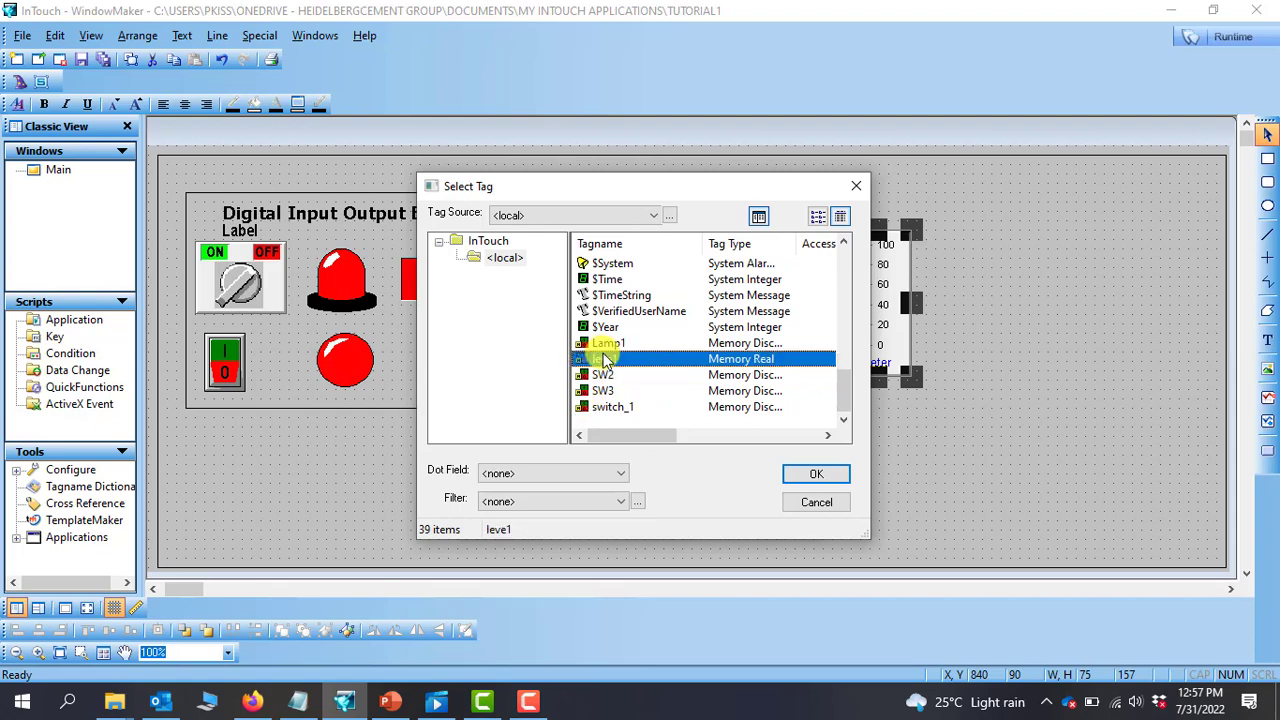
{"action": "left_click", "coordinate": [816, 472]}
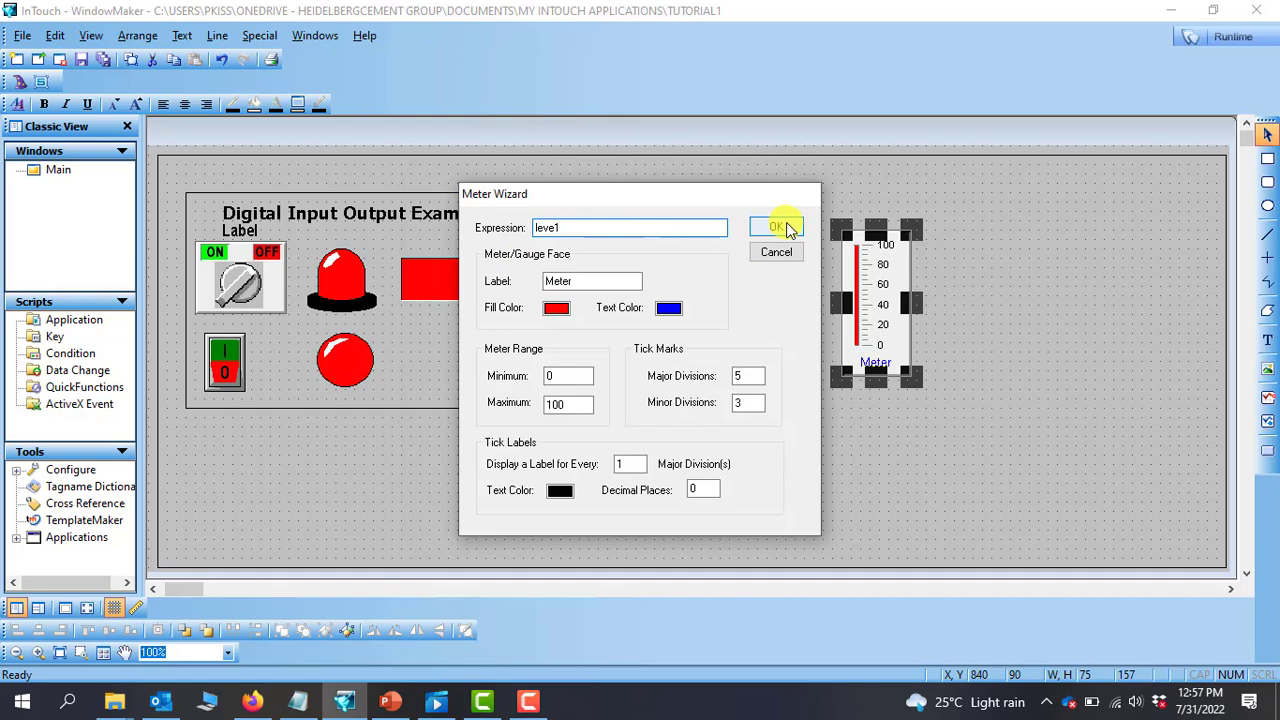
{"action": "left_click", "coordinate": [780, 228]}
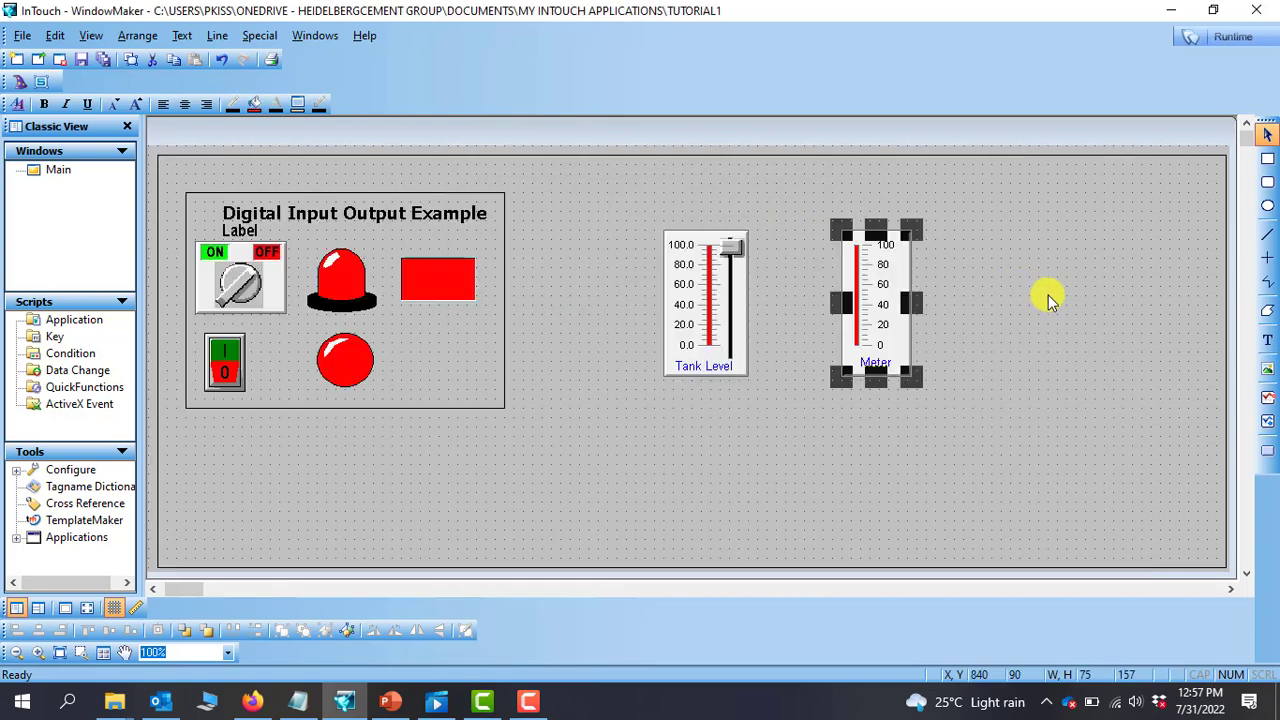
Step: Launch runtime and accept running without a license in demo mode
{"action": "left_click", "coordinate": [970, 236]}
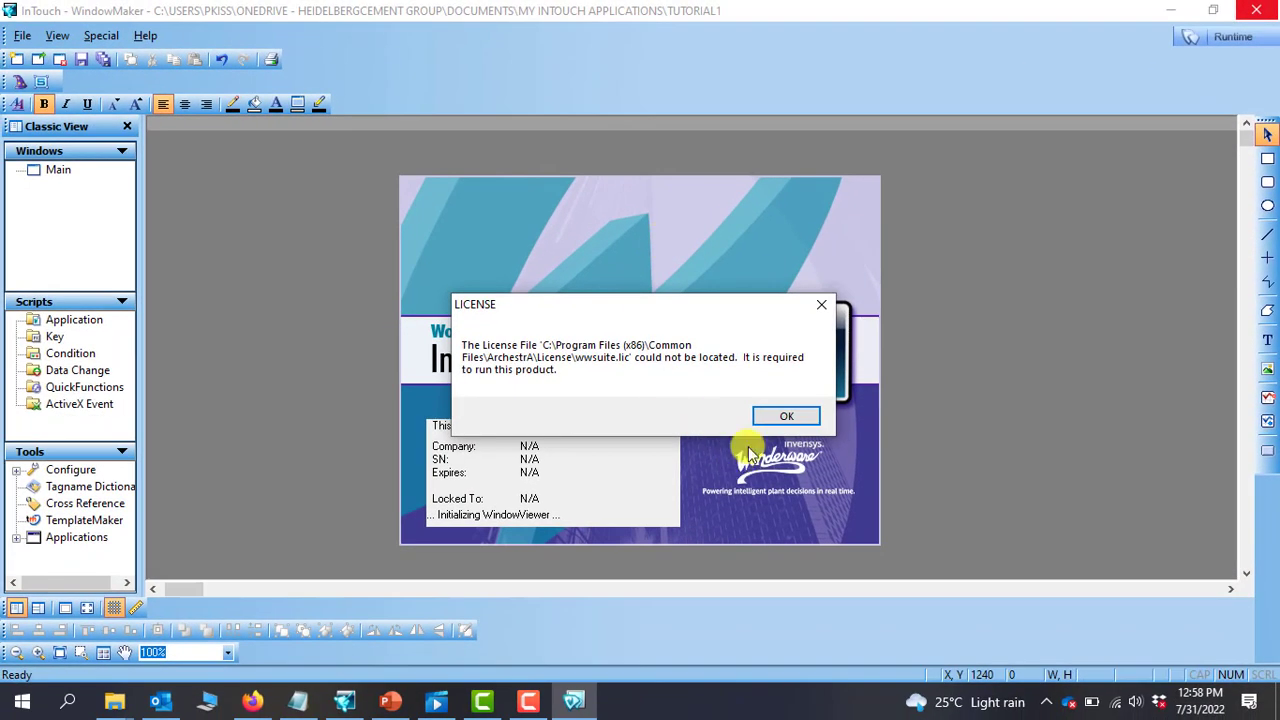
{"action": "left_click", "coordinate": [786, 414]}
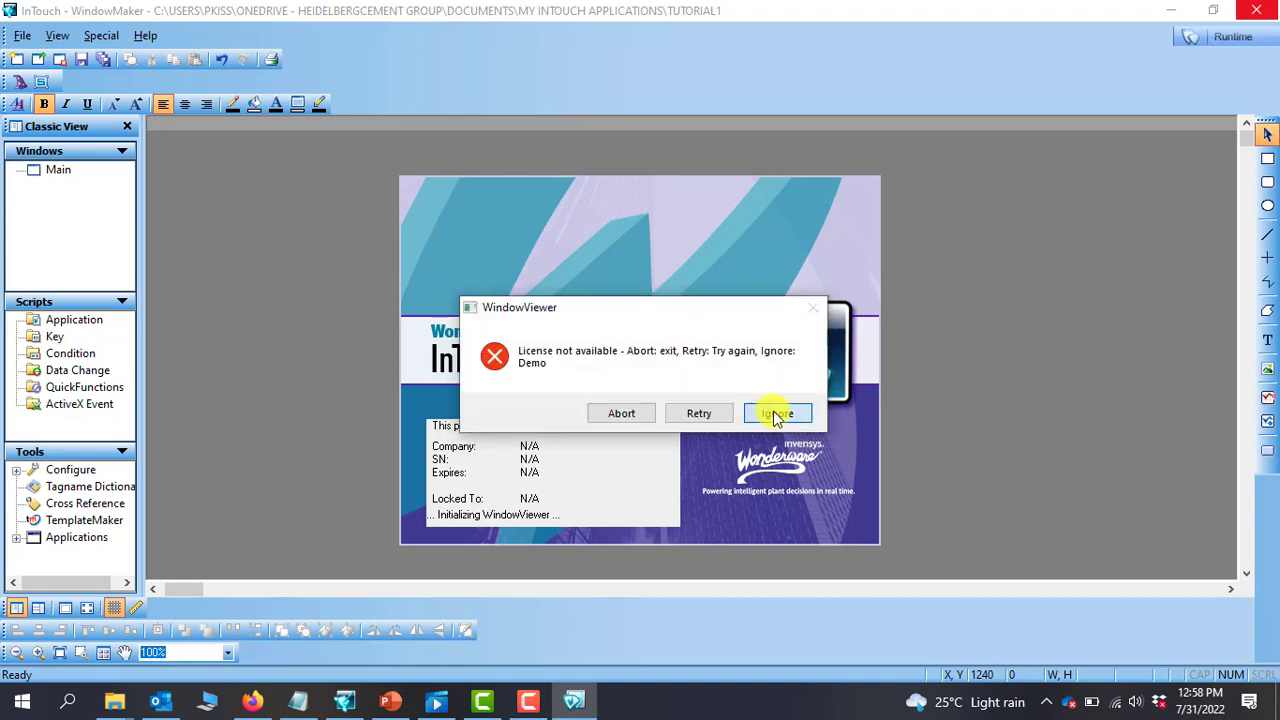
{"action": "left_click", "coordinate": [778, 412]}
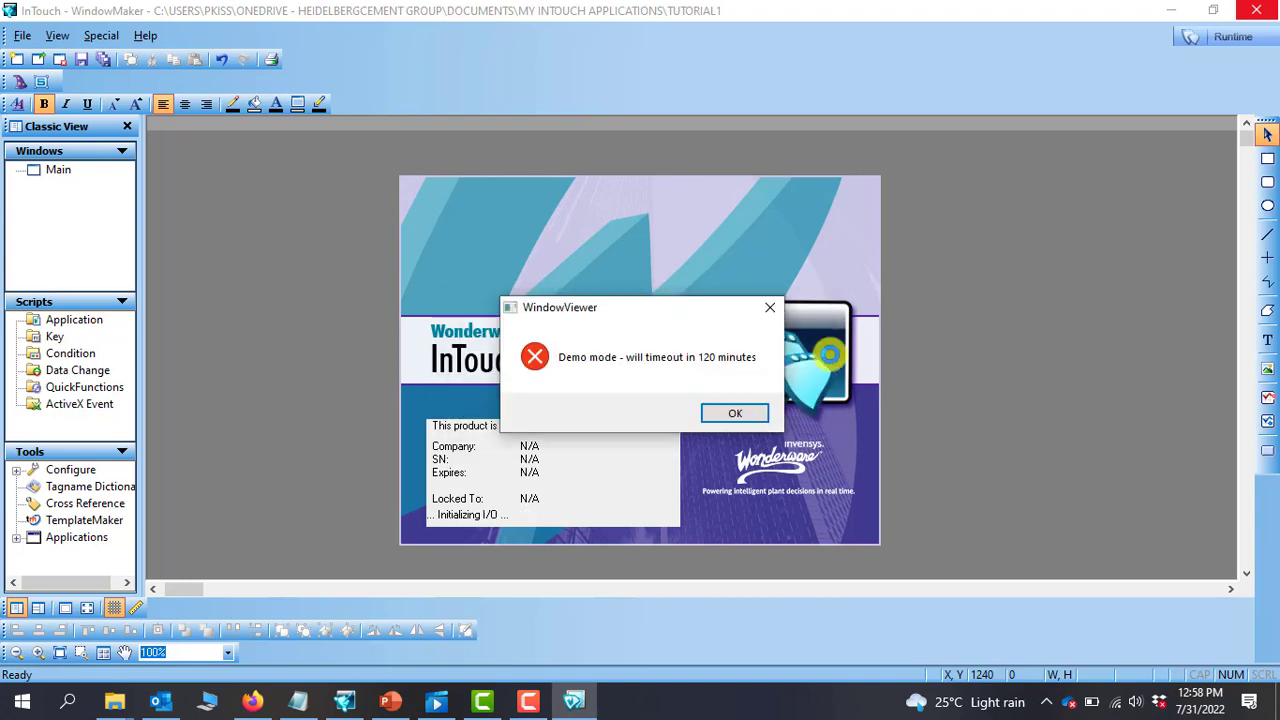
{"action": "left_click", "coordinate": [734, 412]}
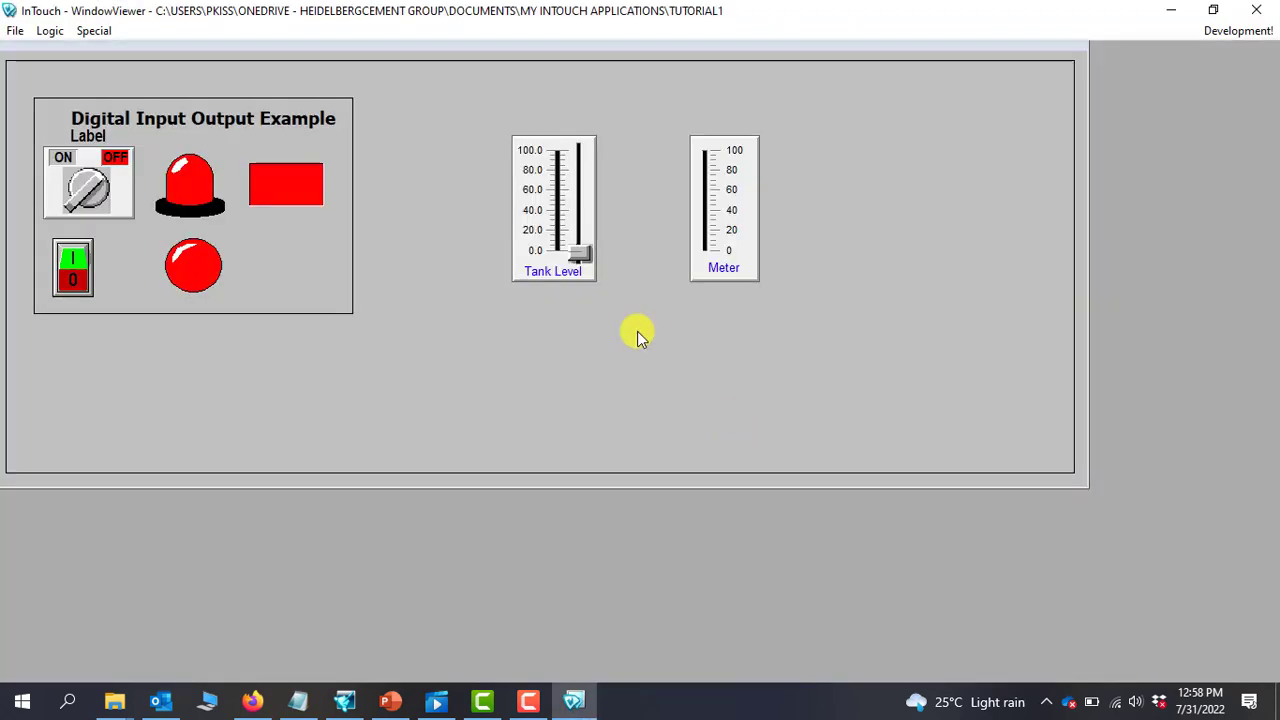
{"action": "mouse_move", "coordinate": [620, 258]}
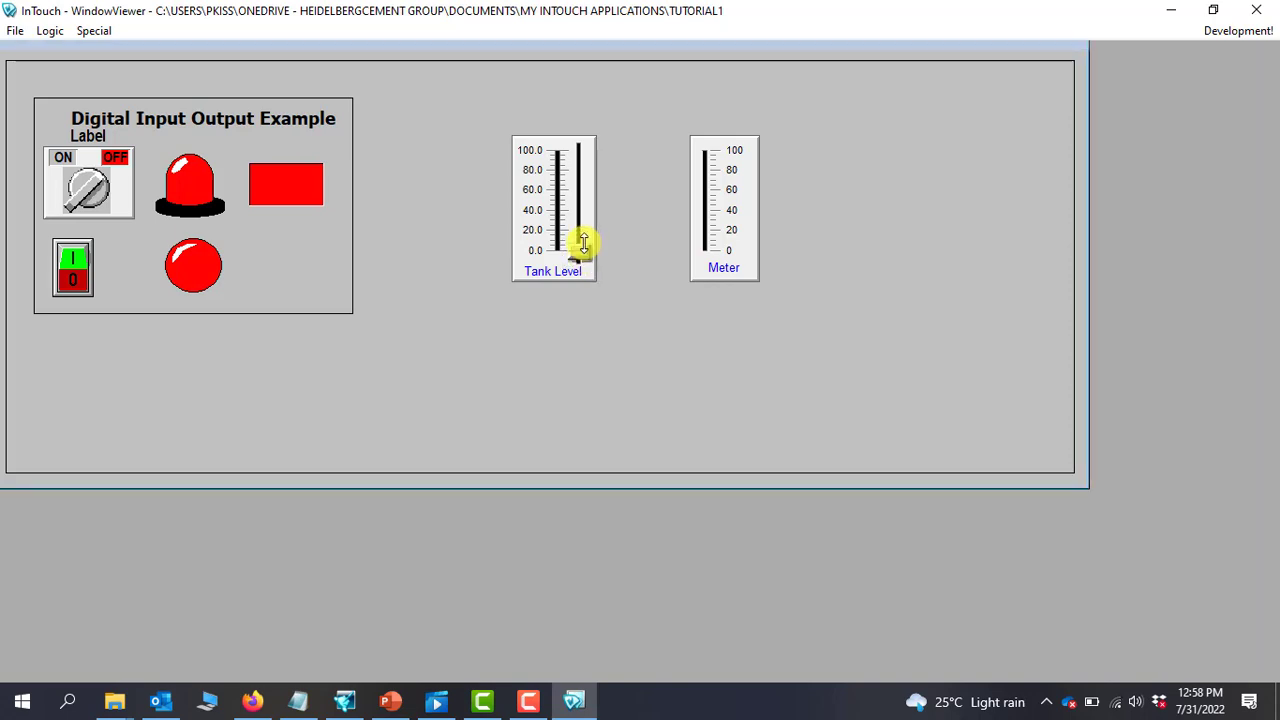
Step: Drag the Tank Level slider down then up to 100 so the Meter fills
{"action": "left_click_drag", "start_coordinate": [584, 248], "coordinate": [584, 232]}
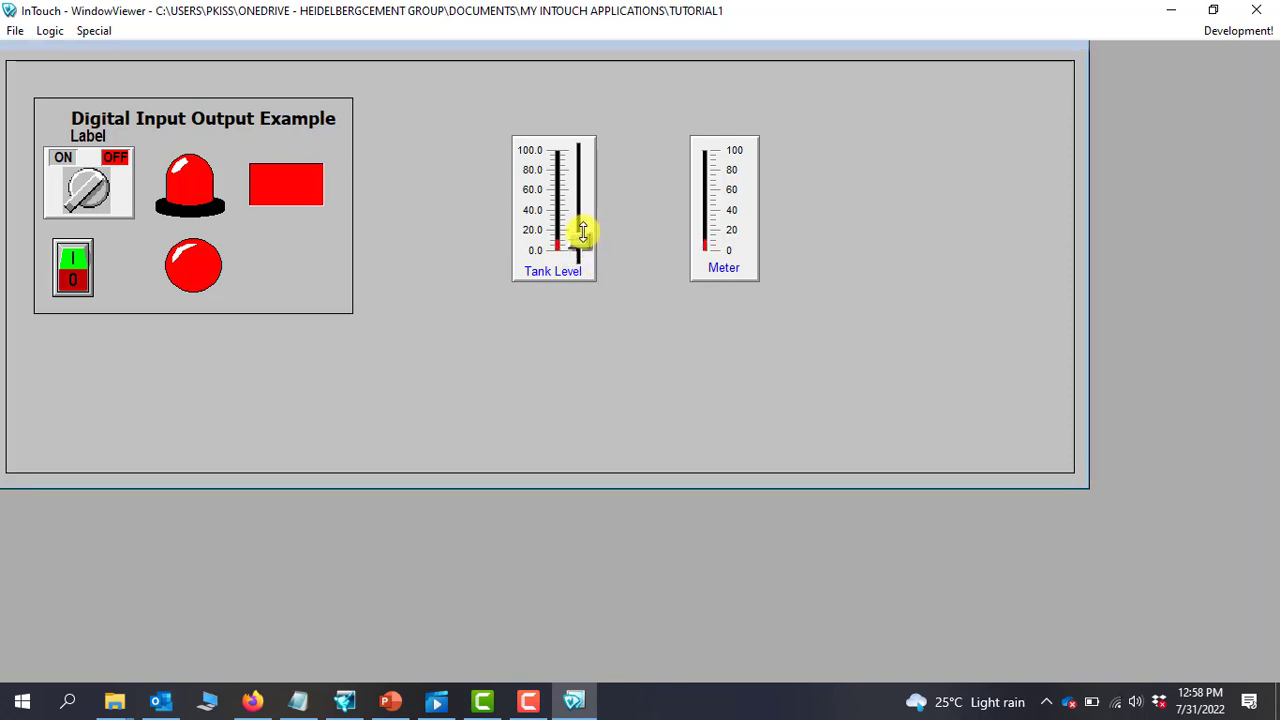
{"action": "left_click_drag", "start_coordinate": [578, 230], "coordinate": [578, 176]}
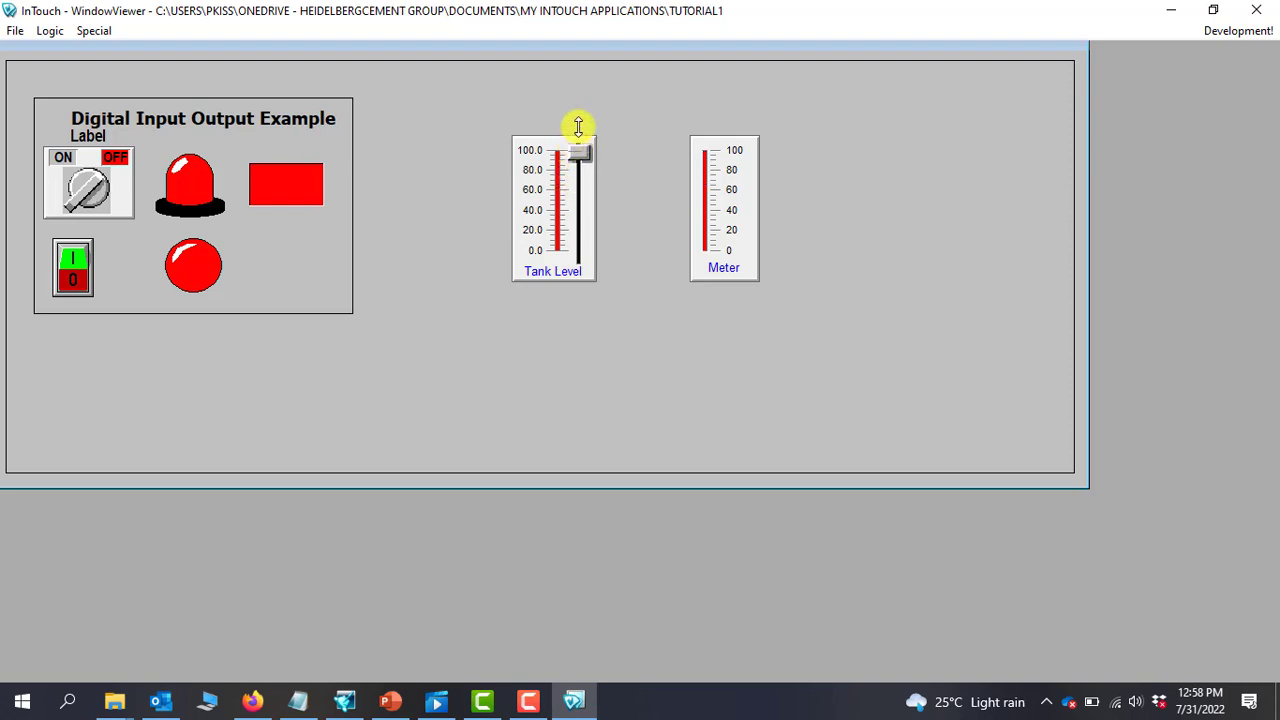
{"action": "mouse_move", "coordinate": [1048, 198]}
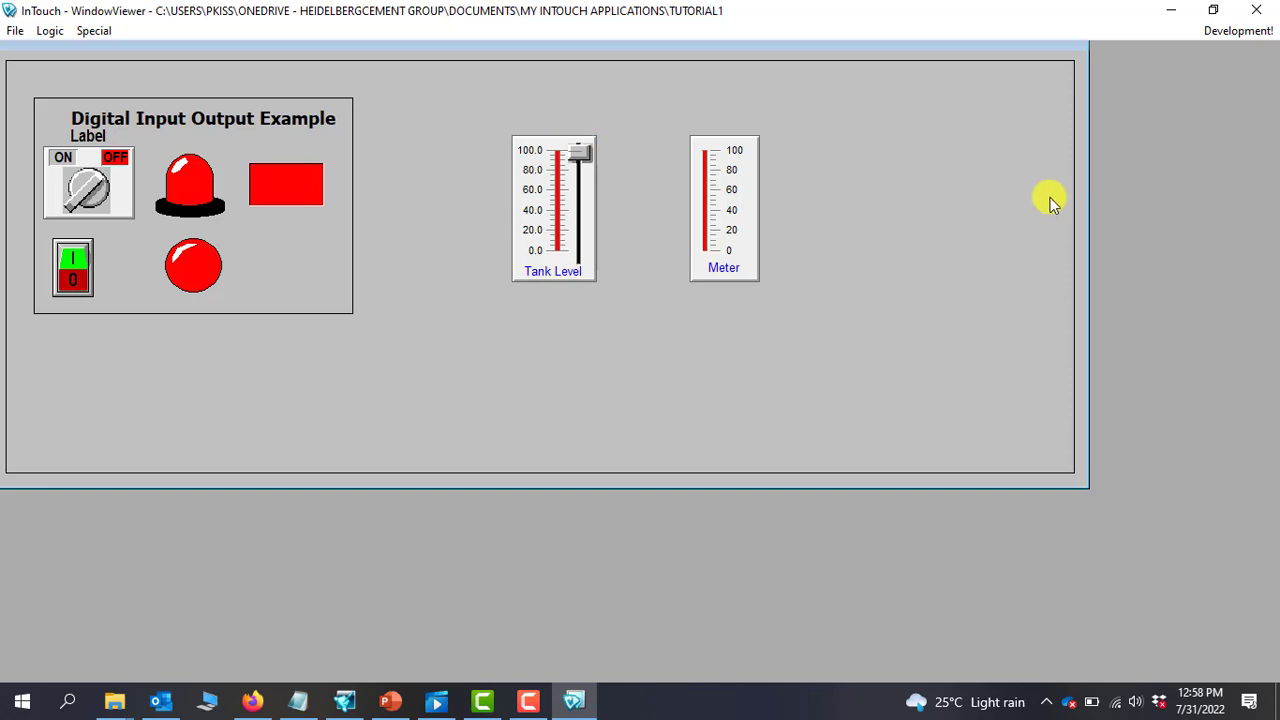
Step: Return to development and place a Speedometer Dial from the Meters wizards right of the Meter
{"action": "left_click", "coordinate": [1236, 30]}
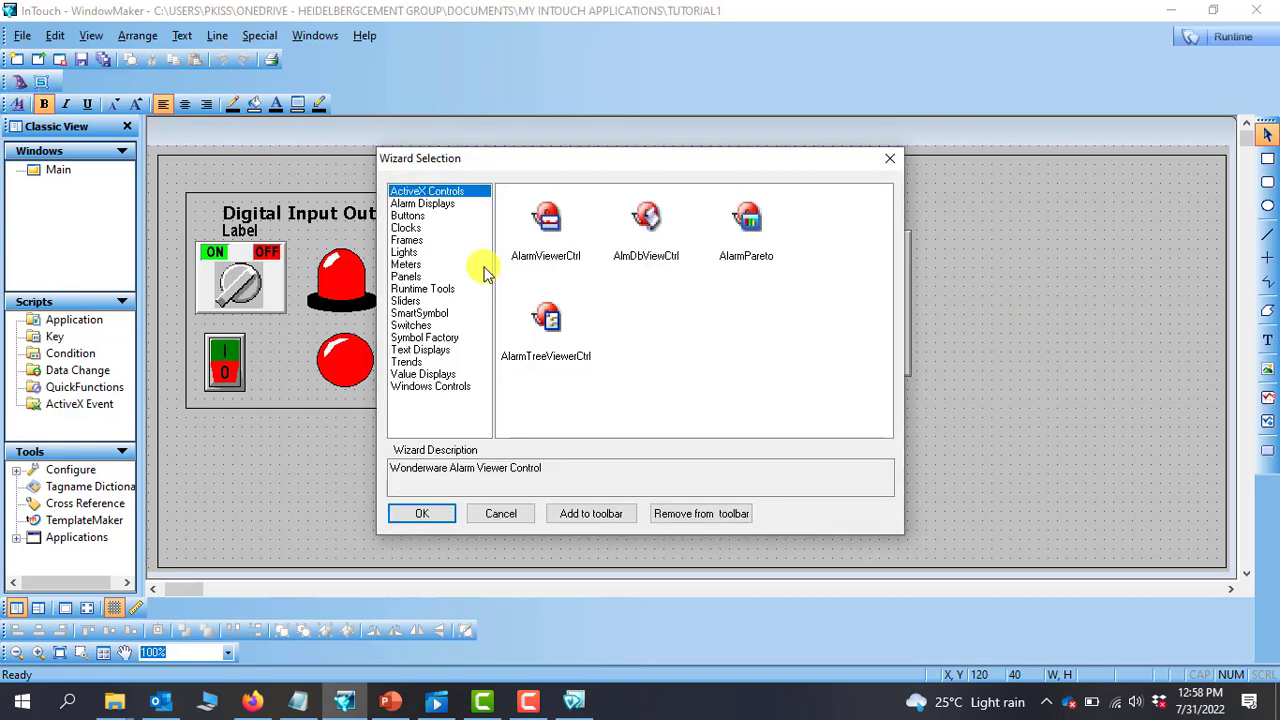
{"action": "left_click", "coordinate": [406, 264]}
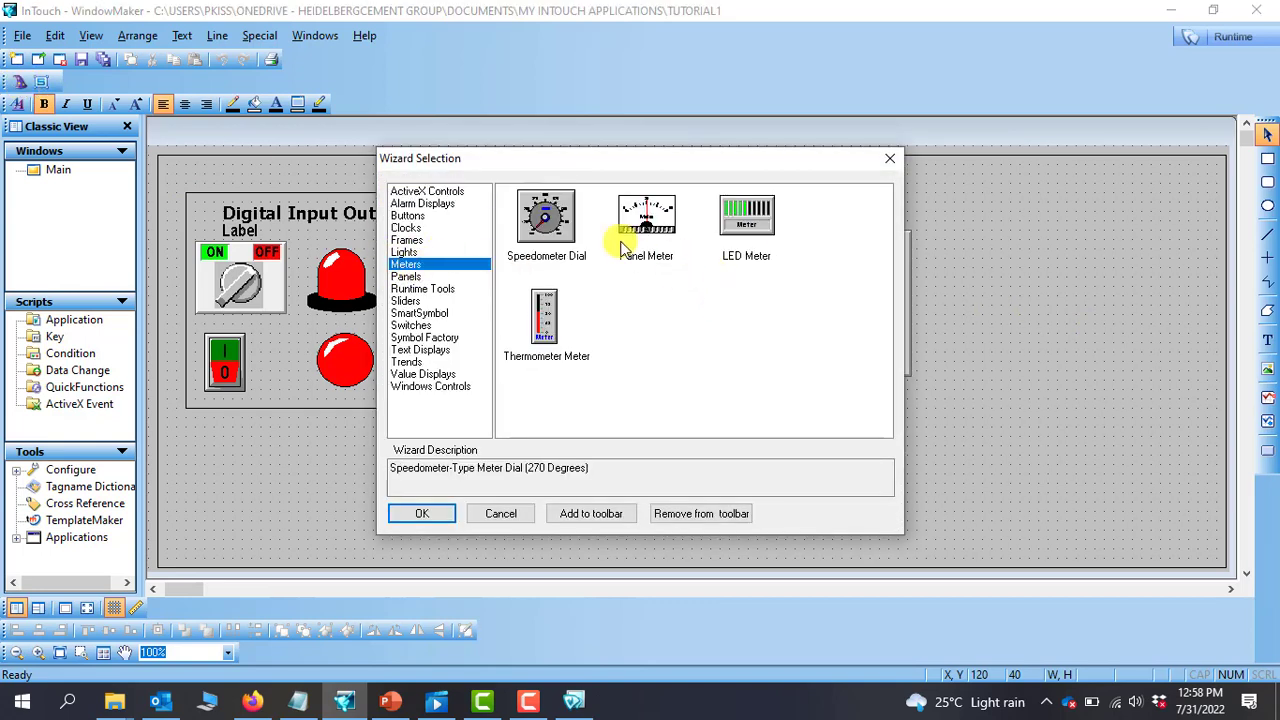
{"action": "left_click", "coordinate": [546, 216]}
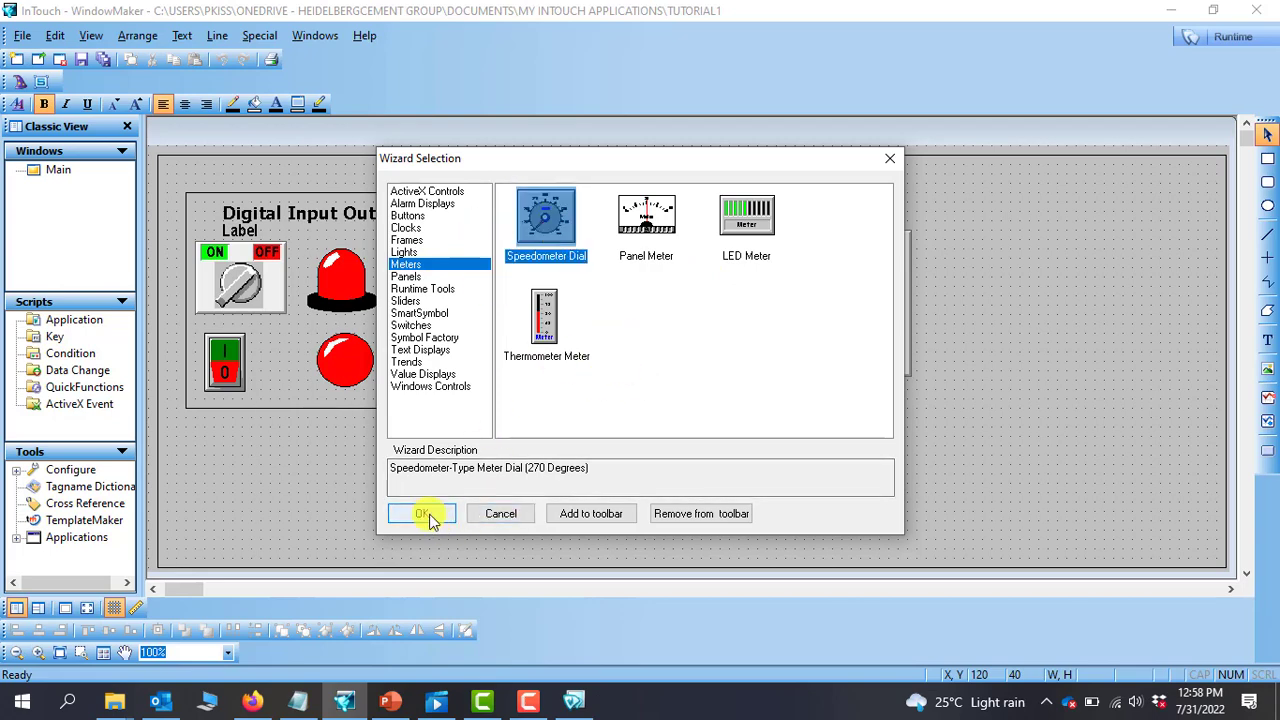
{"action": "left_click", "coordinate": [422, 512]}
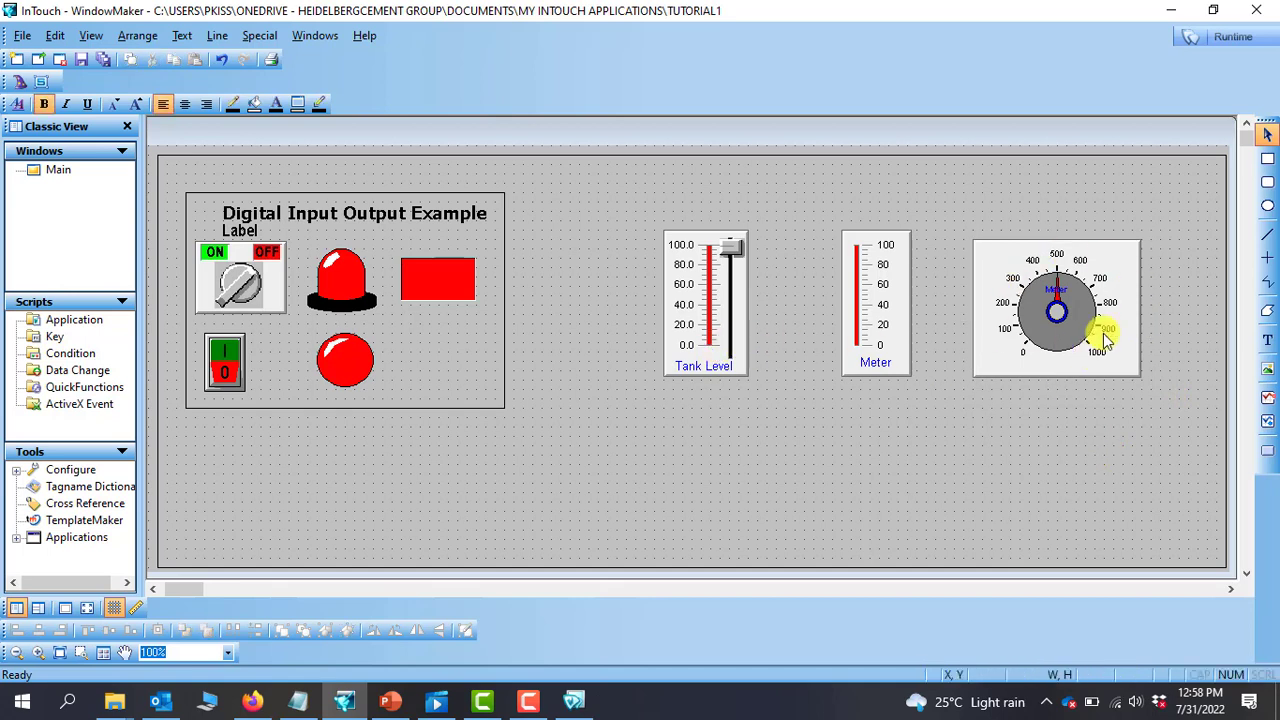
{"action": "mouse_move", "coordinate": [776, 358]}
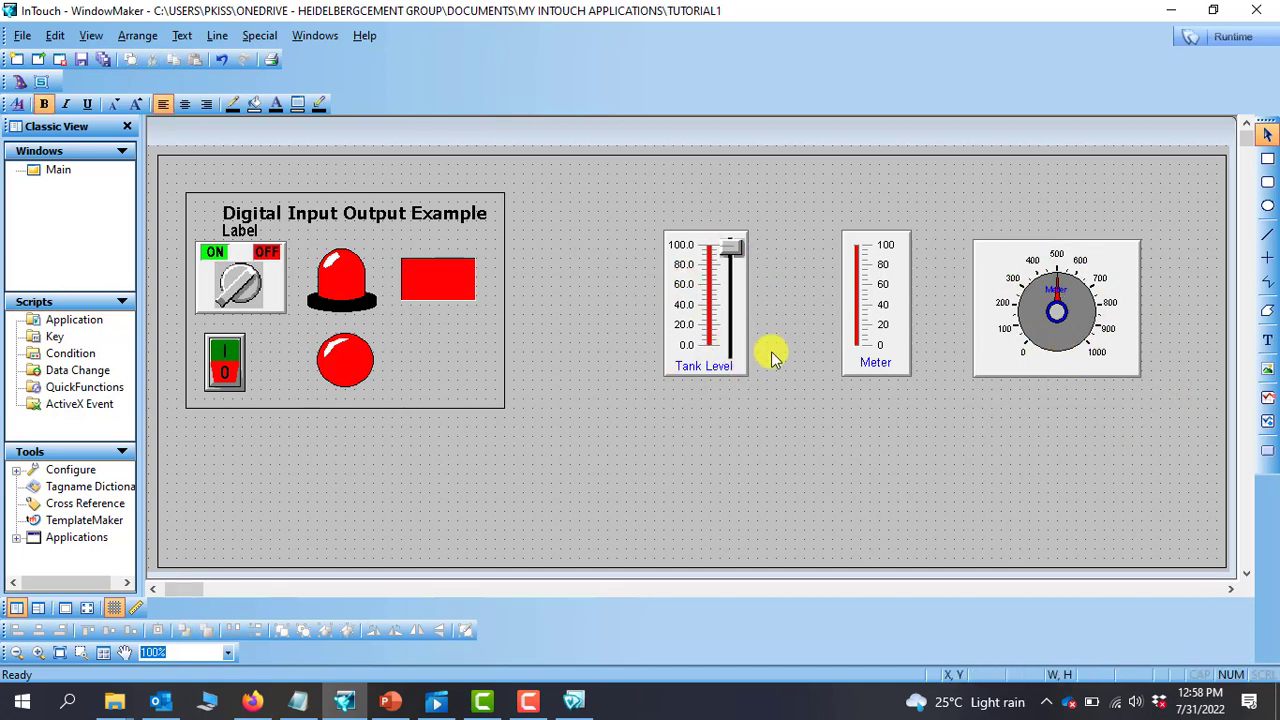
{"action": "mouse_move", "coordinate": [1100, 304]}
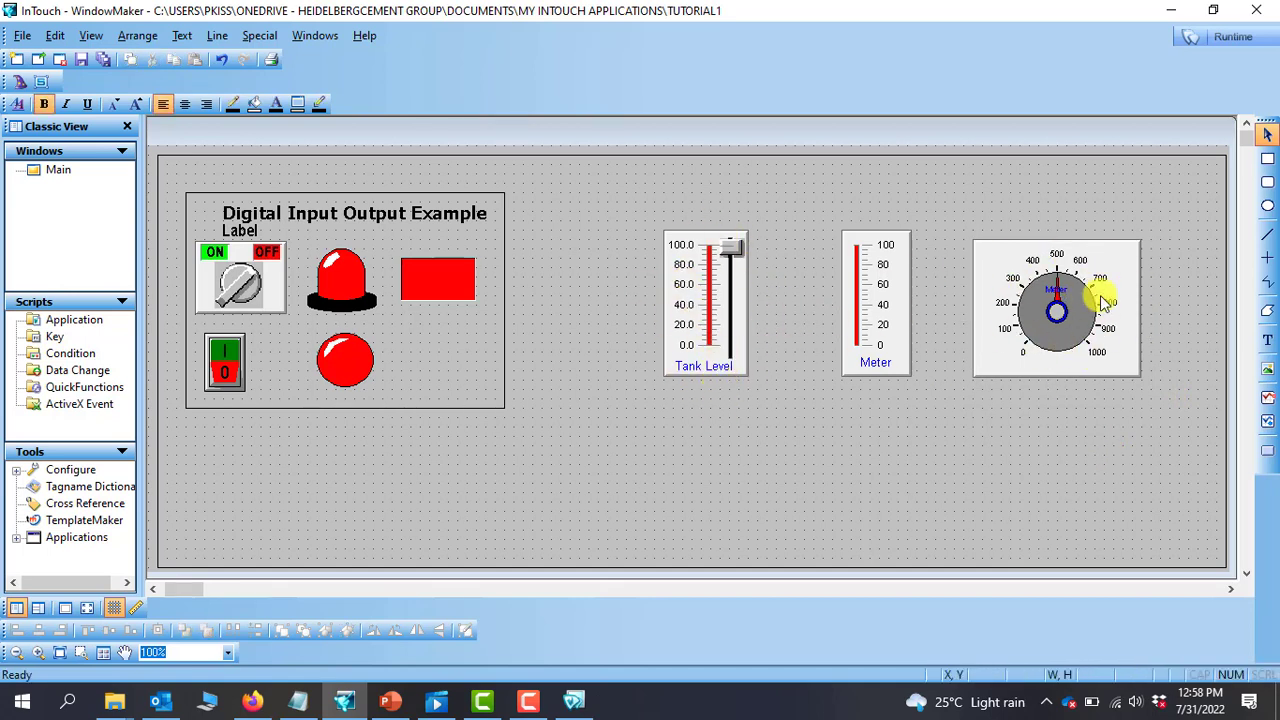
Step: Set the speedometer dial's expression to tag level1 and apply
{"action": "left_click", "coordinate": [1056, 310]}
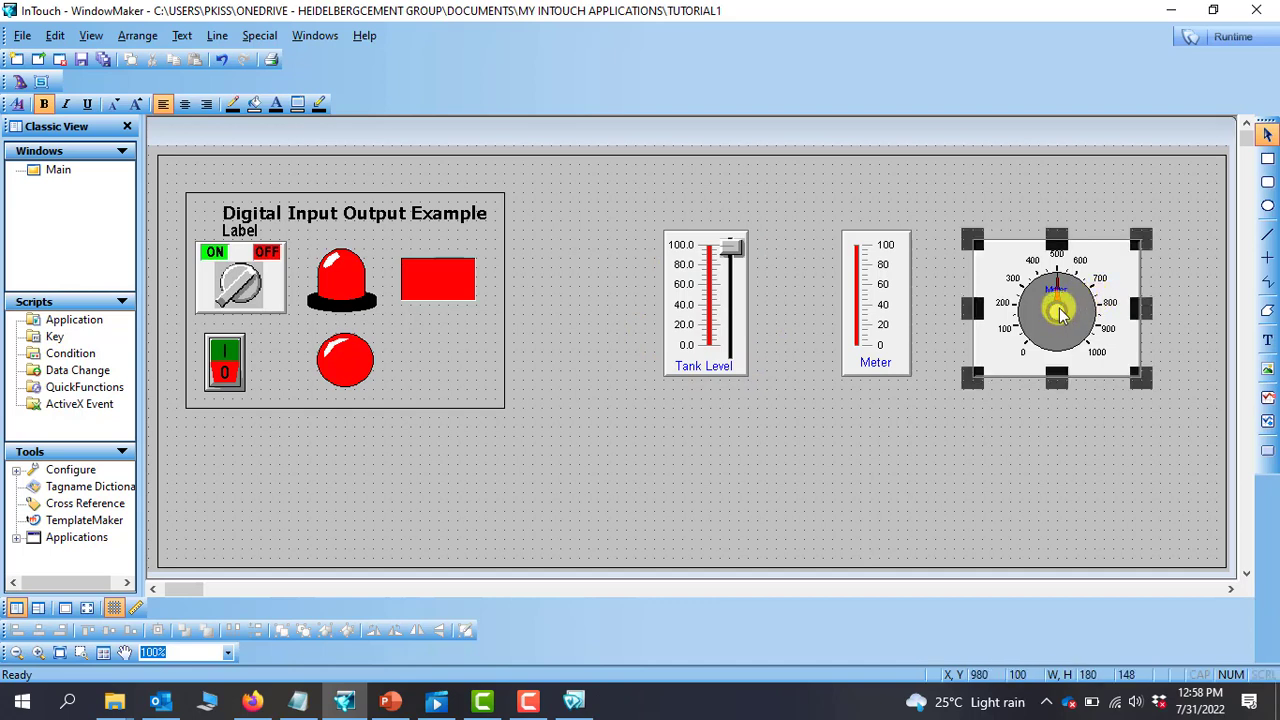
{"action": "double_click", "coordinate": [1056, 312]}
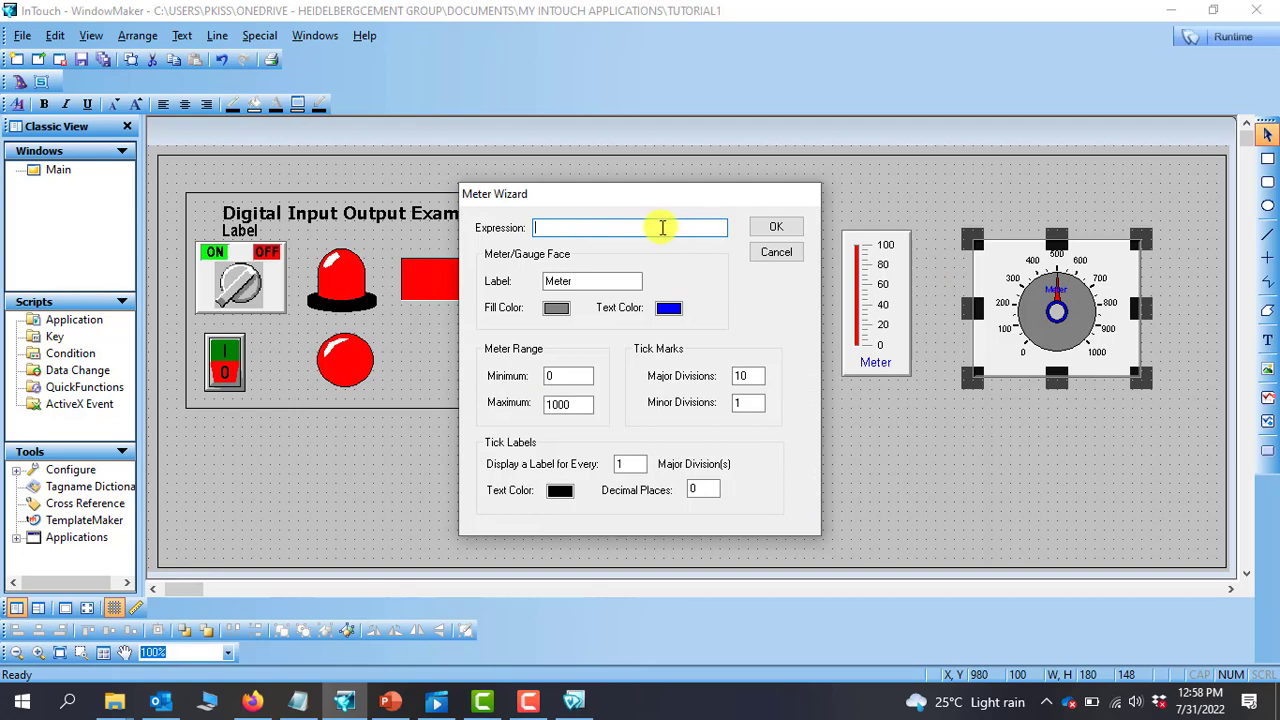
{"action": "left_click", "coordinate": [668, 228]}
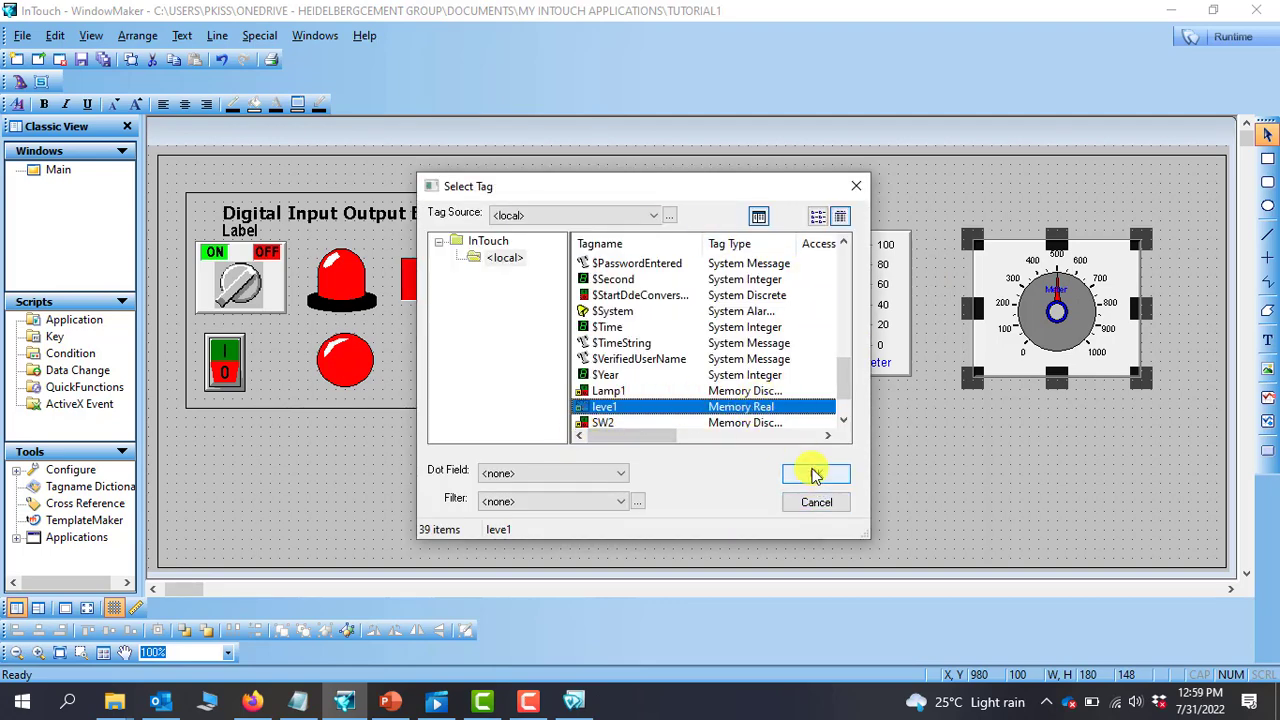
{"action": "left_click", "coordinate": [812, 472]}
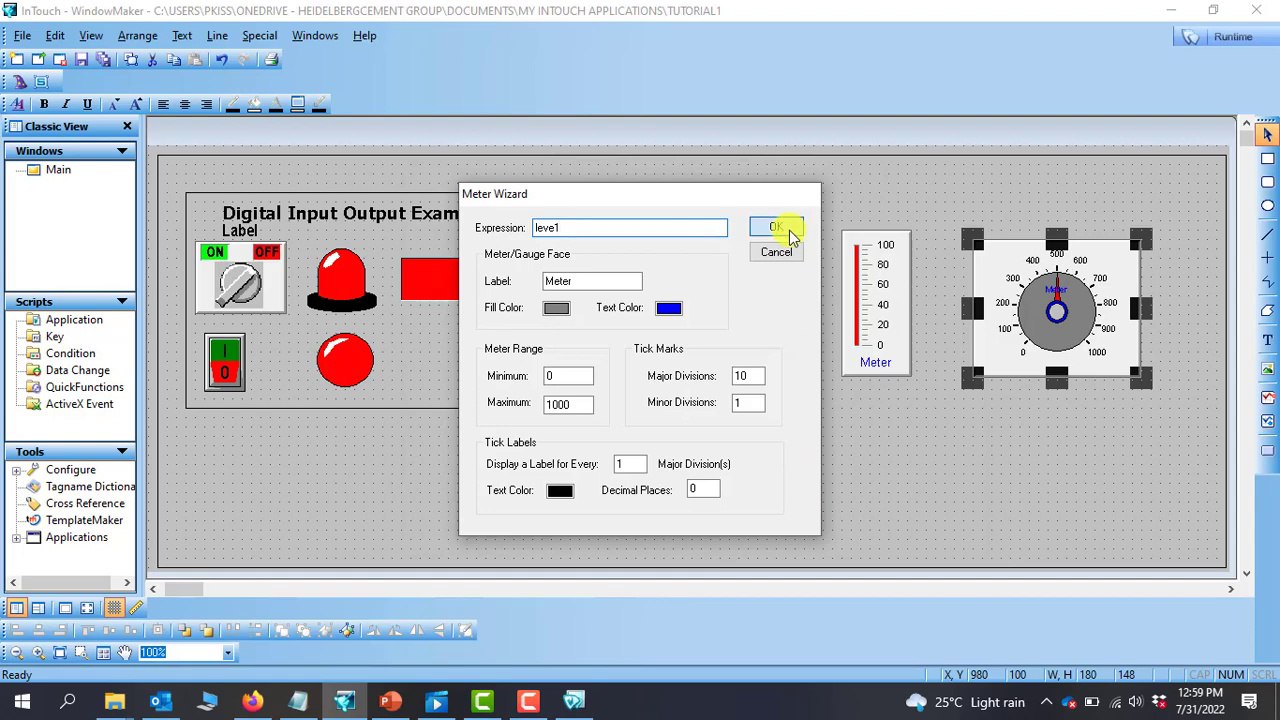
{"action": "left_click", "coordinate": [776, 228]}
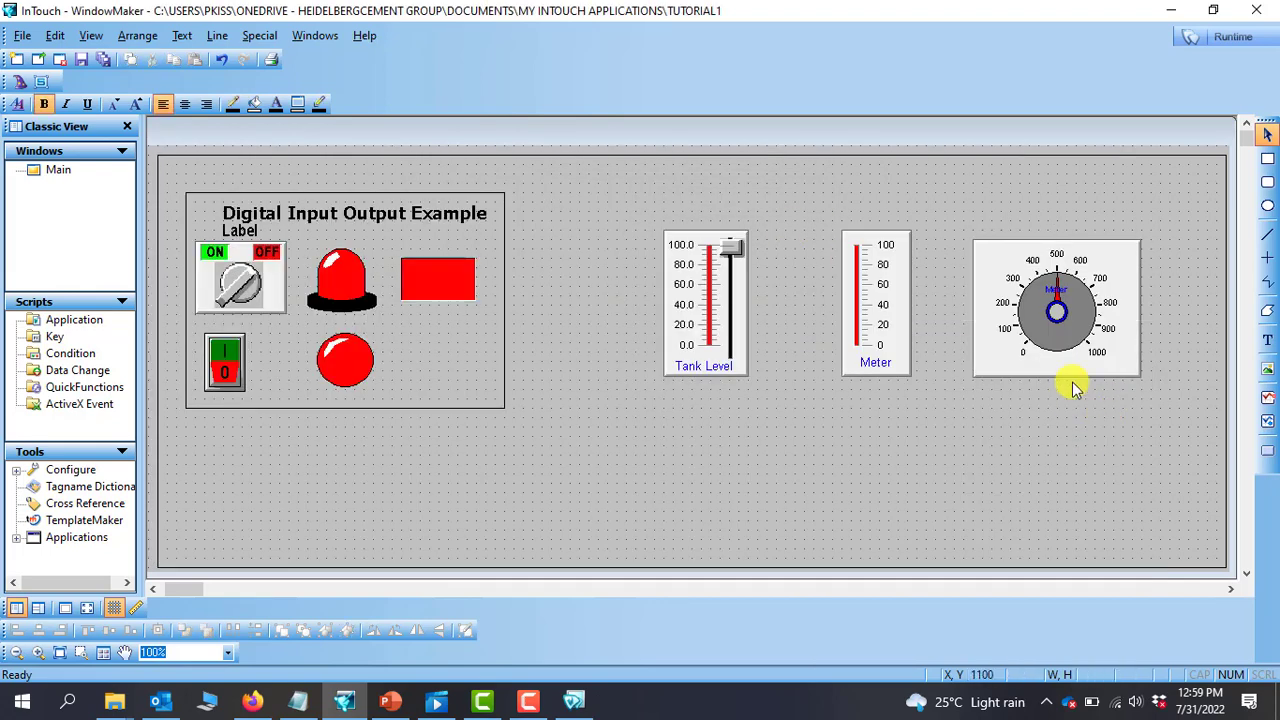
{"action": "mouse_move", "coordinate": [1040, 230]}
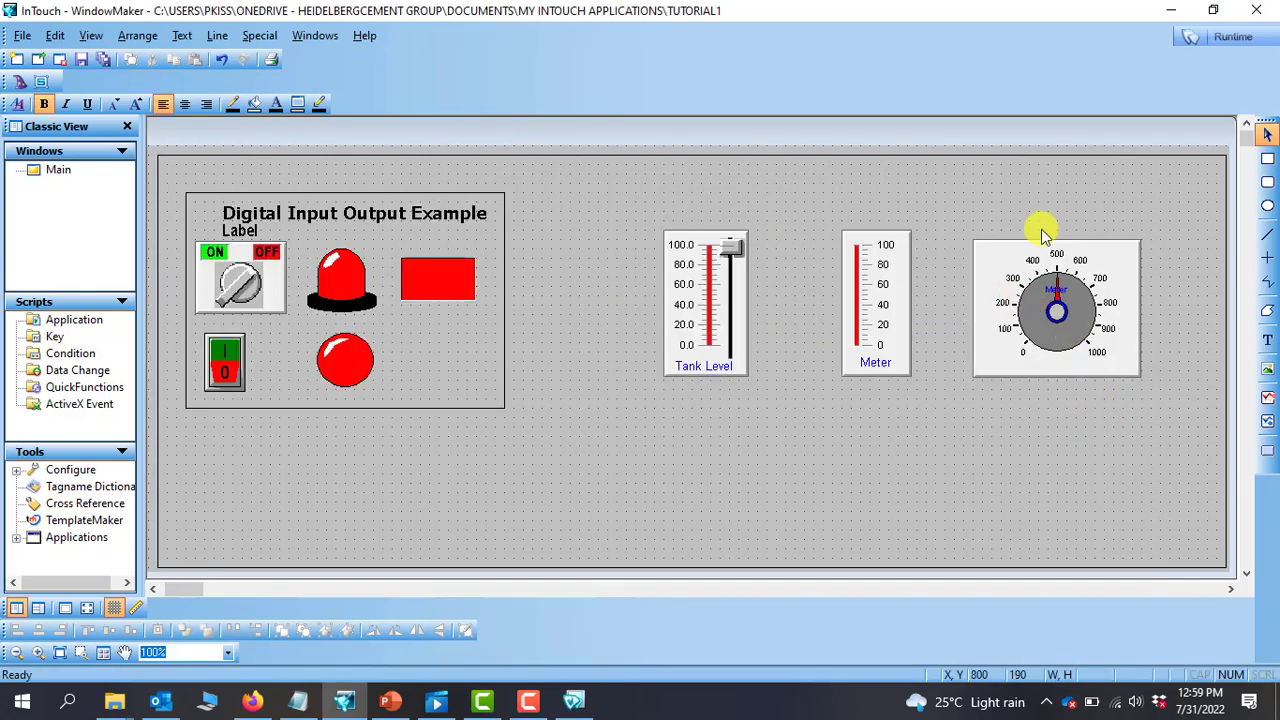
Step: In runtime, drag Tank Level down through about 40 and 20, then up to 100, watching Meter and dial follow
{"action": "left_click", "coordinate": [1232, 36]}
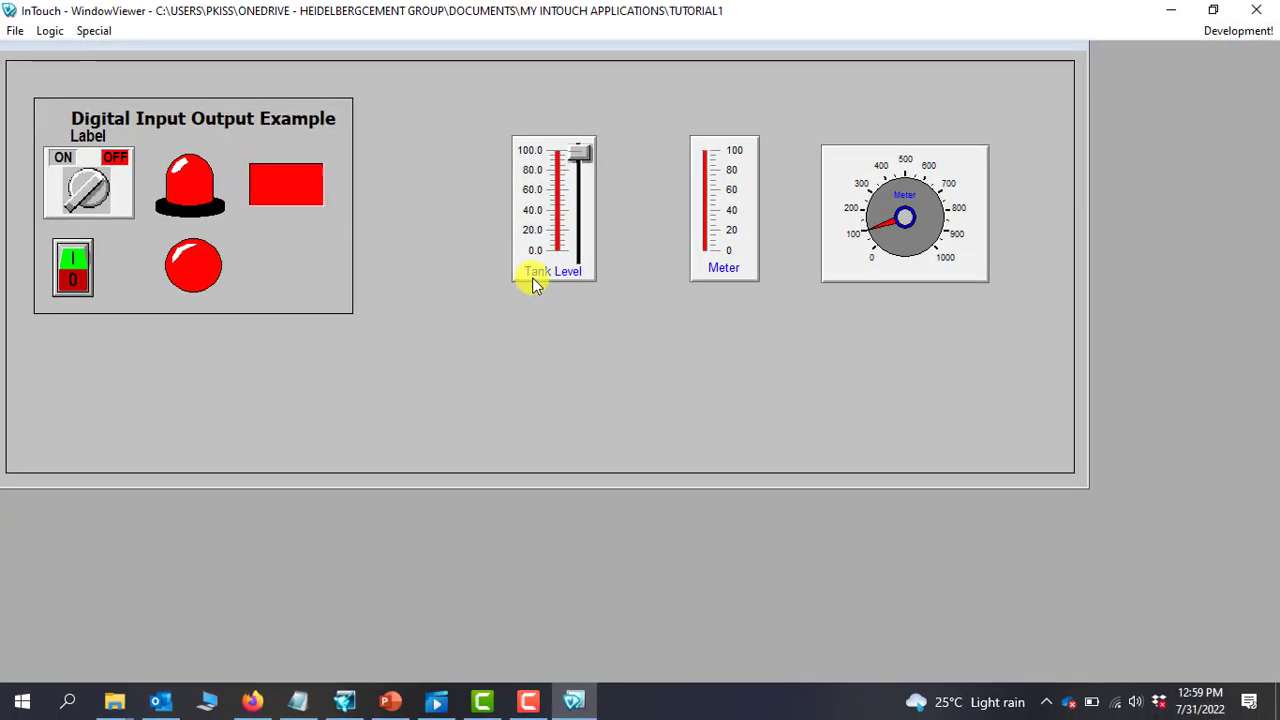
{"action": "left_click_drag", "start_coordinate": [580, 152], "coordinate": [580, 258]}
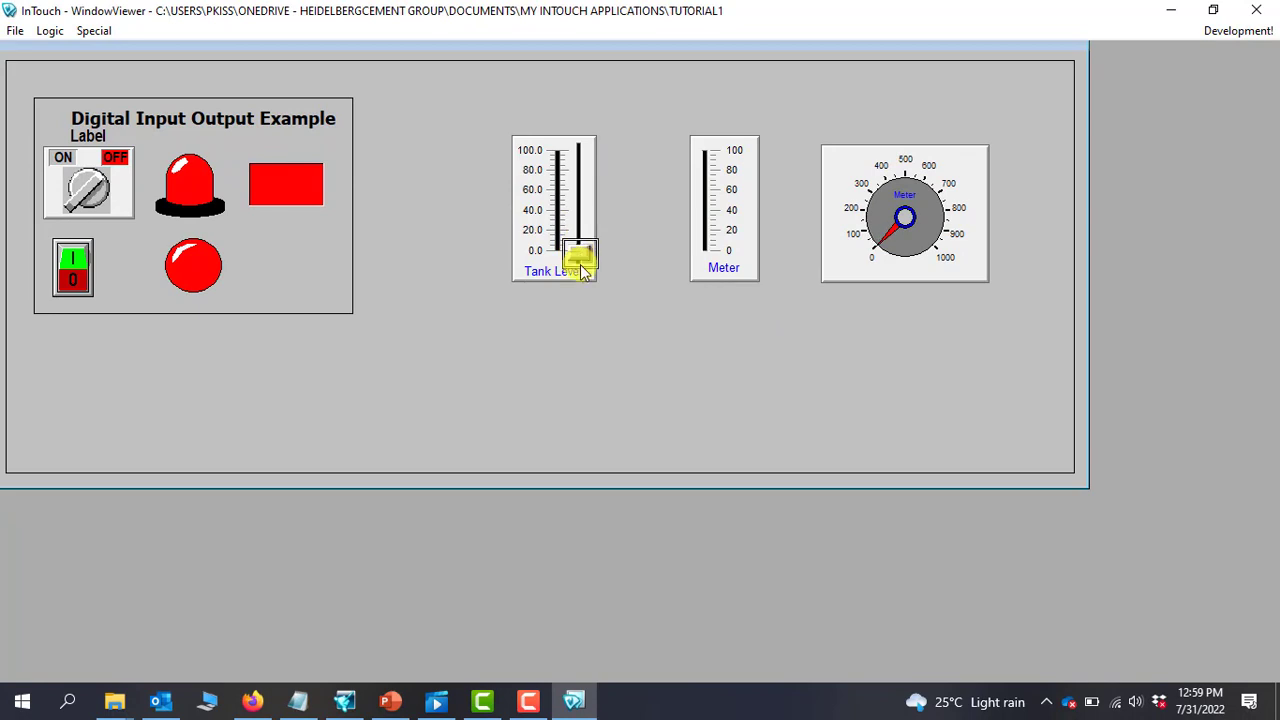
{"action": "left_click_drag", "start_coordinate": [580, 258], "coordinate": [576, 220]}
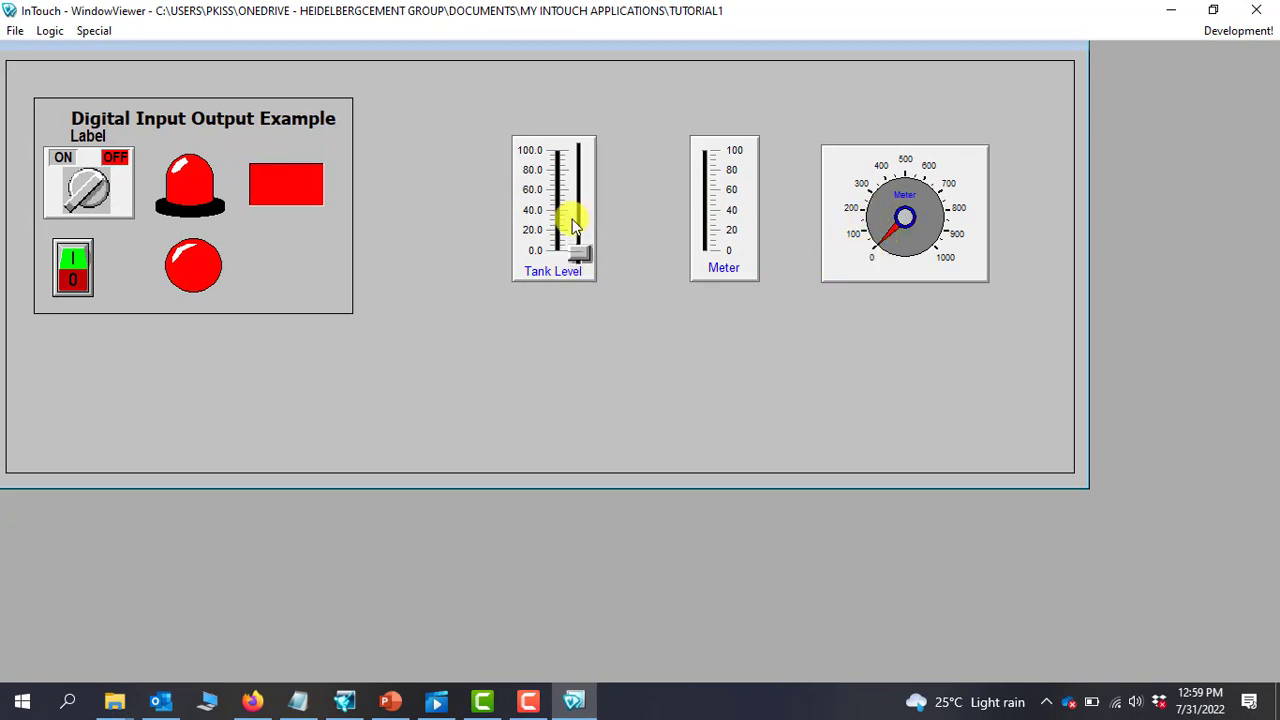
{"action": "left_click_drag", "start_coordinate": [576, 220], "coordinate": [582, 216]}
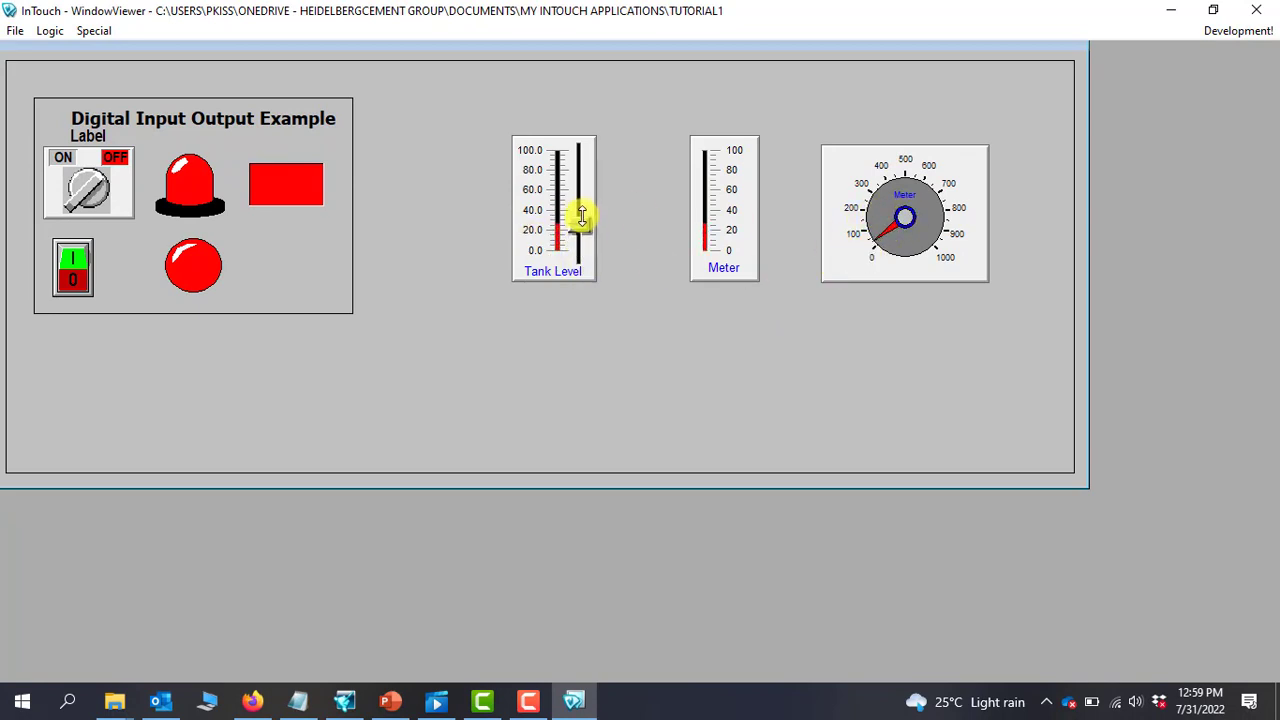
{"action": "left_click_drag", "start_coordinate": [580, 216], "coordinate": [578, 150]}
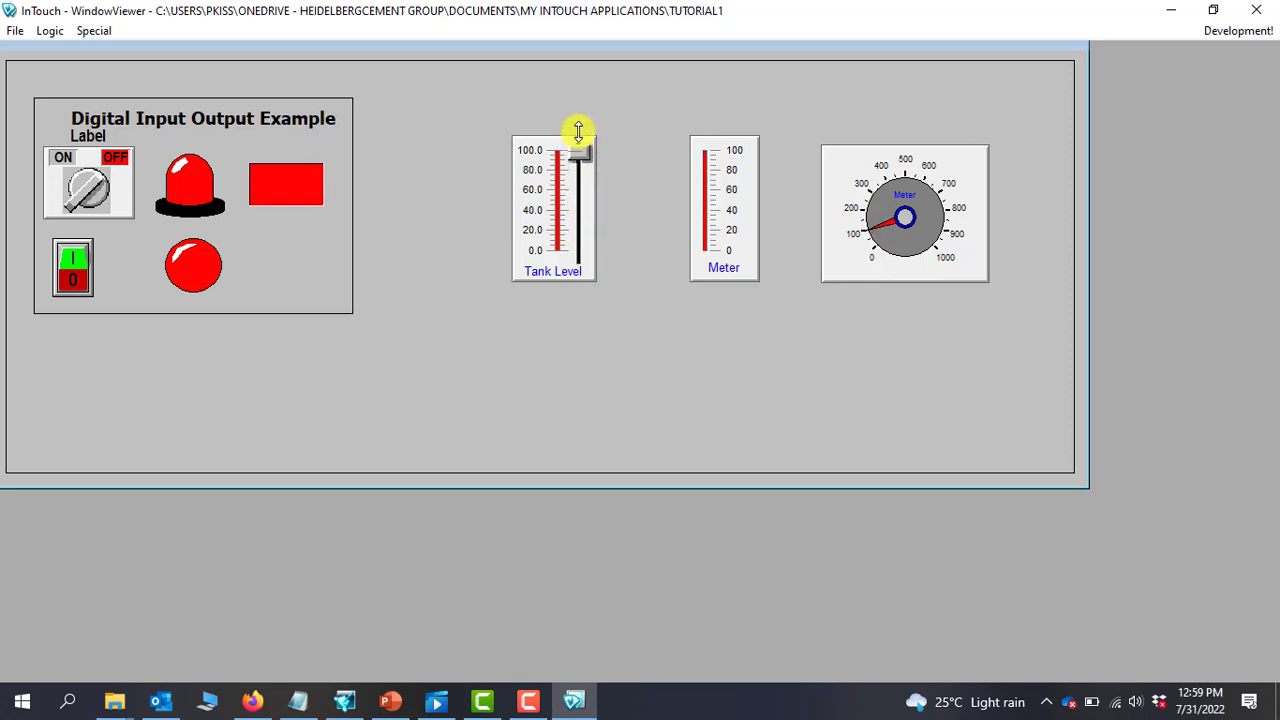
{"action": "mouse_move", "coordinate": [728, 162]}
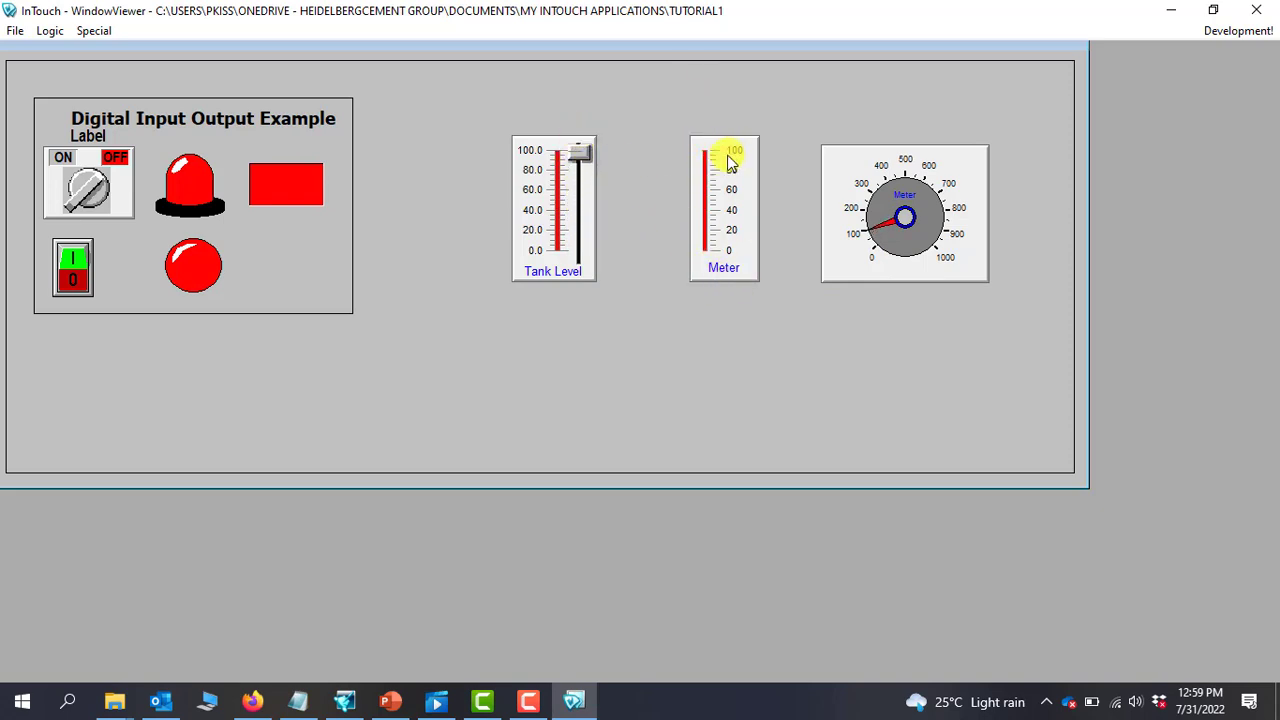
{"action": "mouse_move", "coordinate": [856, 240]}
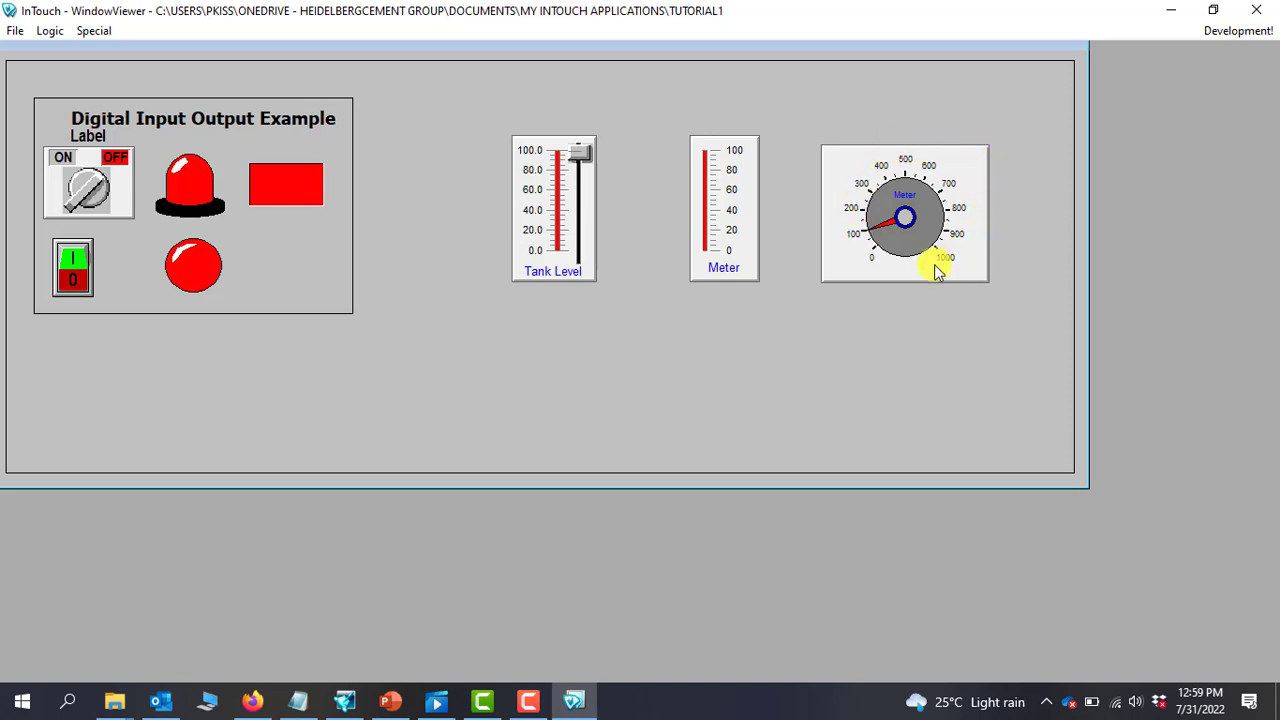
{"action": "mouse_move", "coordinate": [730, 250]}
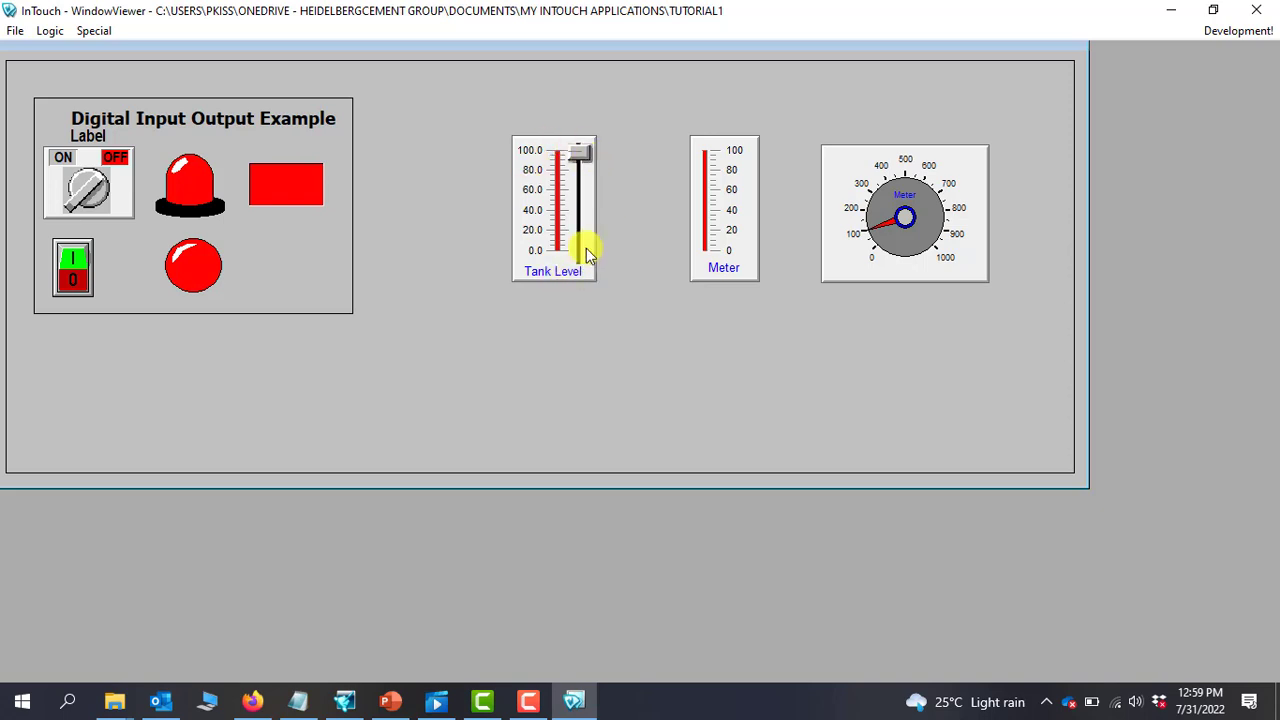
{"action": "mouse_move", "coordinate": [924, 196]}
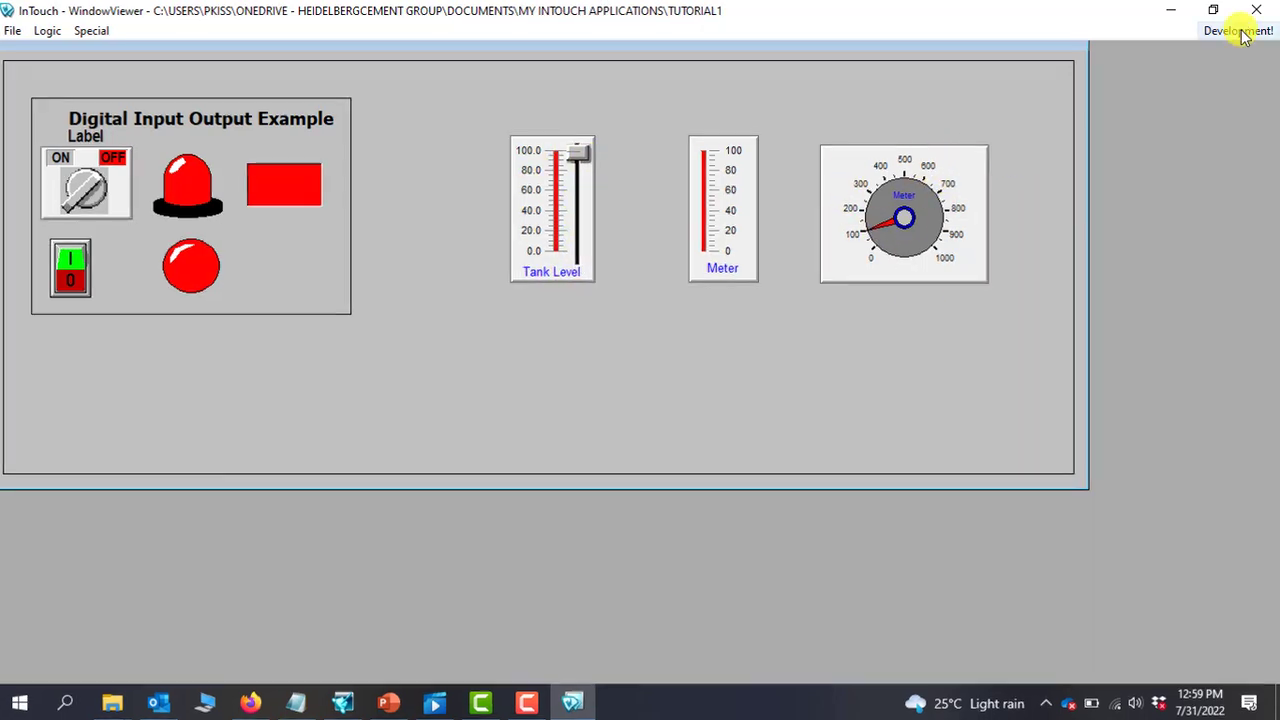
Step: Set the speedometer dial's Maximum to 100 in the Meter Wizard so its scale reads 0–100
{"action": "left_click", "coordinate": [1238, 30]}
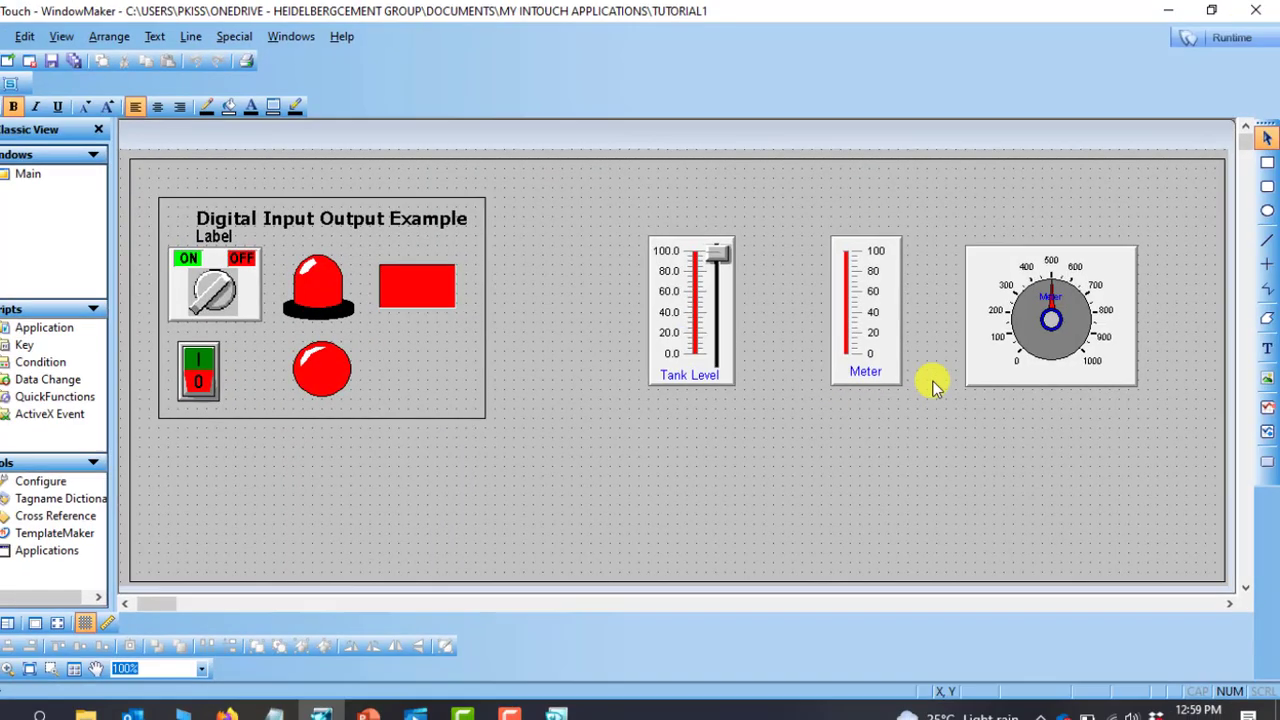
{"action": "double_click", "coordinate": [1052, 318]}
{"action": "type", "text": "1"}
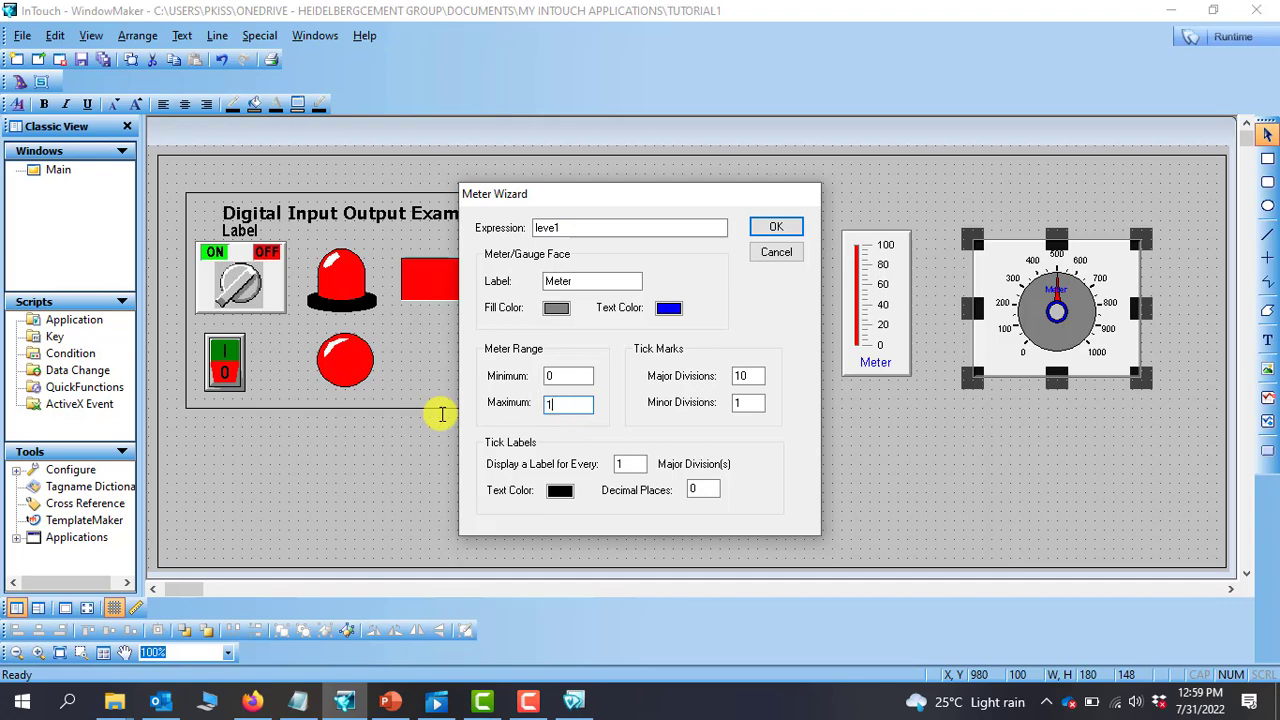
{"action": "type", "text": "00"}
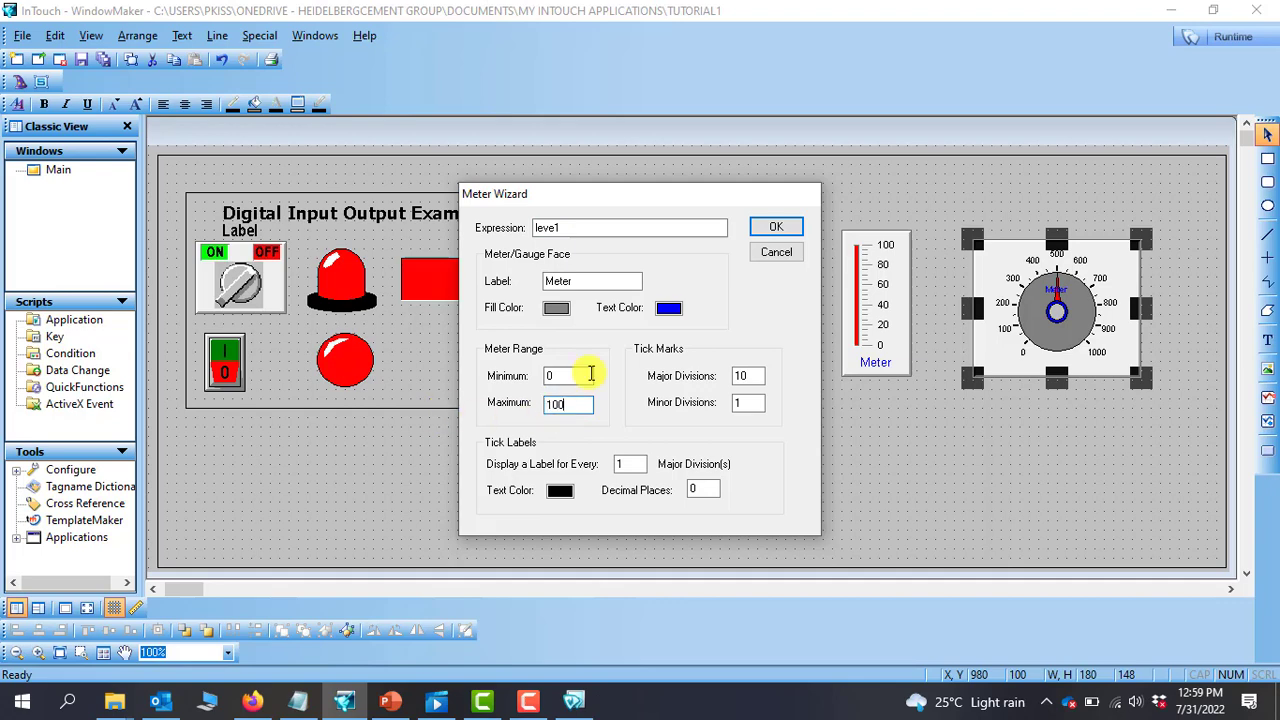
{"action": "left_click", "coordinate": [776, 226]}
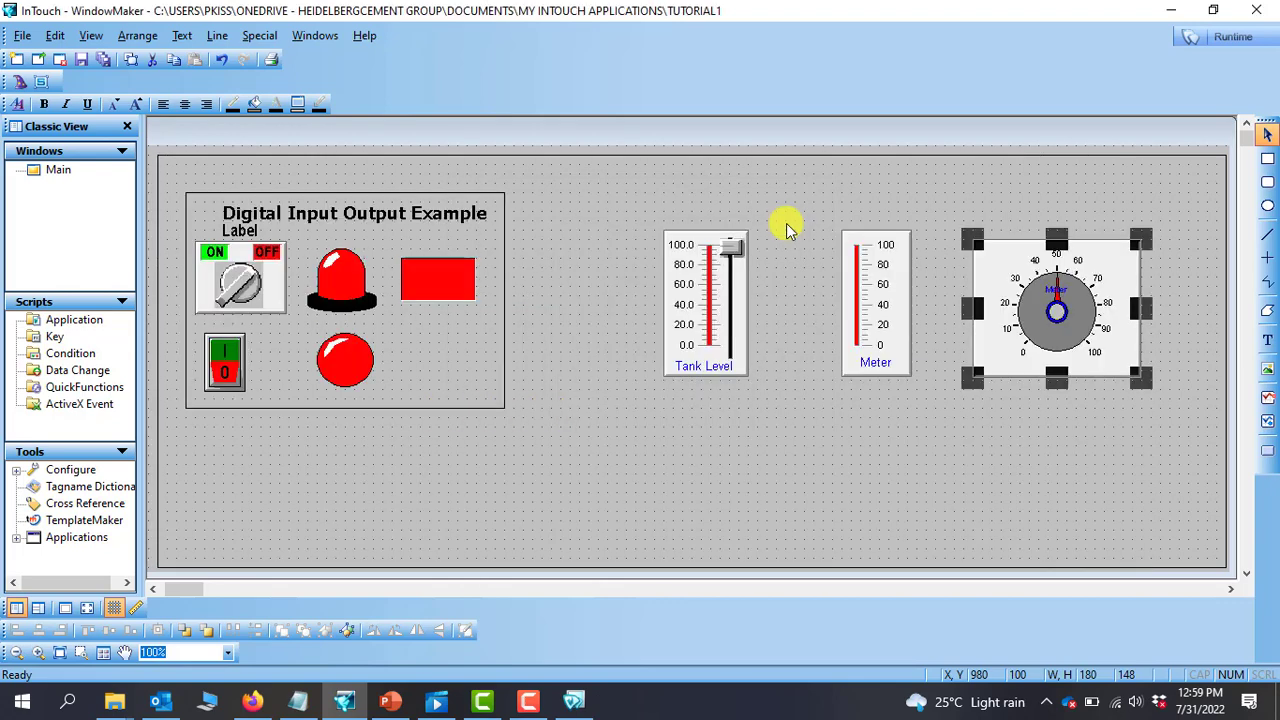
{"action": "left_click", "coordinate": [958, 412]}
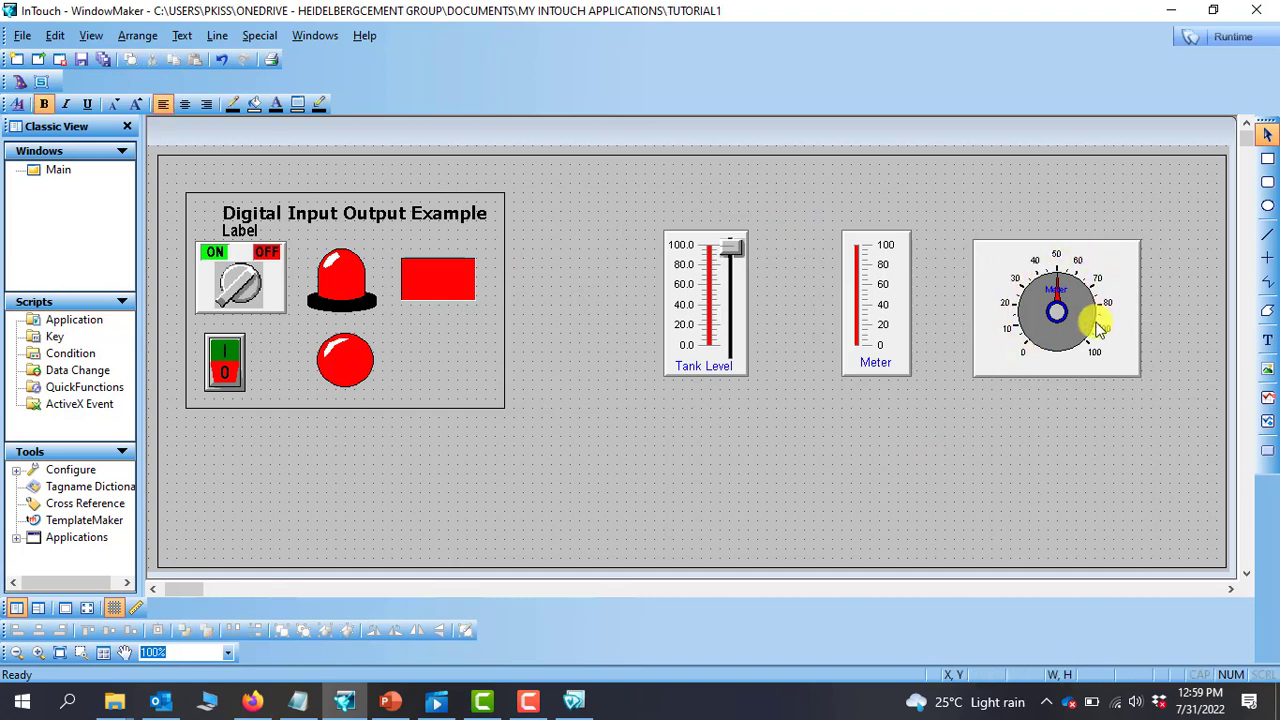
{"action": "mouse_move", "coordinate": [1100, 360]}
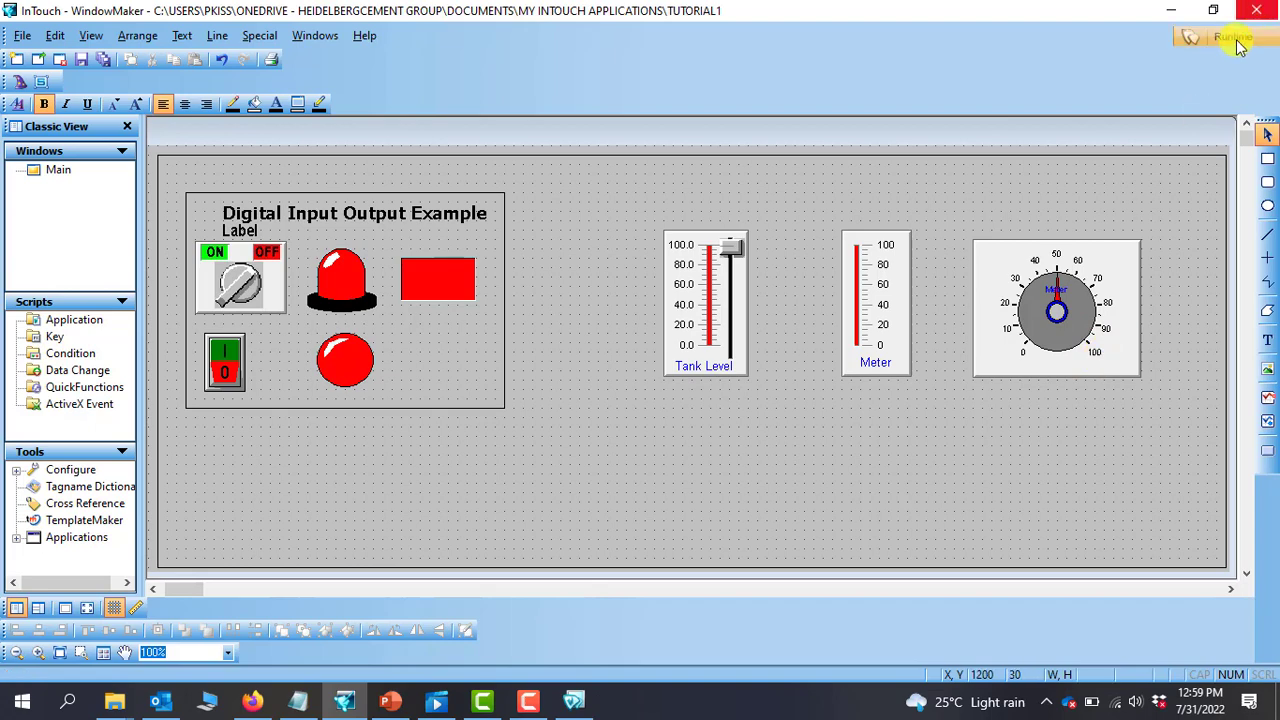
{"action": "left_click", "coordinate": [1230, 36]}
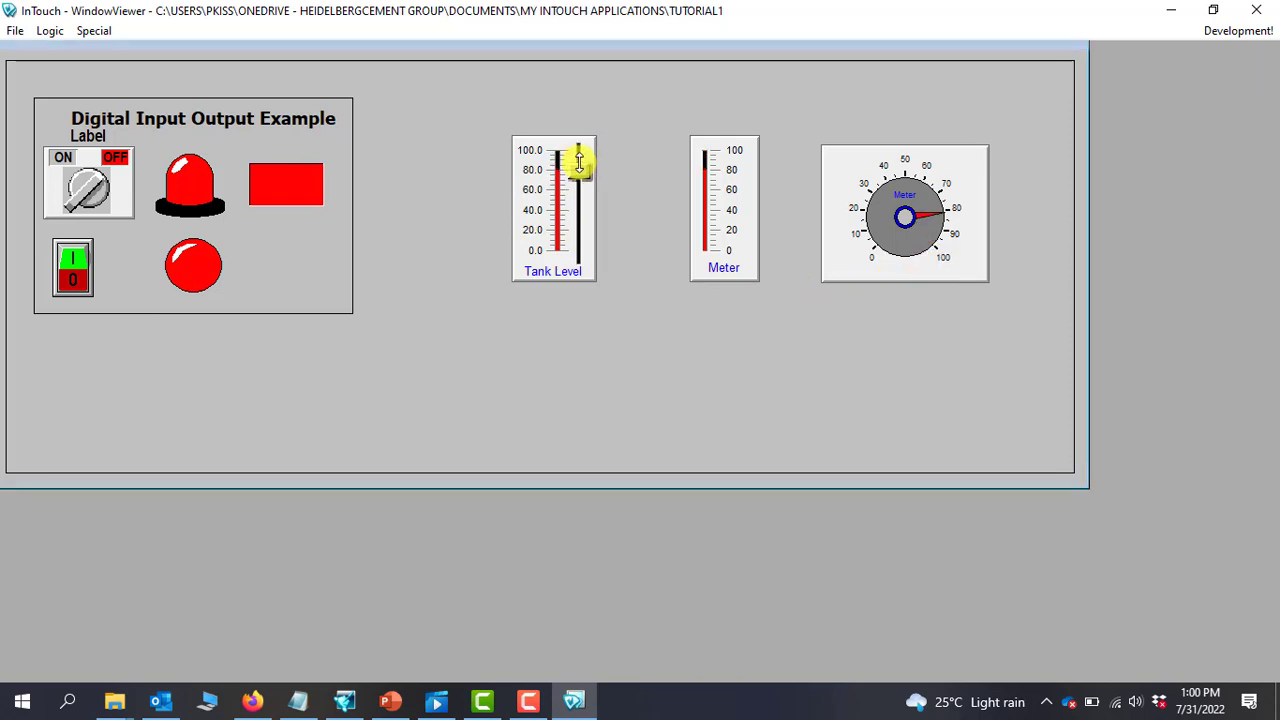
{"action": "left_click_drag", "start_coordinate": [580, 160], "coordinate": [580, 204]}
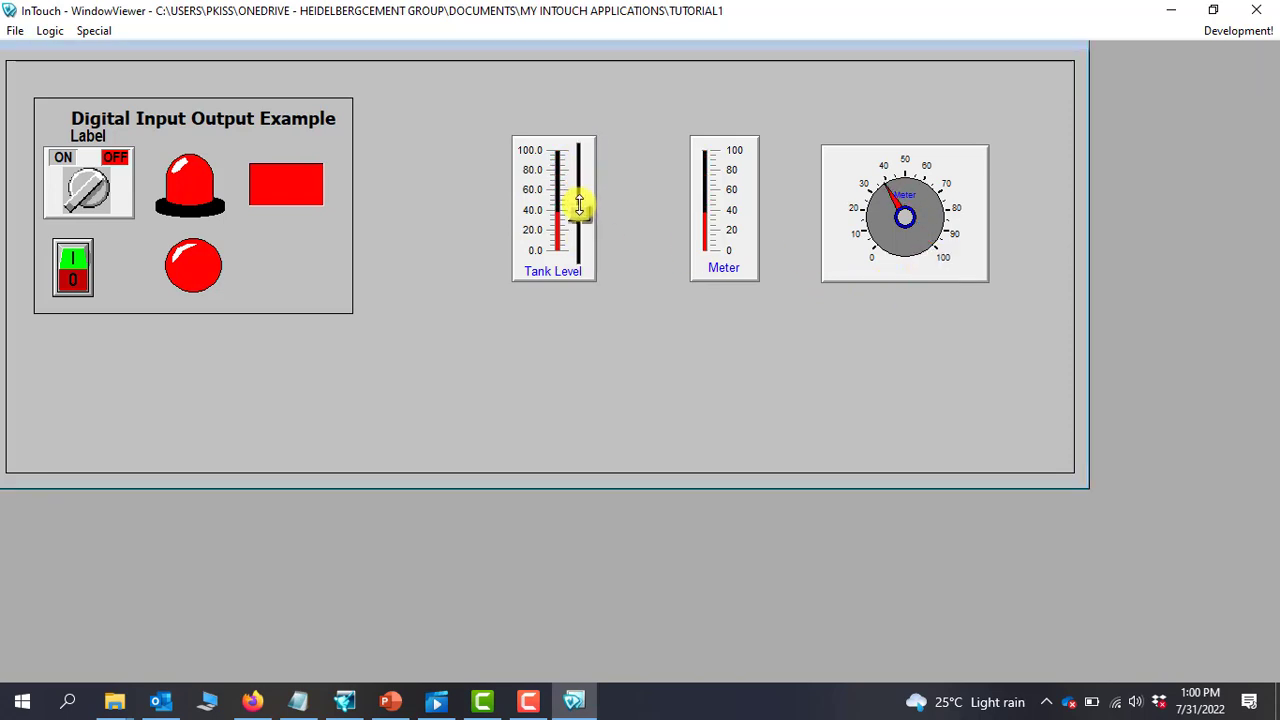
{"action": "left_click_drag", "start_coordinate": [578, 202], "coordinate": [580, 210]}
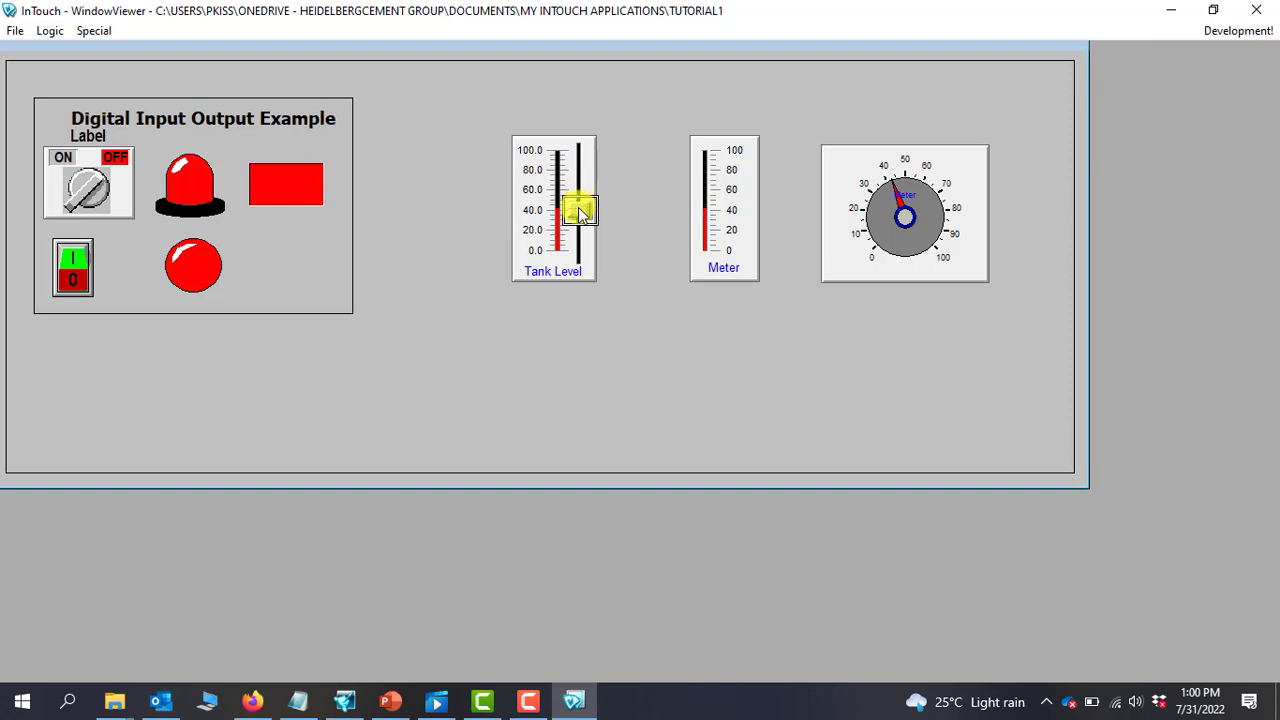
{"action": "left_click_drag", "start_coordinate": [580, 206], "coordinate": [580, 256]}
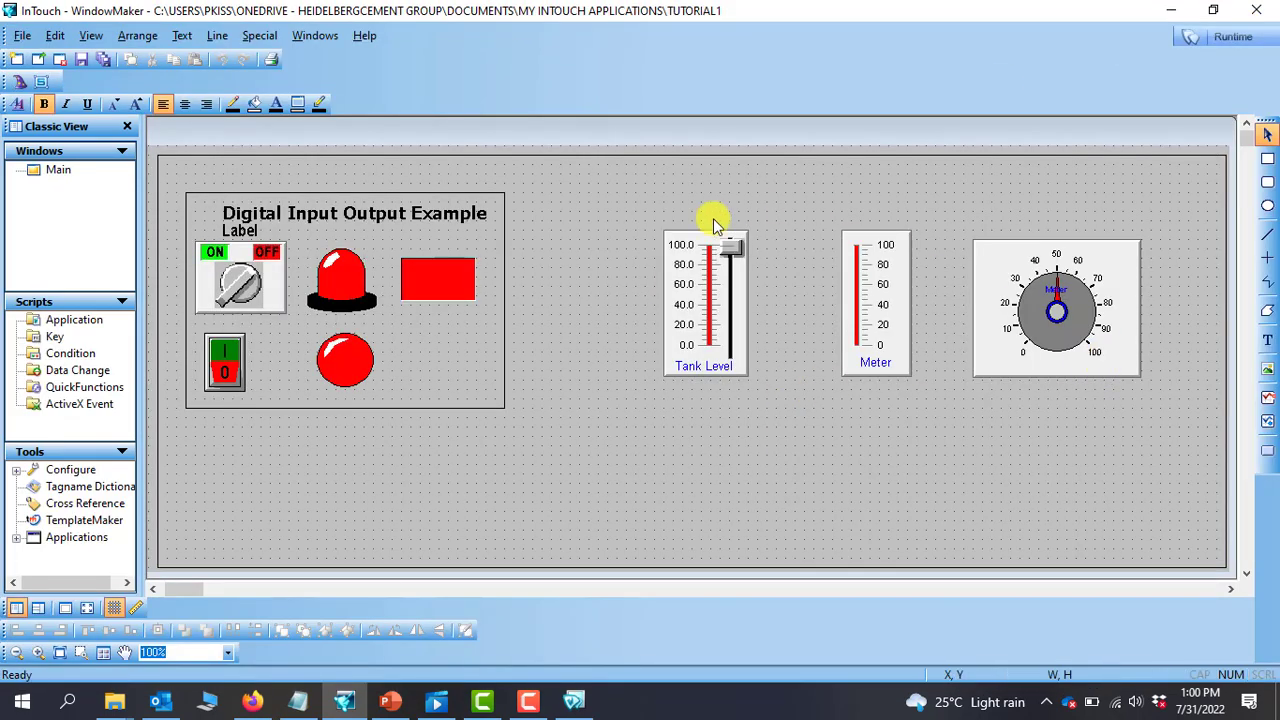
{"action": "mouse_move", "coordinate": [630, 362]}
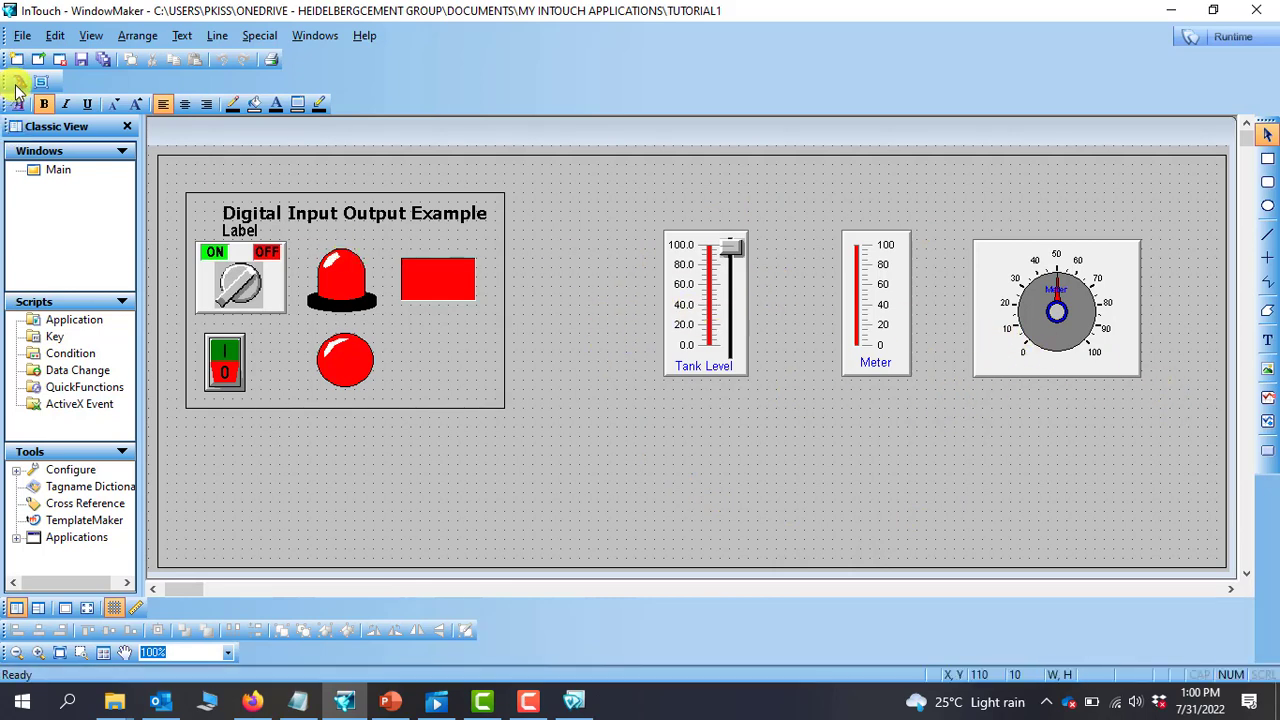
Step: Place a Vert Mouse Rel. Slider from the wizard library below the Tank Level slider
{"action": "left_click", "coordinate": [16, 82]}
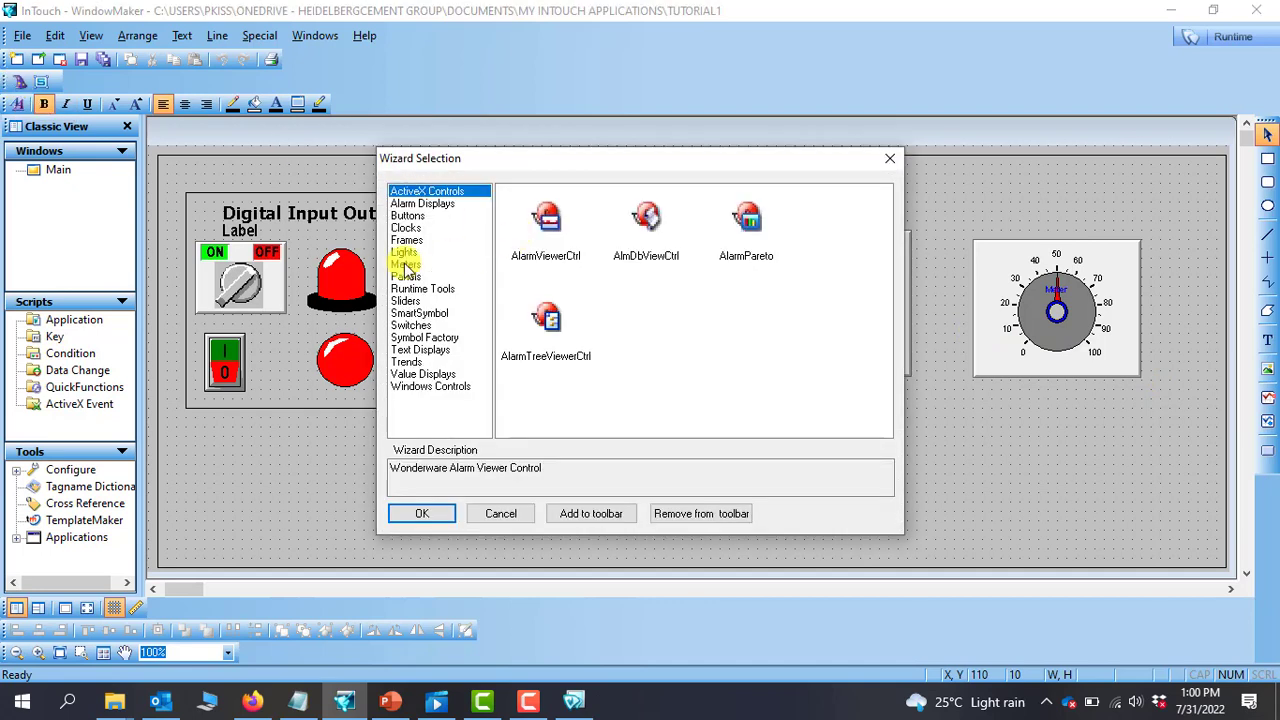
{"action": "left_click", "coordinate": [404, 300]}
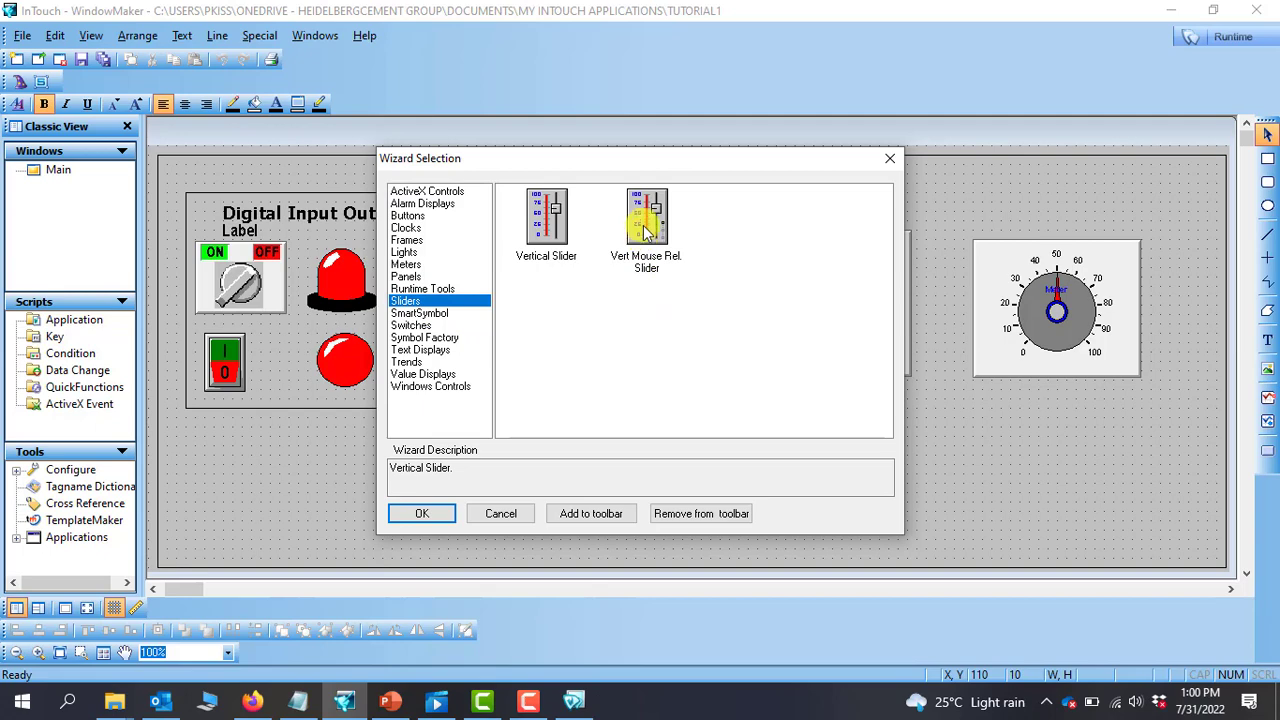
{"action": "left_click", "coordinate": [646, 216]}
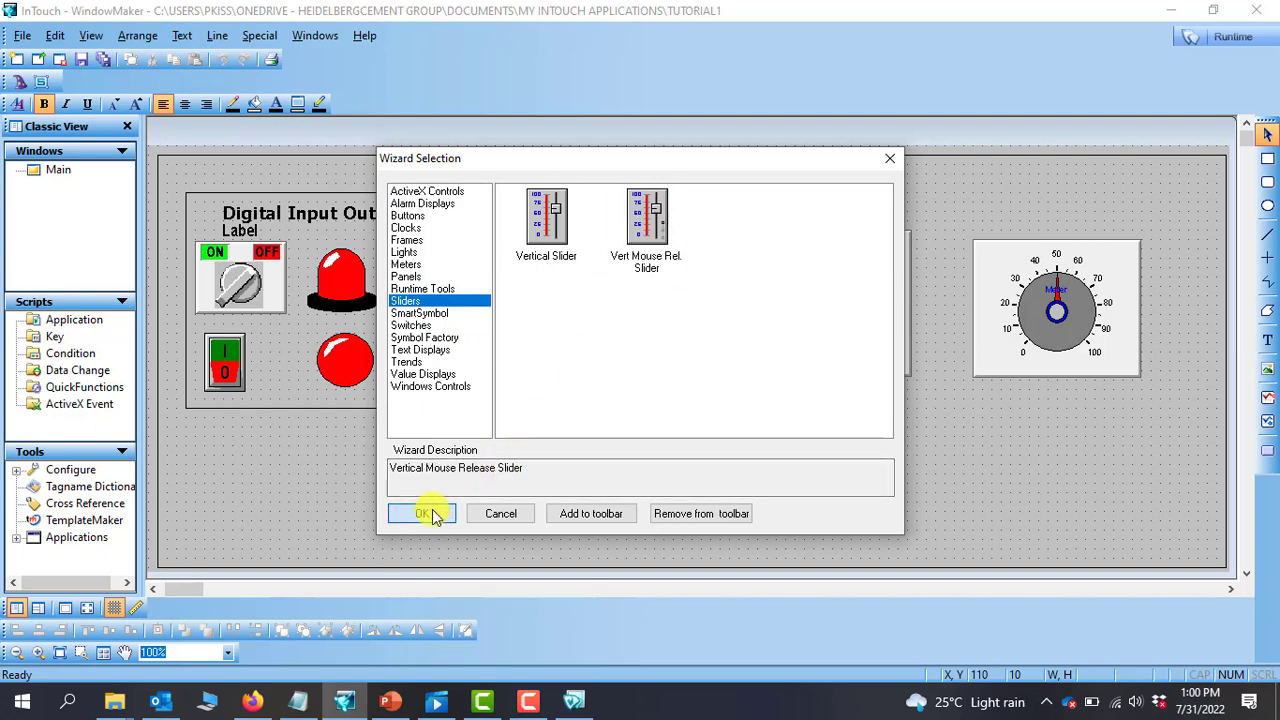
{"action": "left_click", "coordinate": [420, 512]}
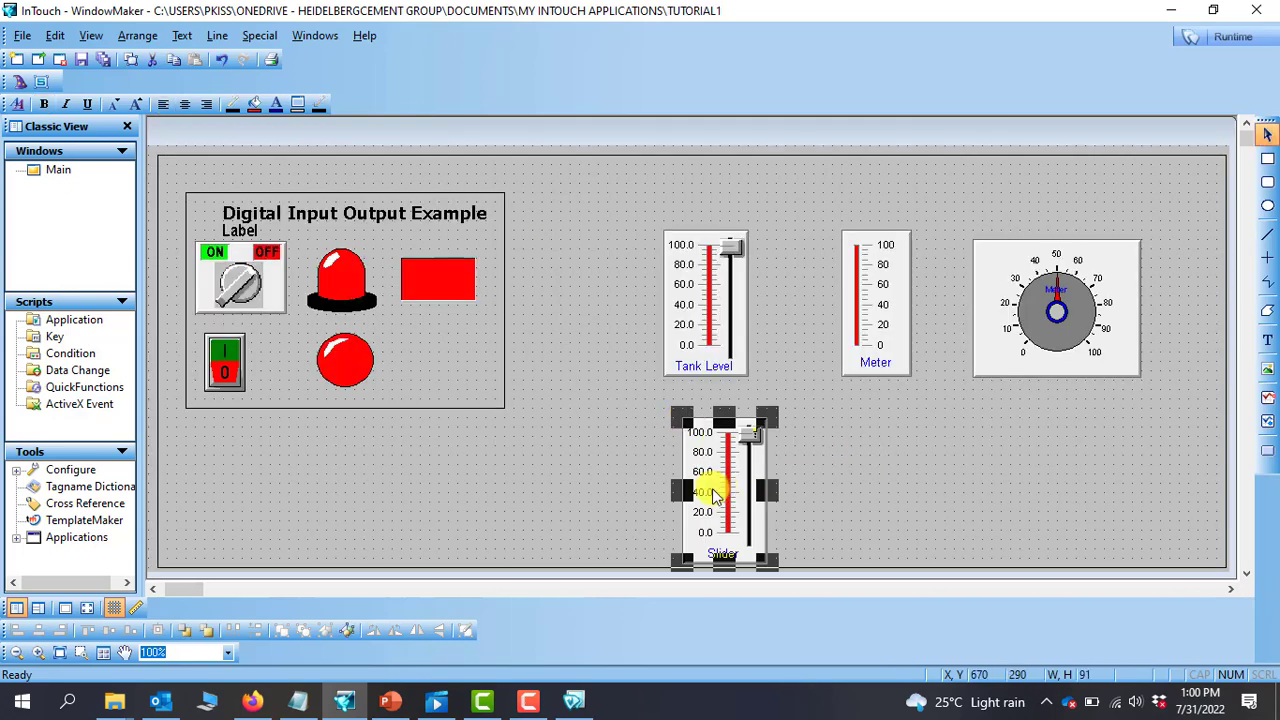
{"action": "left_click", "coordinate": [180, 220]}
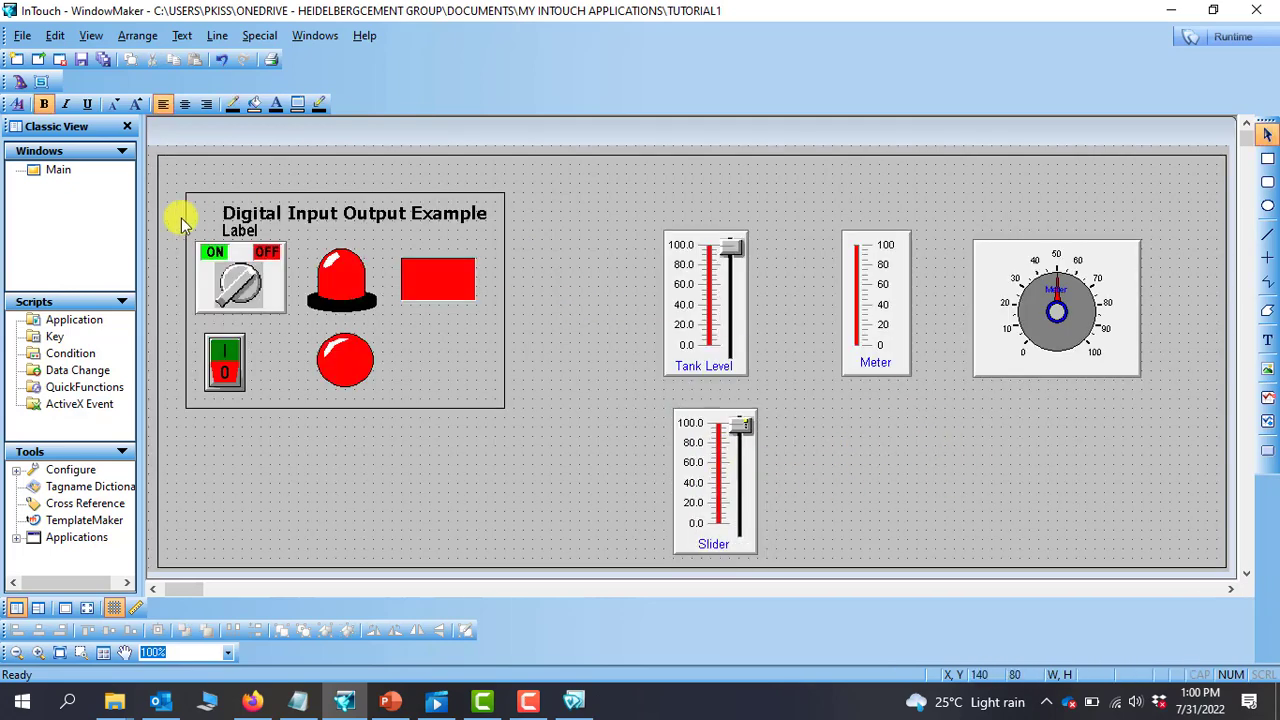
Step: Place a Panel Meter from the wizard library right of the second slider
{"action": "left_click", "coordinate": [40, 82]}
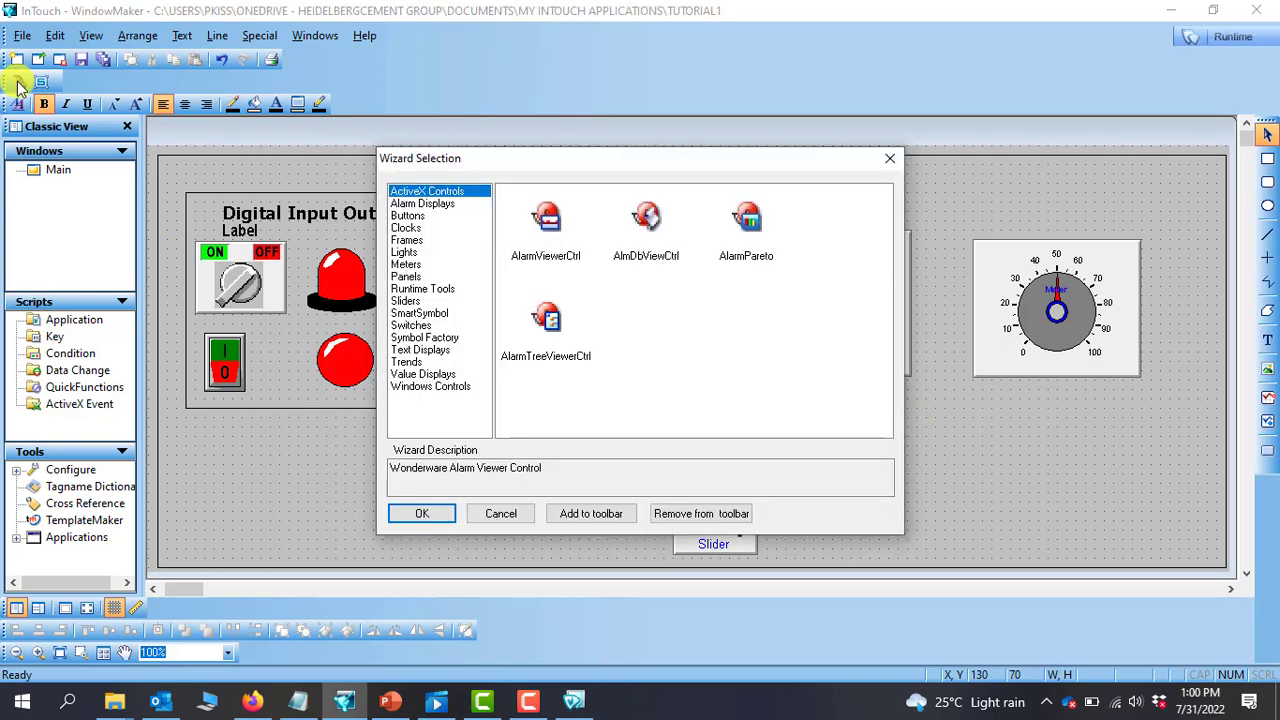
{"action": "left_click", "coordinate": [406, 264]}
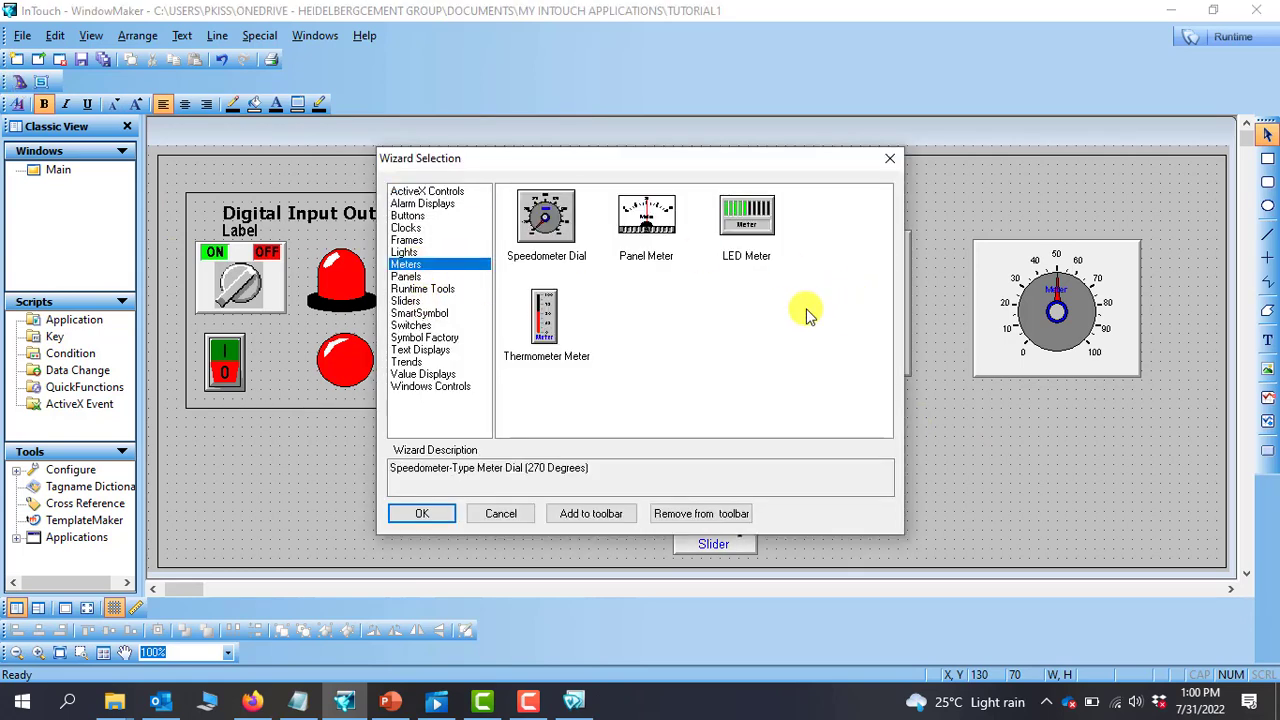
{"action": "mouse_move", "coordinate": [648, 214]}
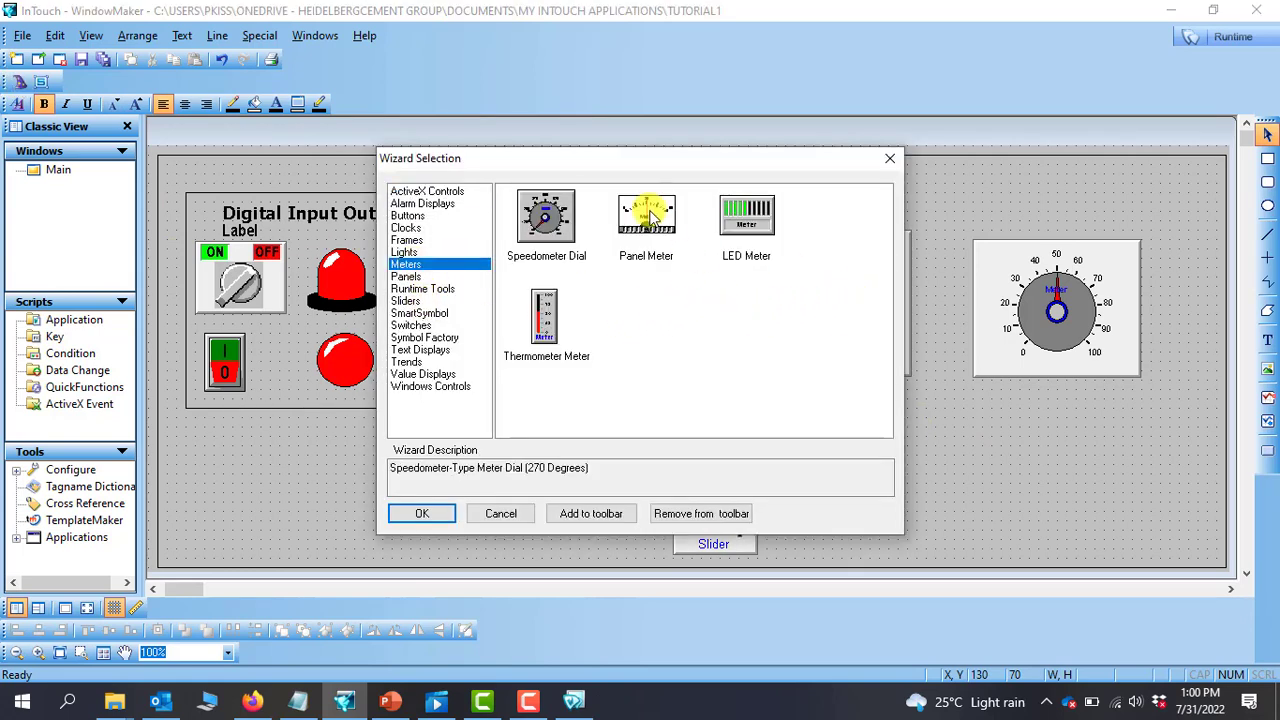
{"action": "left_click", "coordinate": [644, 212]}
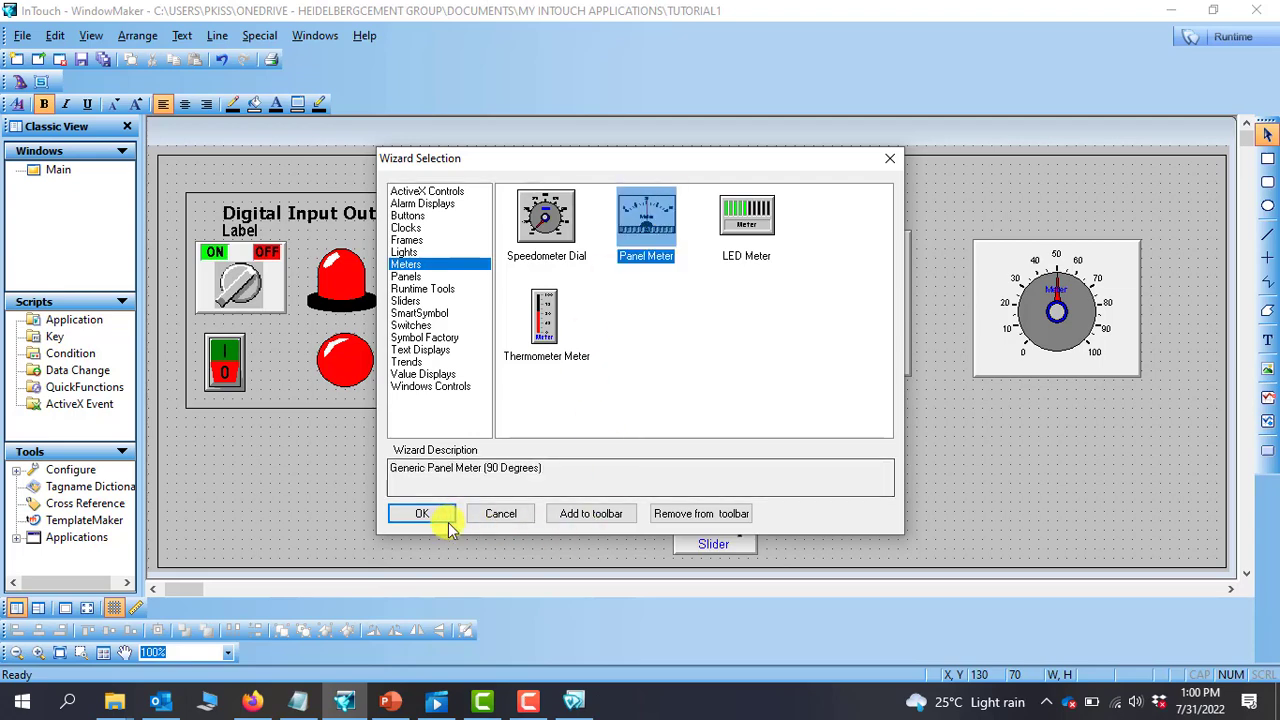
{"action": "left_click", "coordinate": [420, 512]}
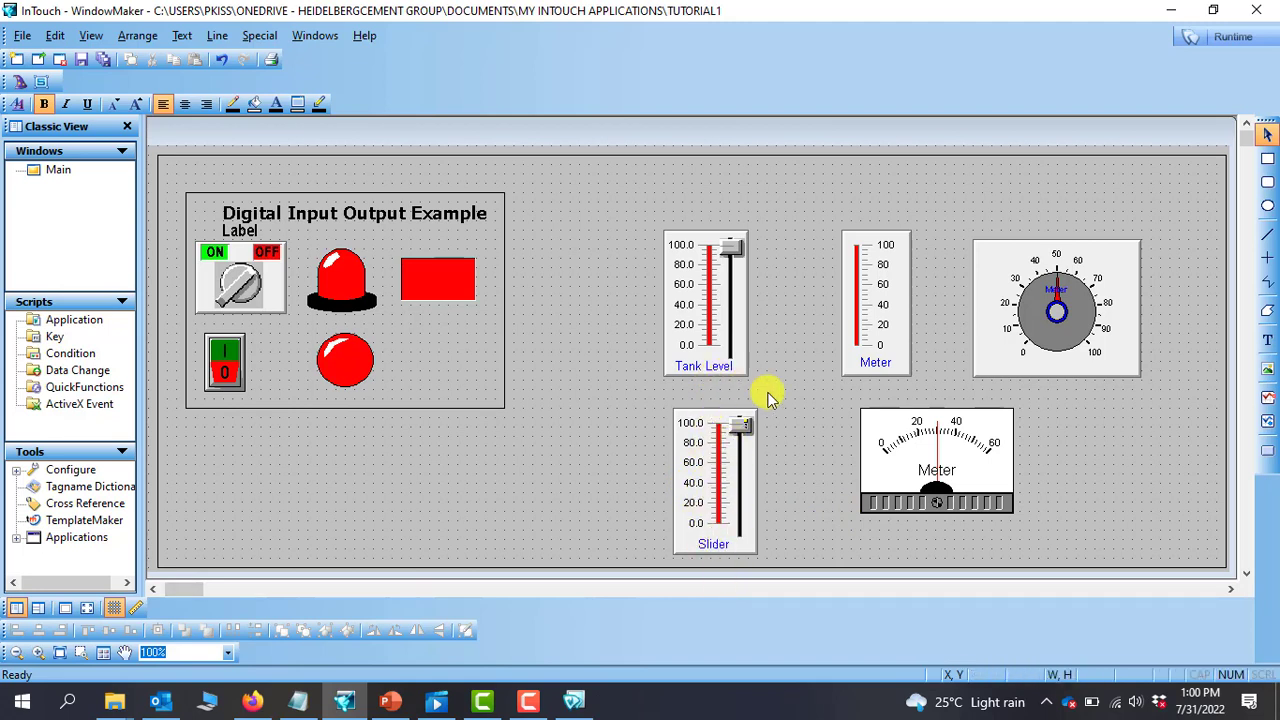
{"action": "mouse_move", "coordinate": [964, 458]}
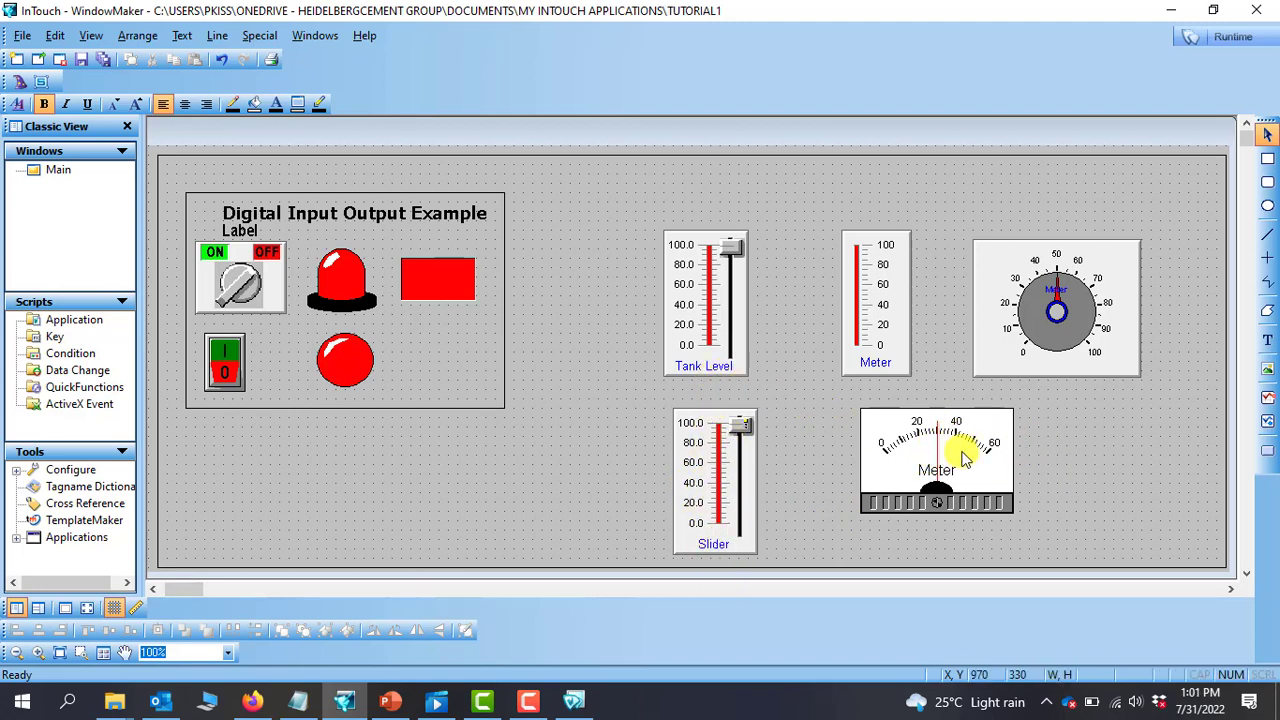
Step: Set the panel meter's Maximum to 100 so its scale reads 0–100
{"action": "double_click", "coordinate": [936, 460]}
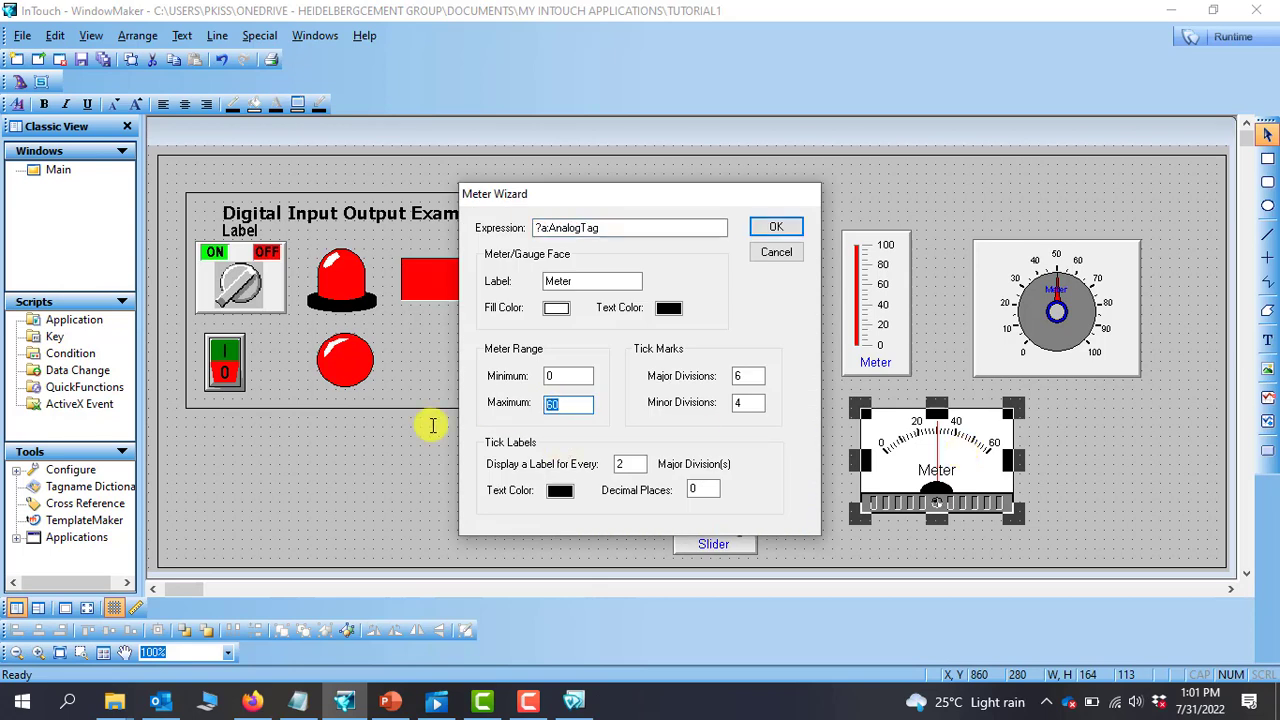
{"action": "type", "text": "100"}
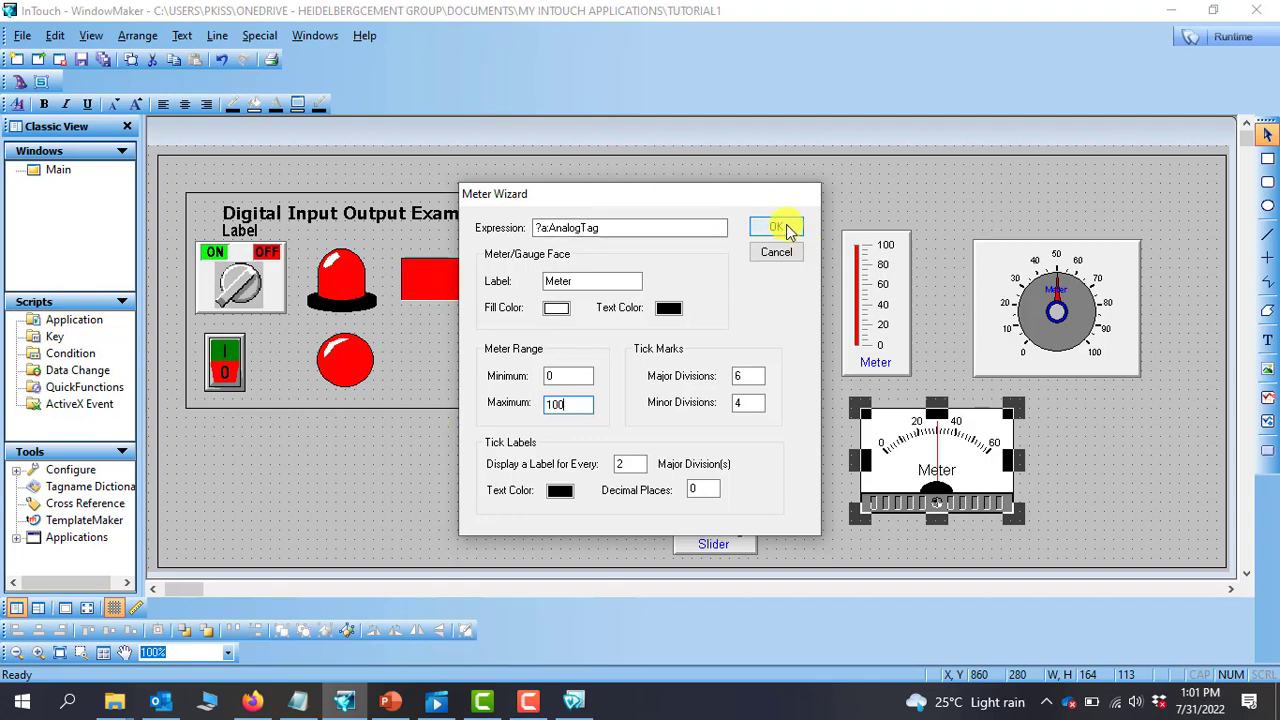
{"action": "left_click", "coordinate": [776, 228]}
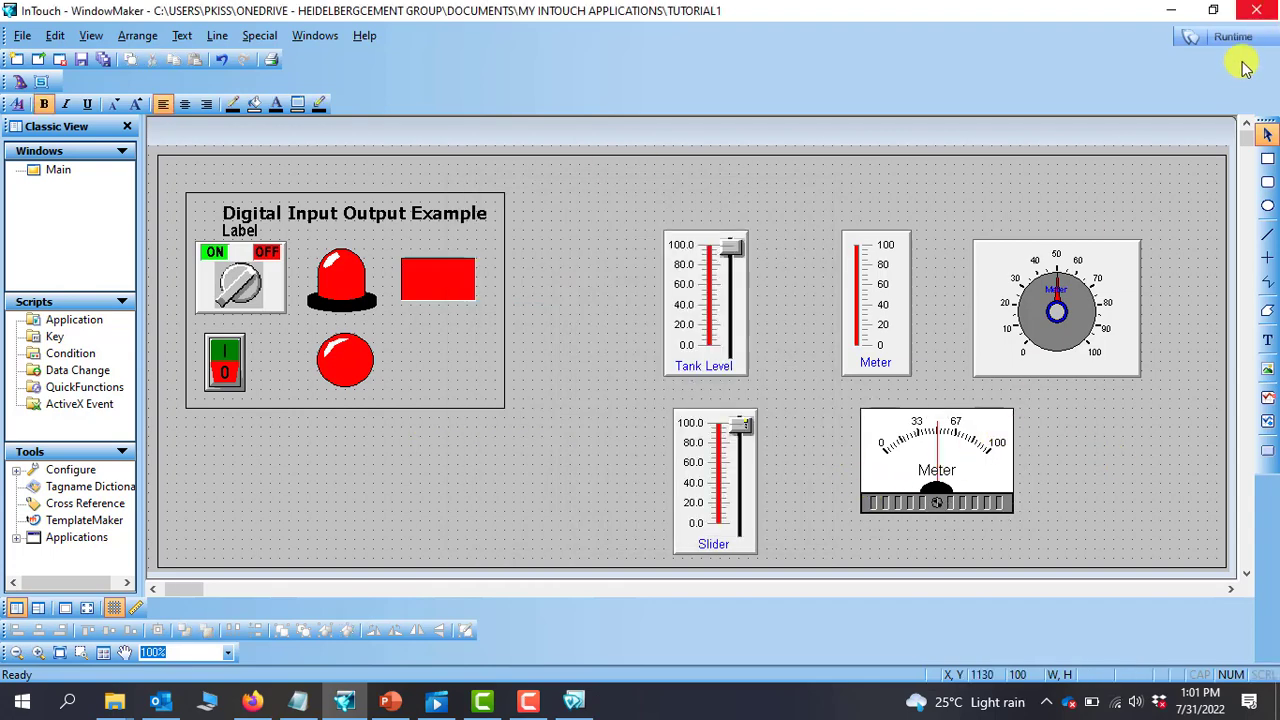
{"action": "mouse_move", "coordinate": [1016, 460]}
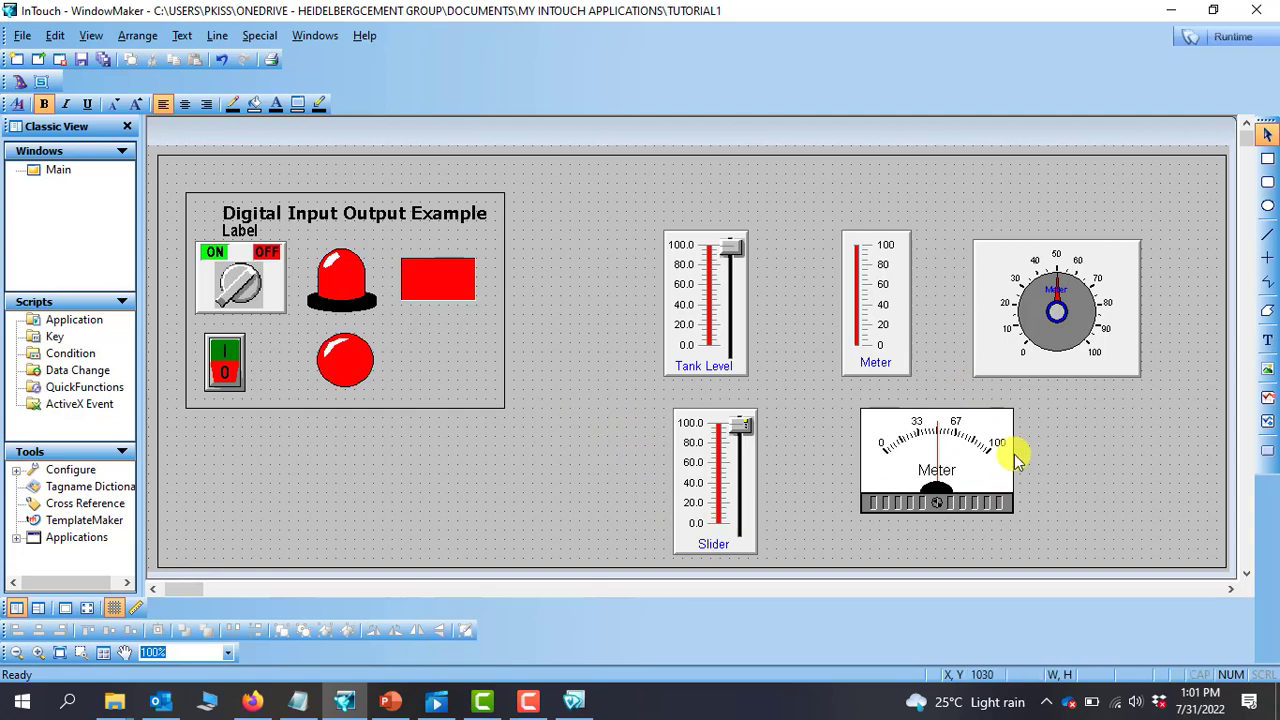
Step: Bind the second slider to tagname level2 and define level2 as a Memory Real tag
{"action": "double_click", "coordinate": [714, 480]}
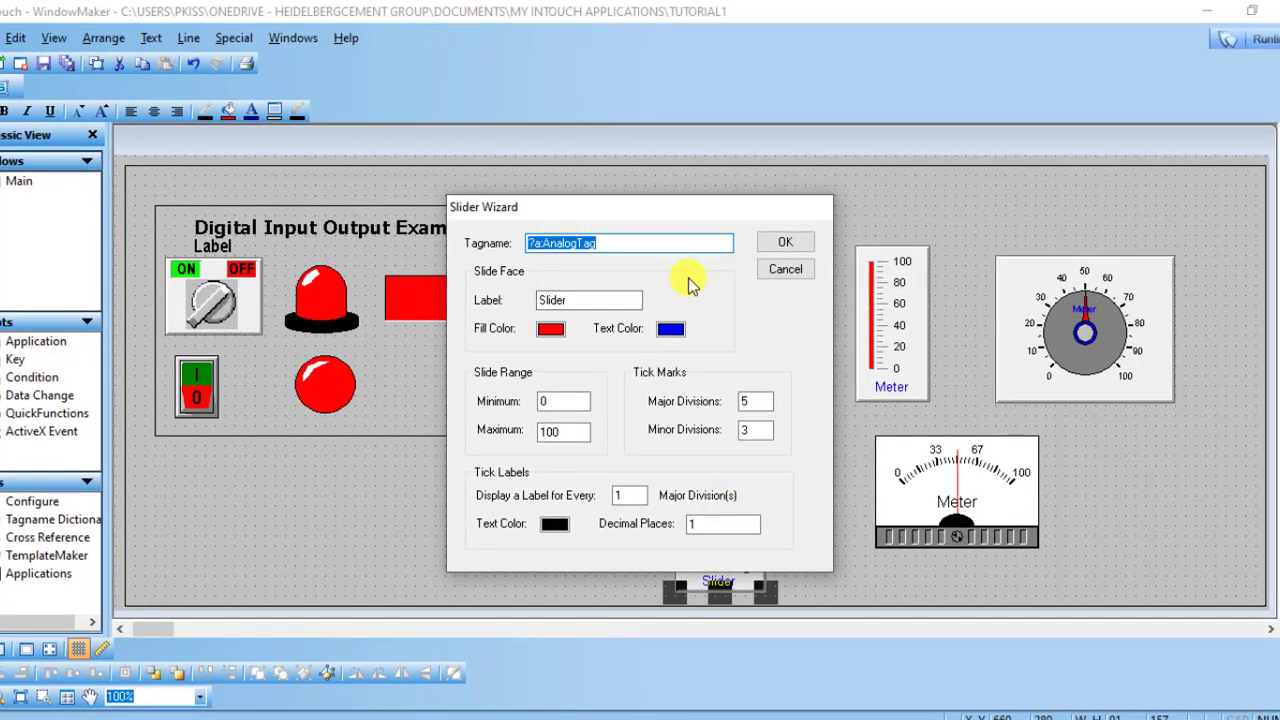
{"action": "type", "text": "level2"}
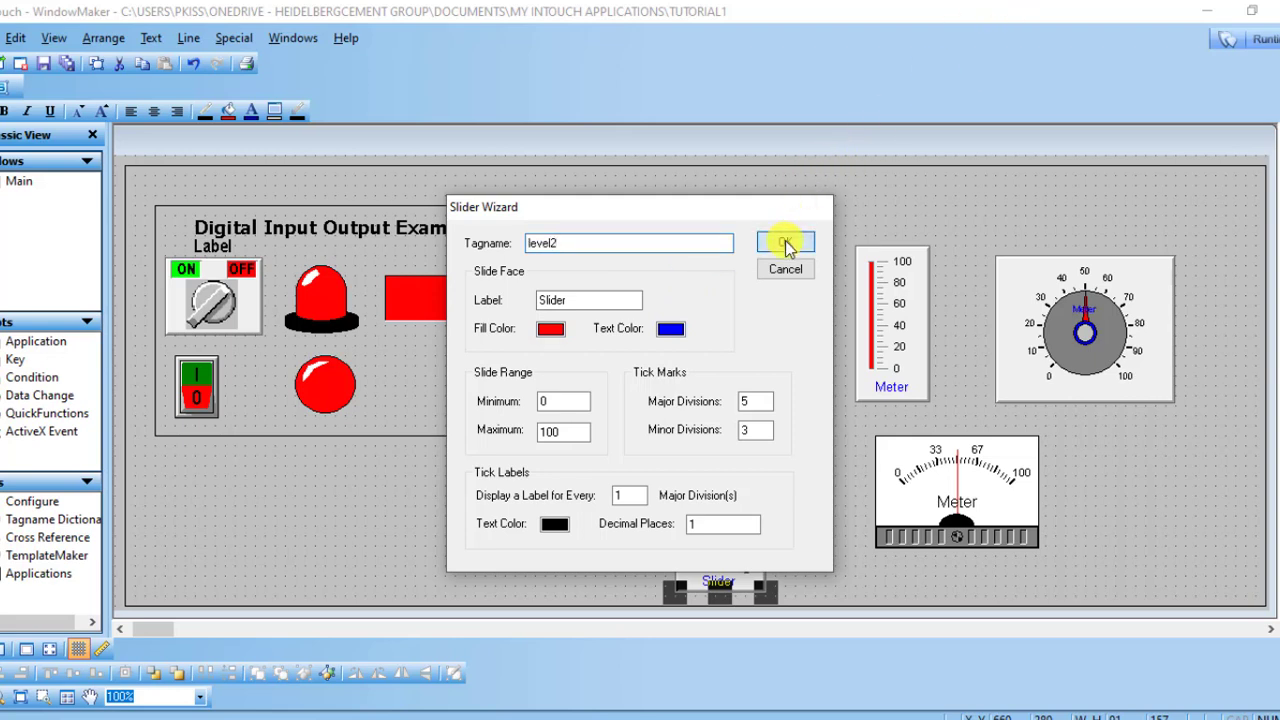
{"action": "left_click", "coordinate": [784, 242]}
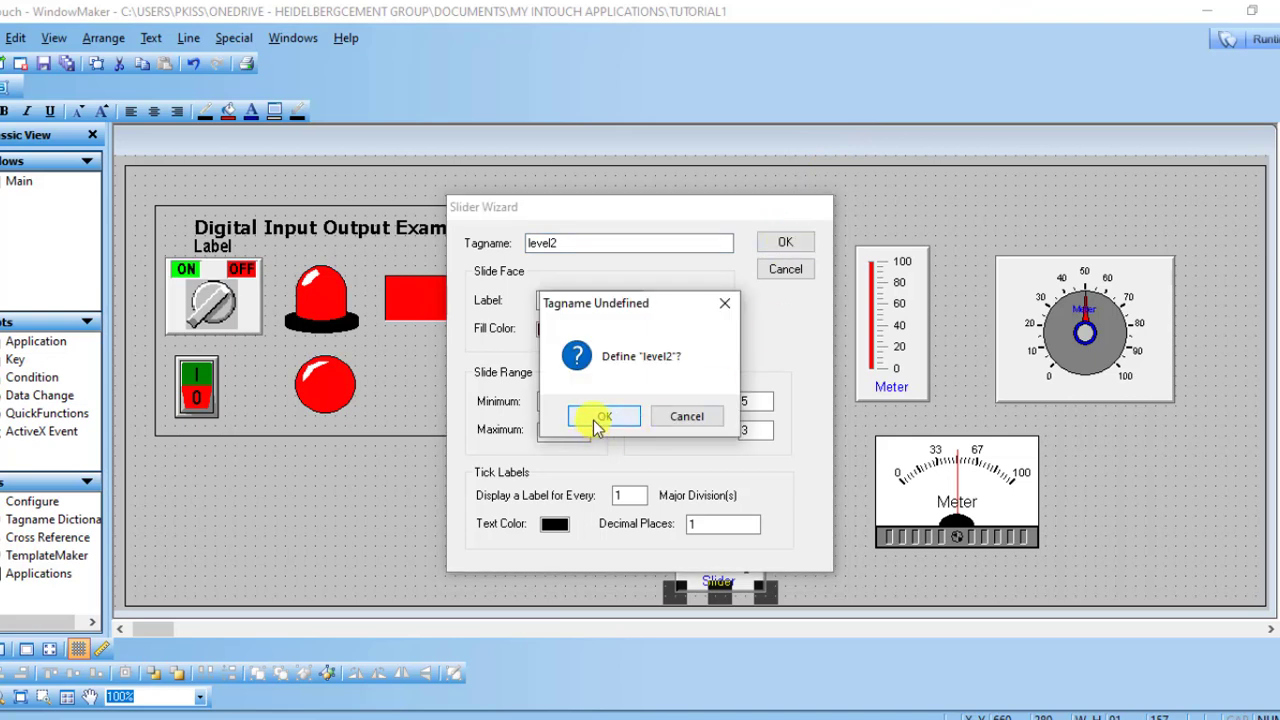
{"action": "left_click", "coordinate": [602, 416]}
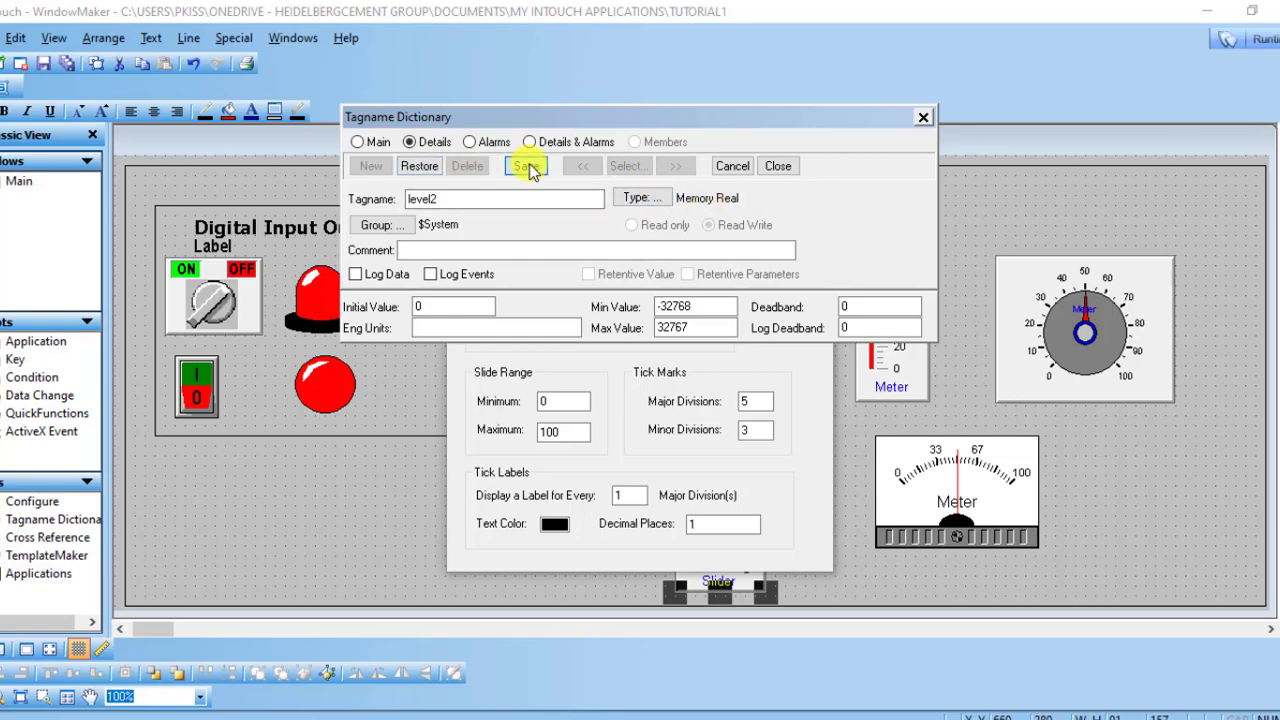
{"action": "left_click", "coordinate": [526, 164]}
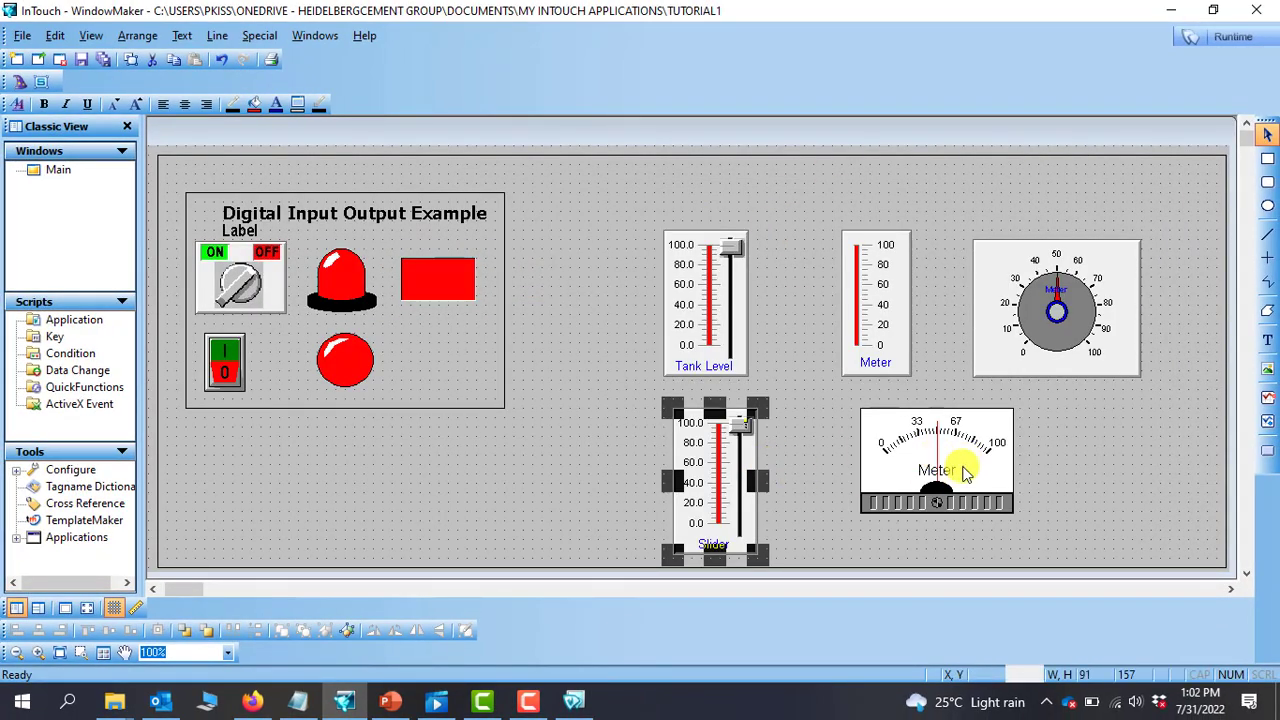
Step: Set the panel meter's expression to level2 in the Meter Wizard
{"action": "double_click", "coordinate": [936, 460]}
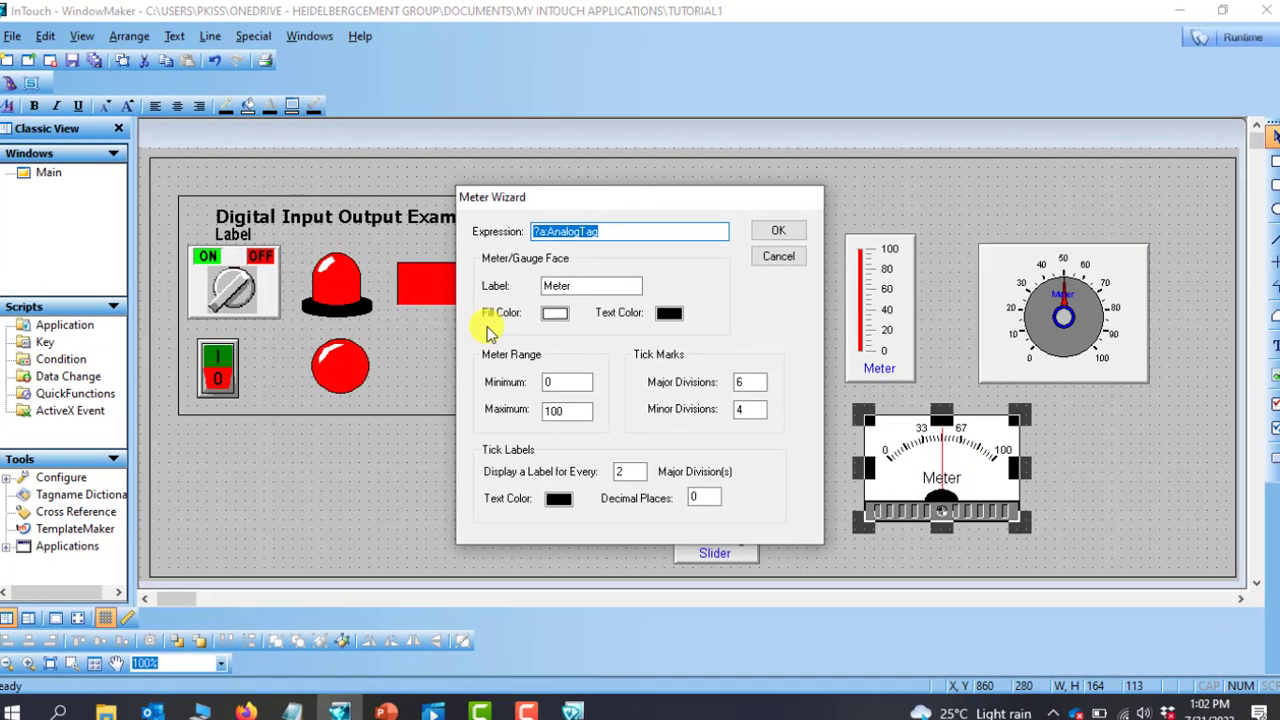
{"action": "type", "text": "level2"}
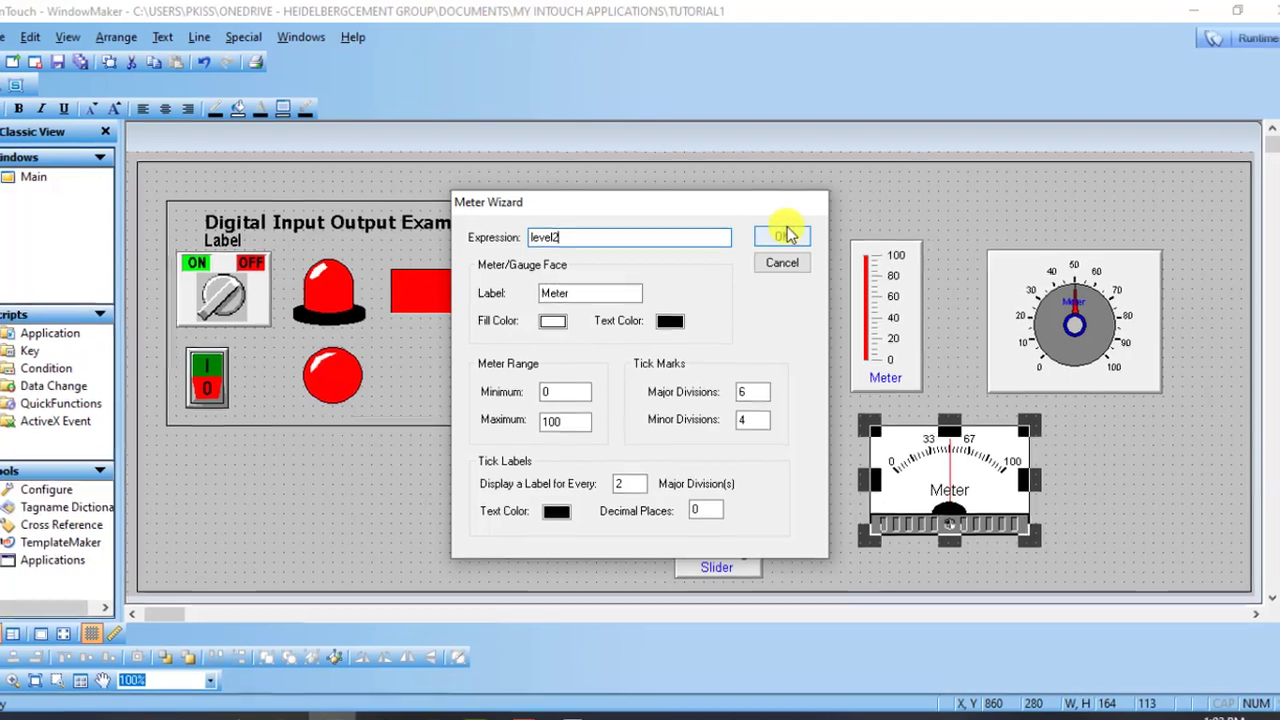
{"action": "left_click", "coordinate": [782, 236]}
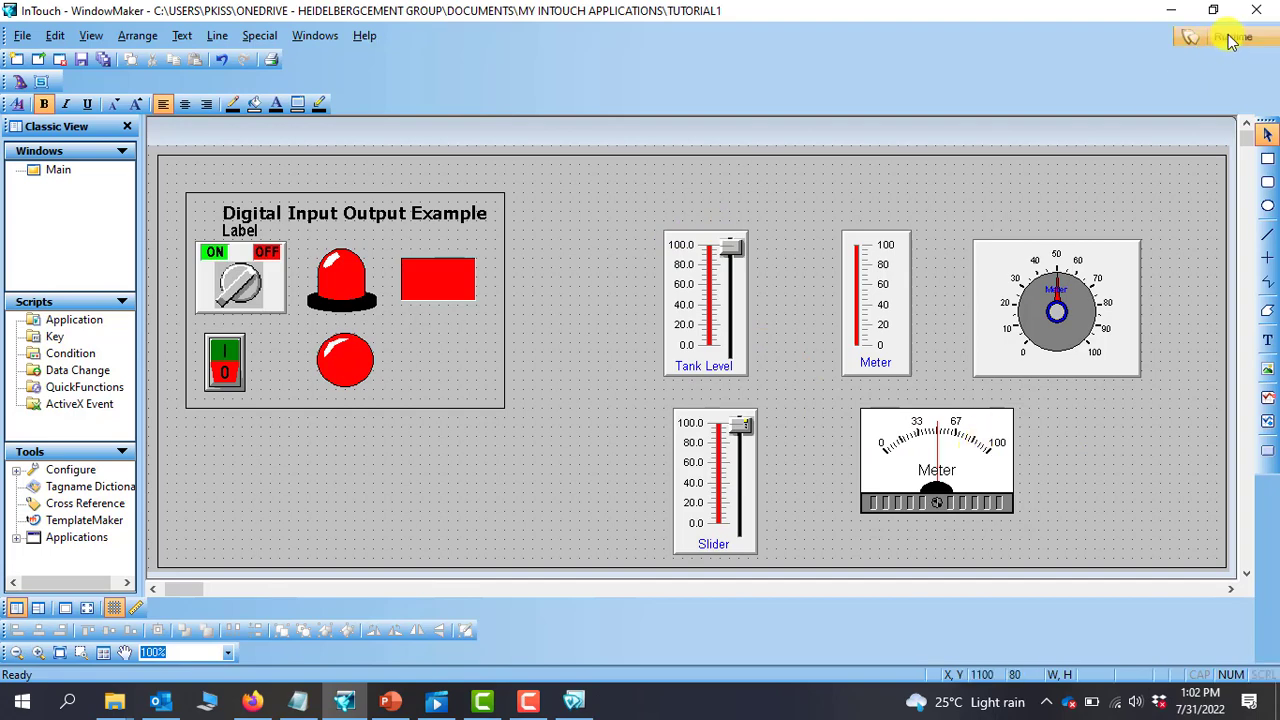
Step: Switch to Runtime and raise the level2 slider to swing the panel meter needle
{"action": "left_click", "coordinate": [1236, 36]}
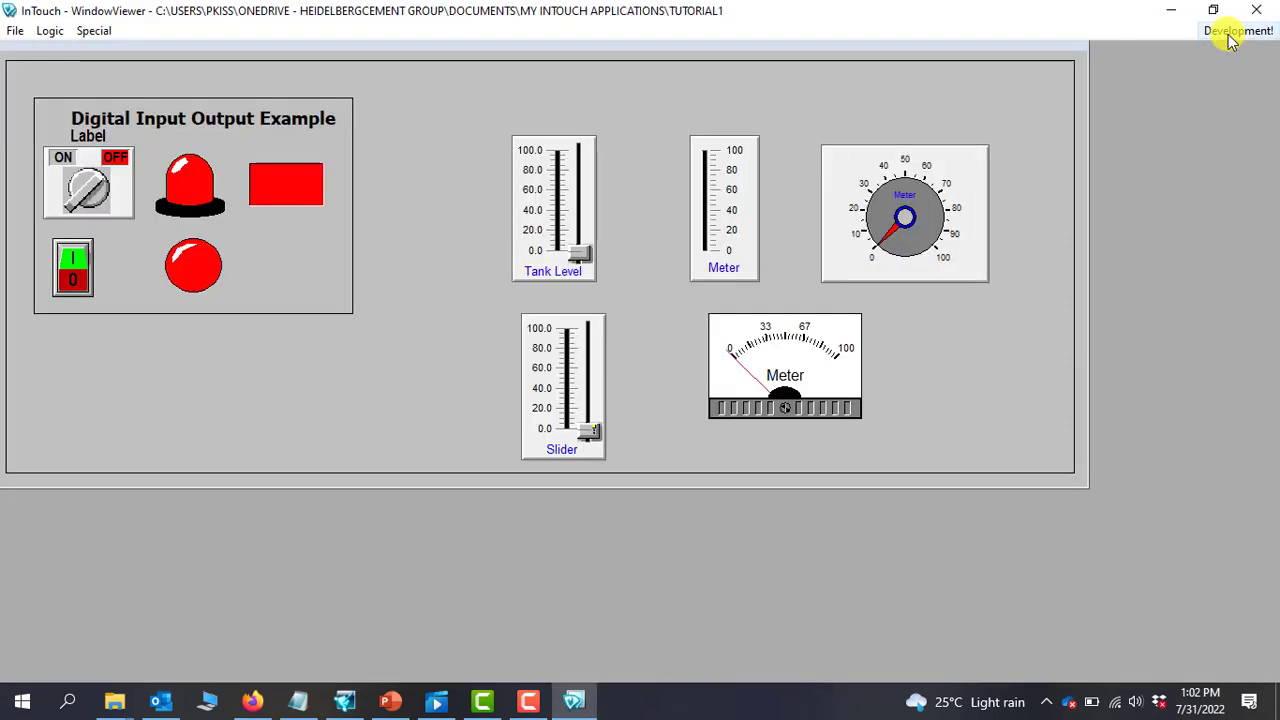
{"action": "mouse_move", "coordinate": [536, 472]}
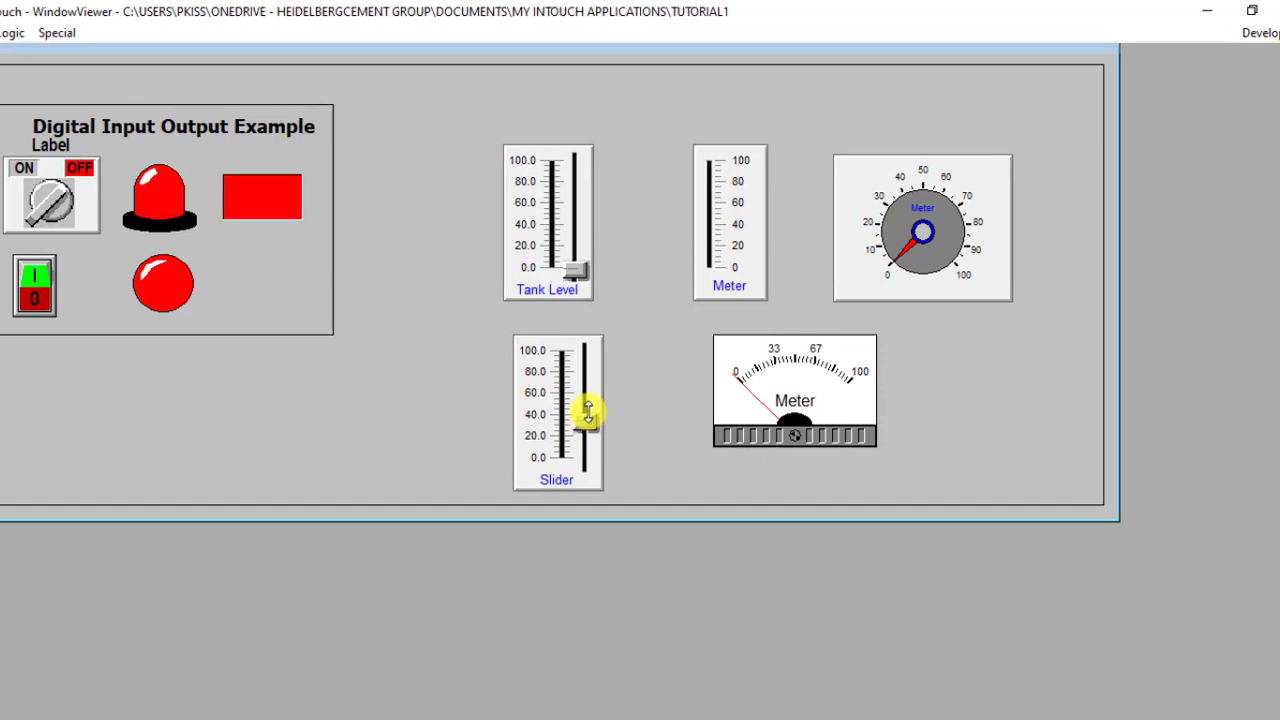
{"action": "left_click_drag", "start_coordinate": [588, 414], "coordinate": [586, 390]}
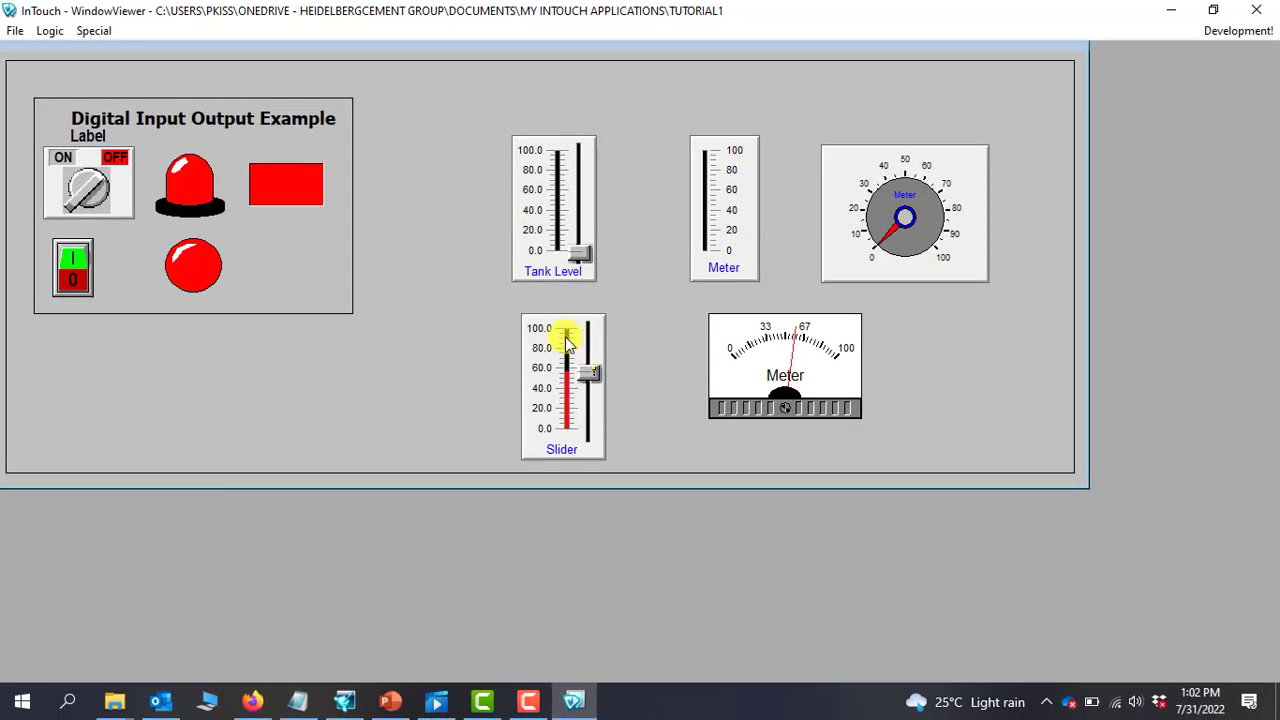
Step: Raise Tank Level near the top to move thermometer and dial, then adjust level2 to watch the panel meter
{"action": "left_click_drag", "start_coordinate": [578, 344], "coordinate": [580, 256]}
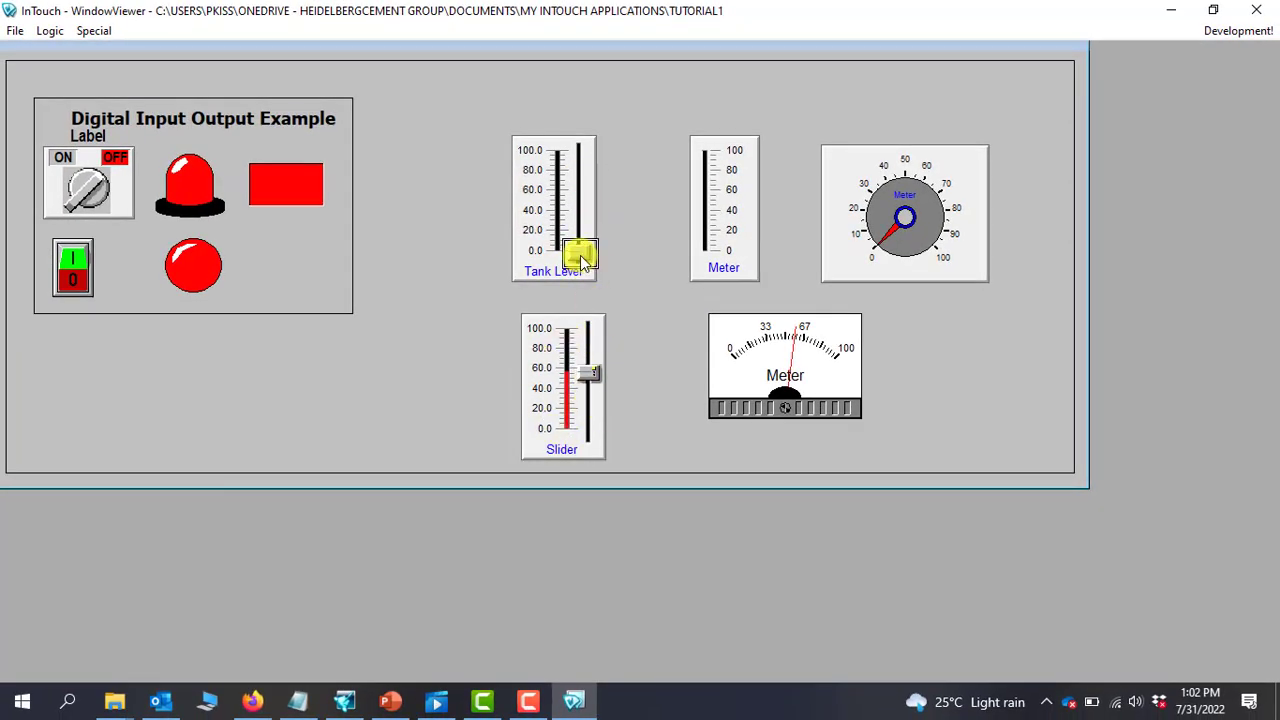
{"action": "left_click_drag", "start_coordinate": [580, 256], "coordinate": [580, 218]}
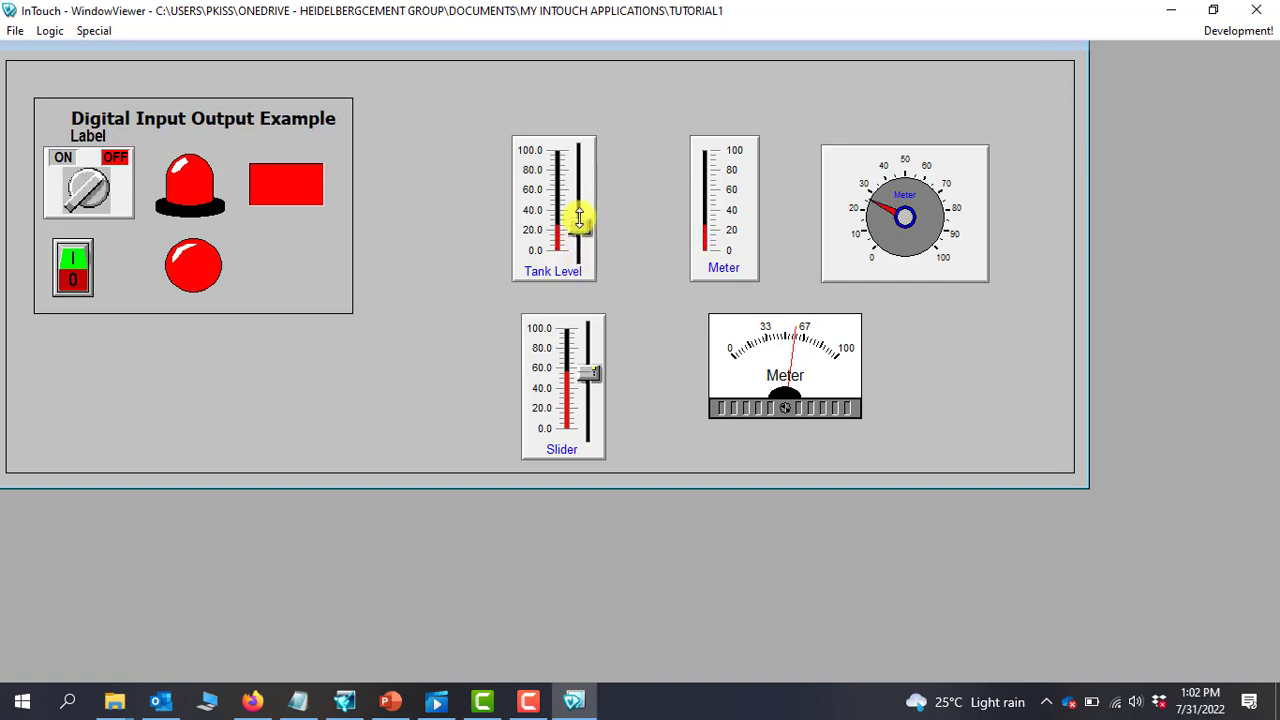
{"action": "left_click_drag", "start_coordinate": [580, 218], "coordinate": [580, 196]}
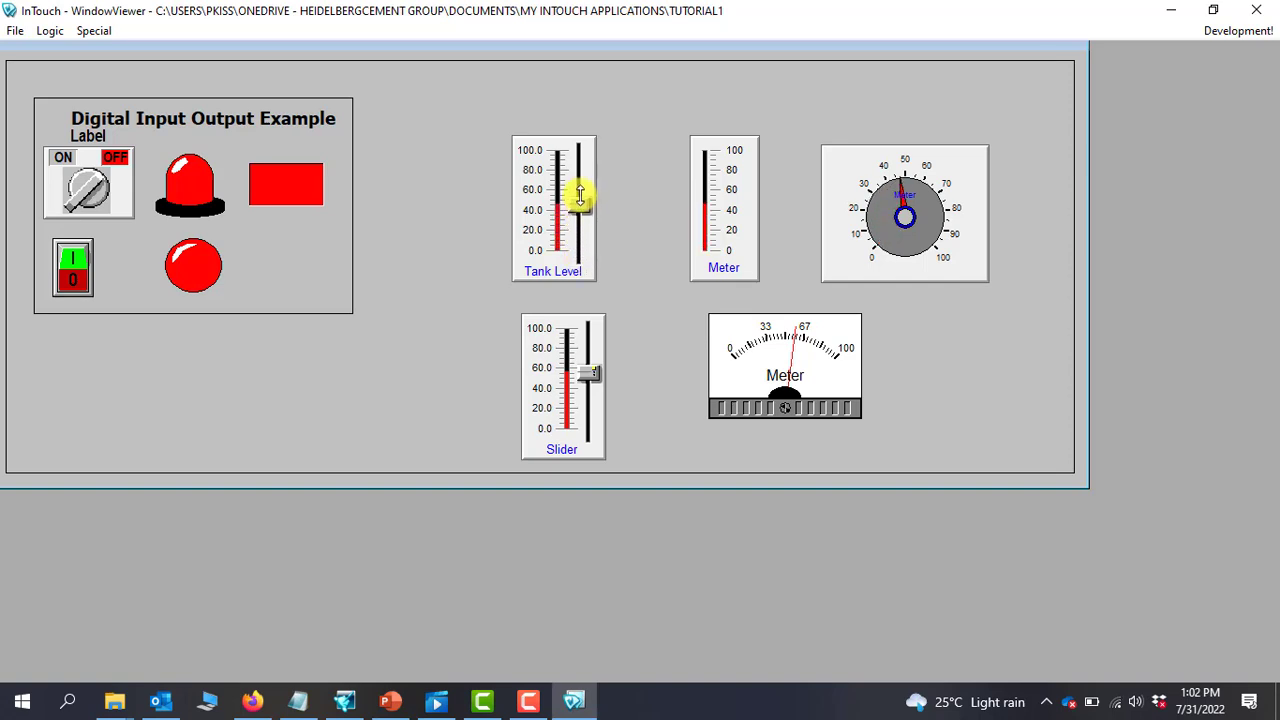
{"action": "left_click_drag", "start_coordinate": [580, 196], "coordinate": [580, 184]}
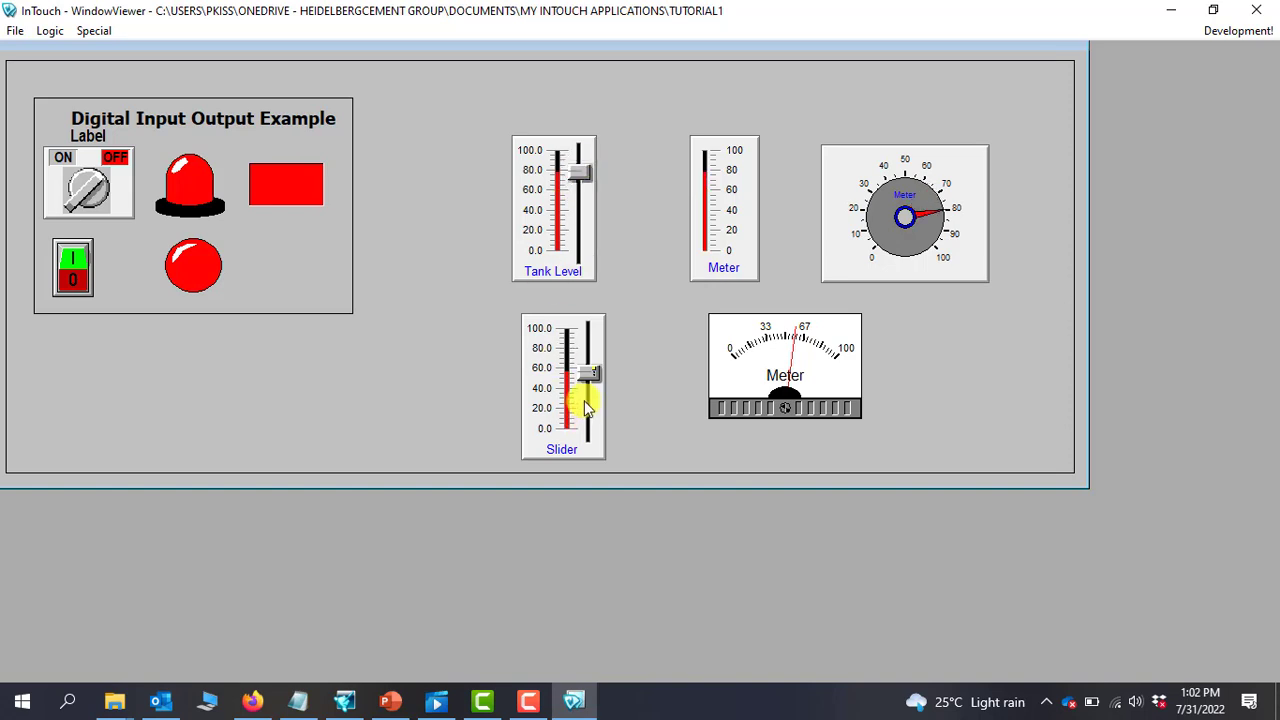
{"action": "left_click_drag", "start_coordinate": [588, 404], "coordinate": [588, 360]}
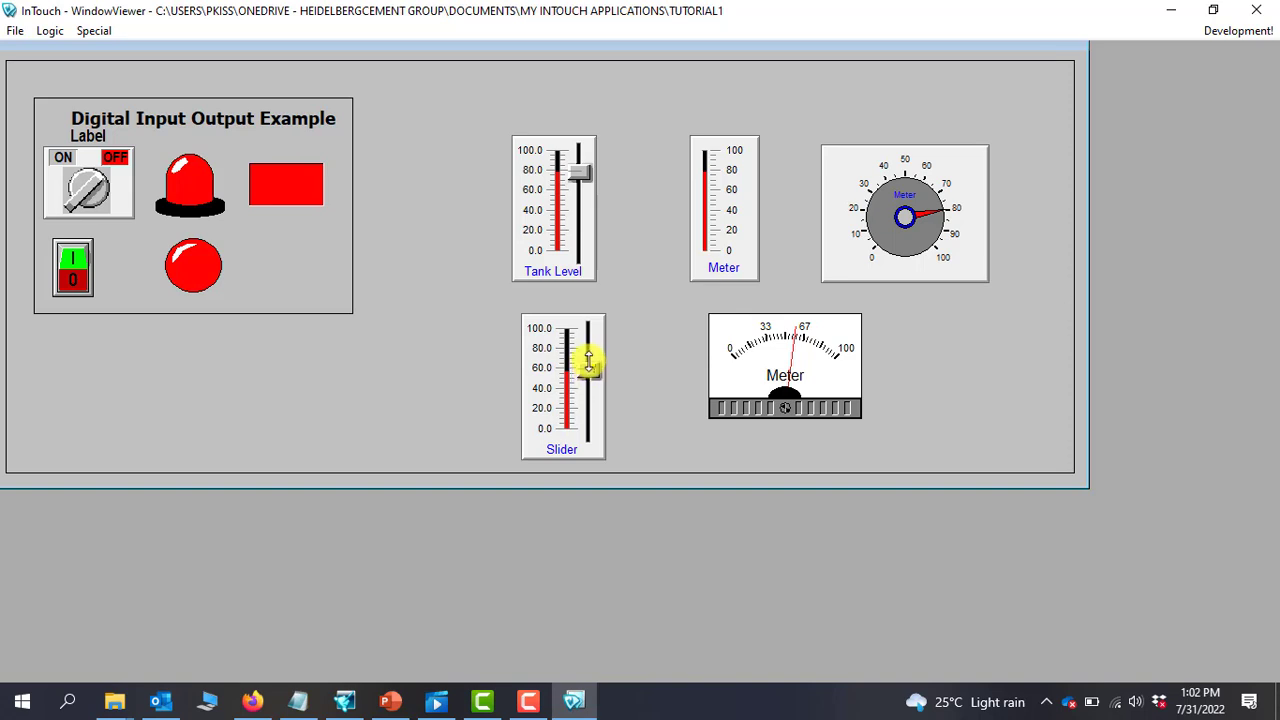
{"action": "left_click_drag", "start_coordinate": [588, 368], "coordinate": [588, 348]}
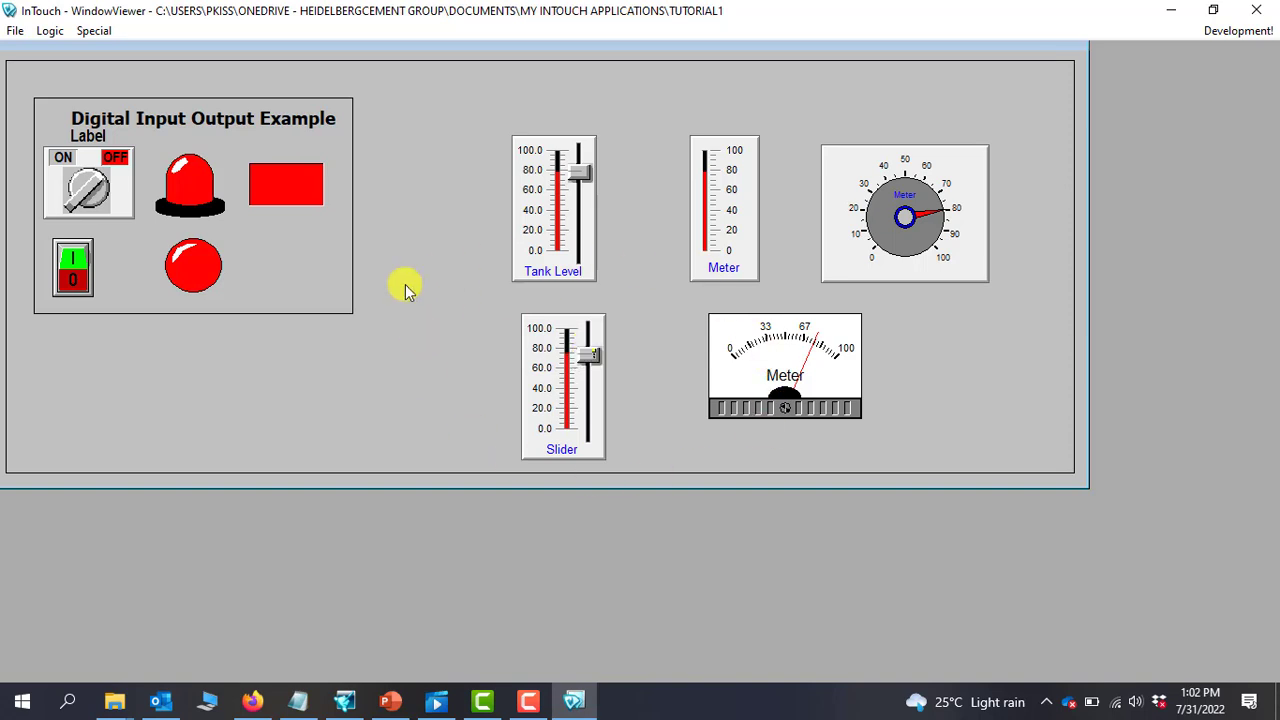
{"action": "mouse_move", "coordinate": [760, 350]}
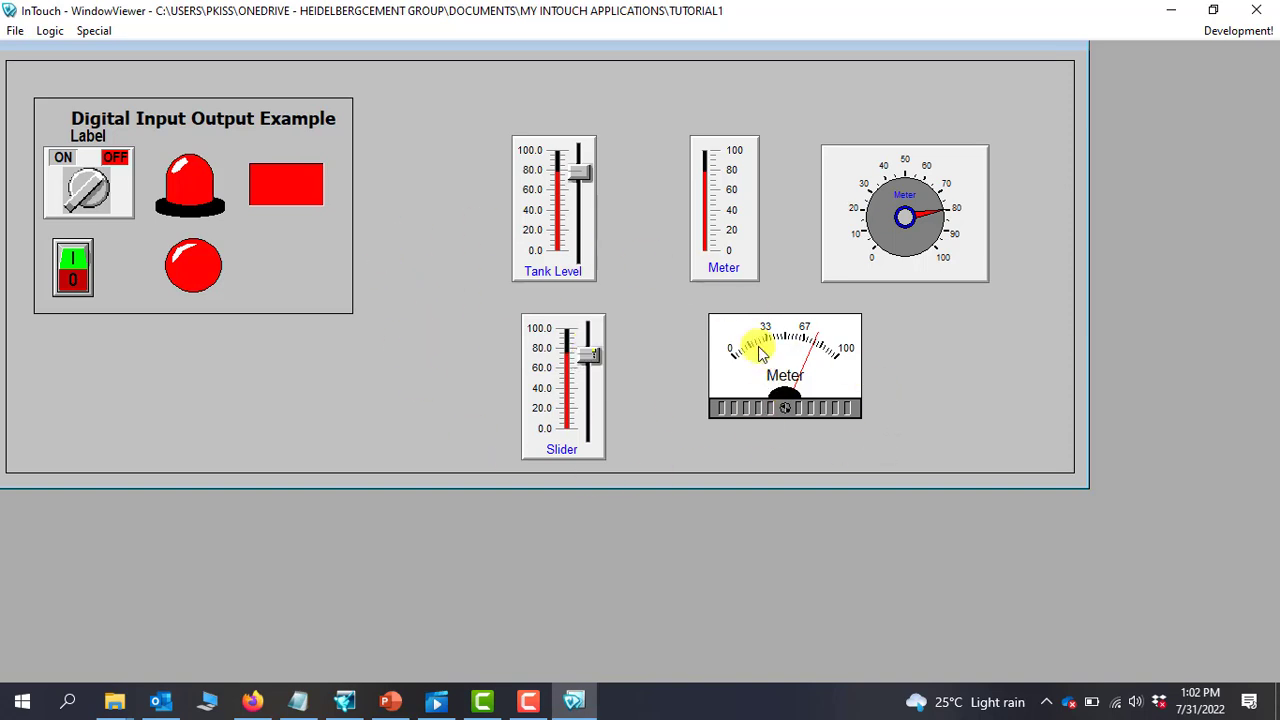
{"action": "mouse_move", "coordinate": [780, 352]}
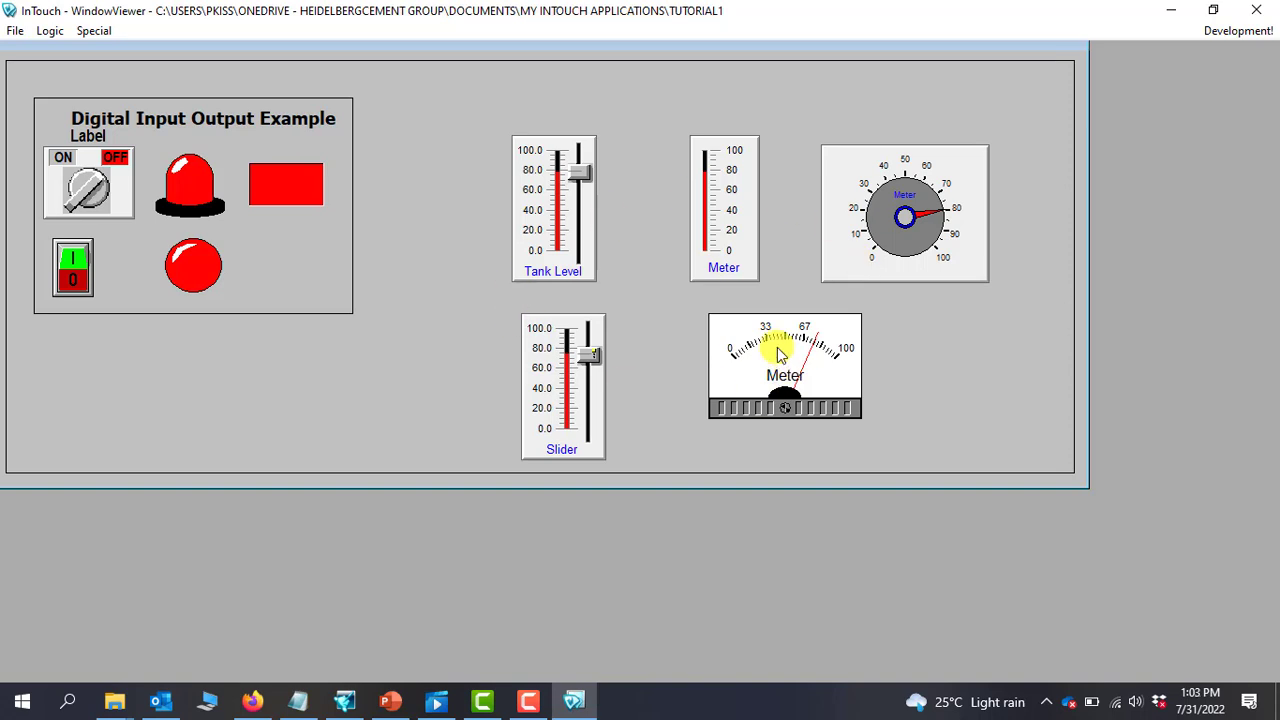
{"action": "mouse_move", "coordinate": [780, 350]}
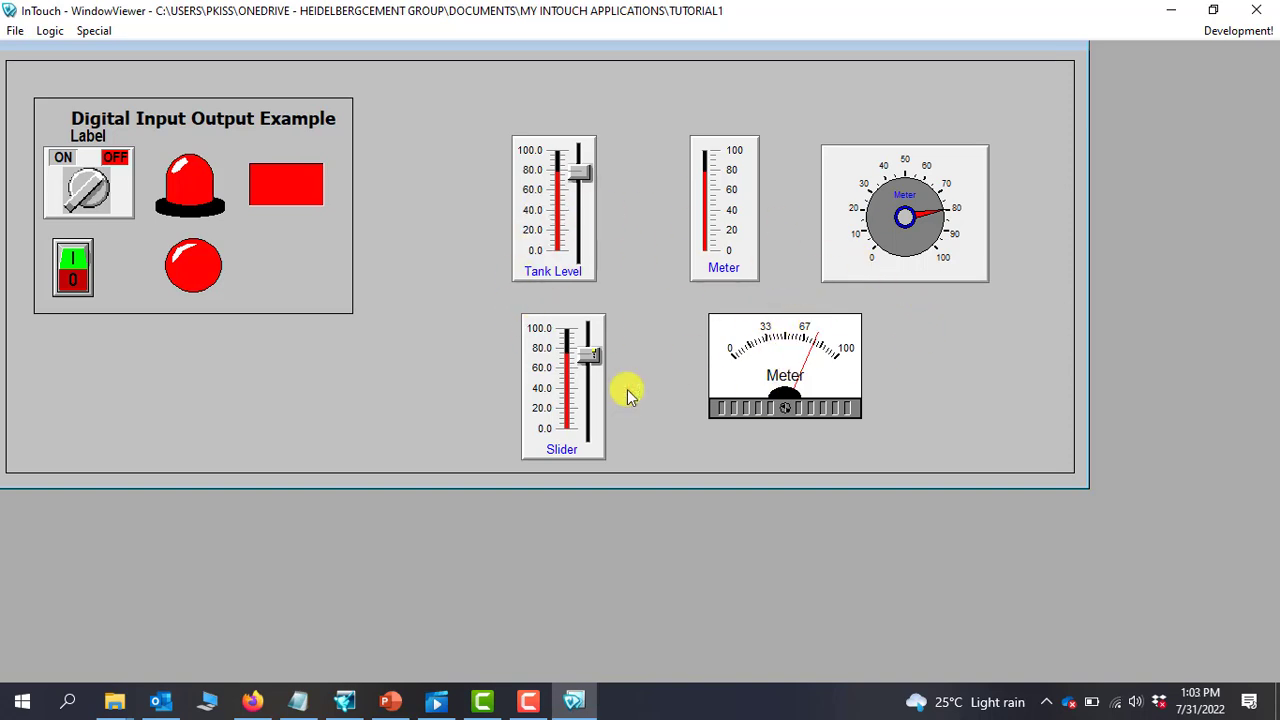
{"action": "mouse_move", "coordinate": [770, 304]}
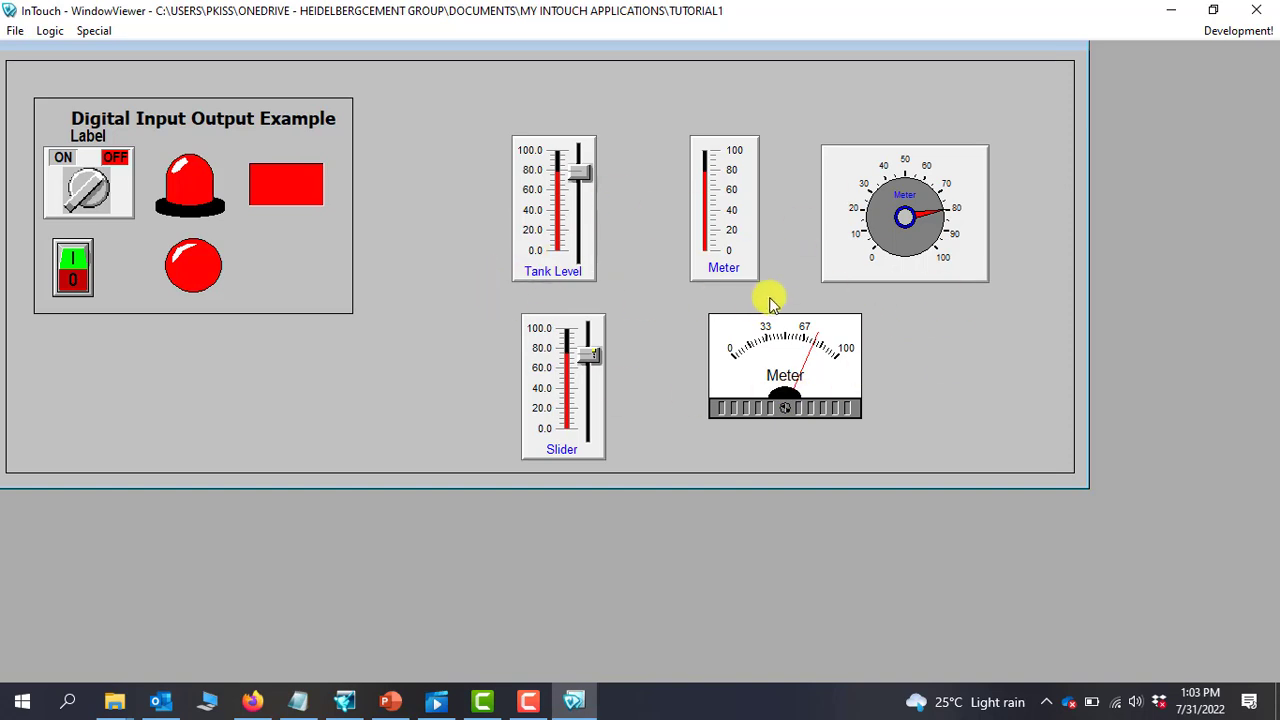
{"action": "mouse_move", "coordinate": [1004, 218]}
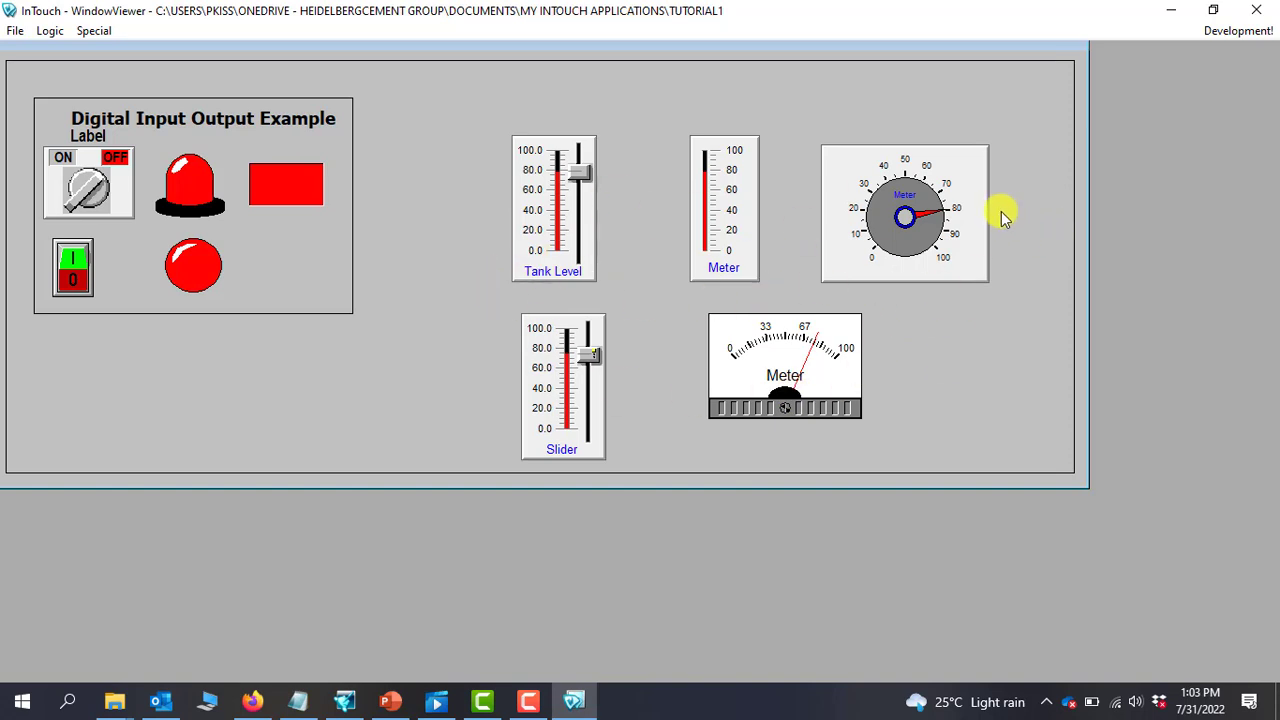
{"action": "mouse_move", "coordinate": [1012, 212]}
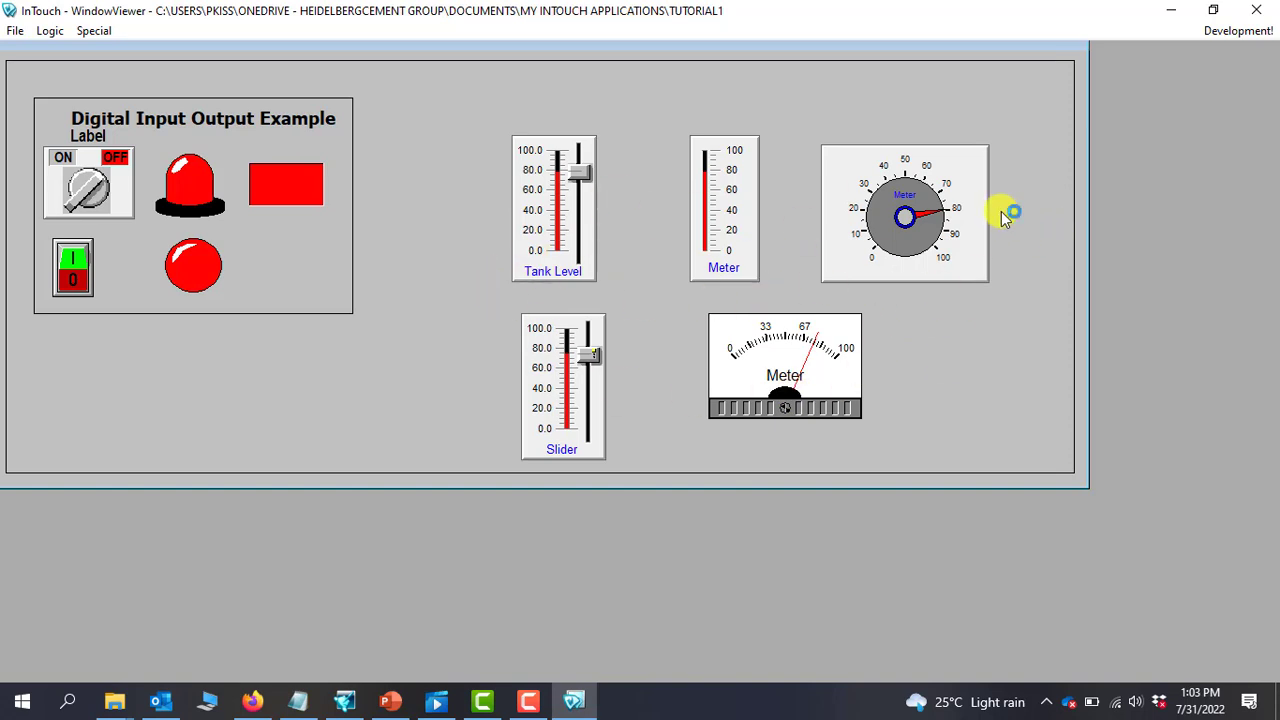
{"action": "mouse_move", "coordinate": [1004, 218]}
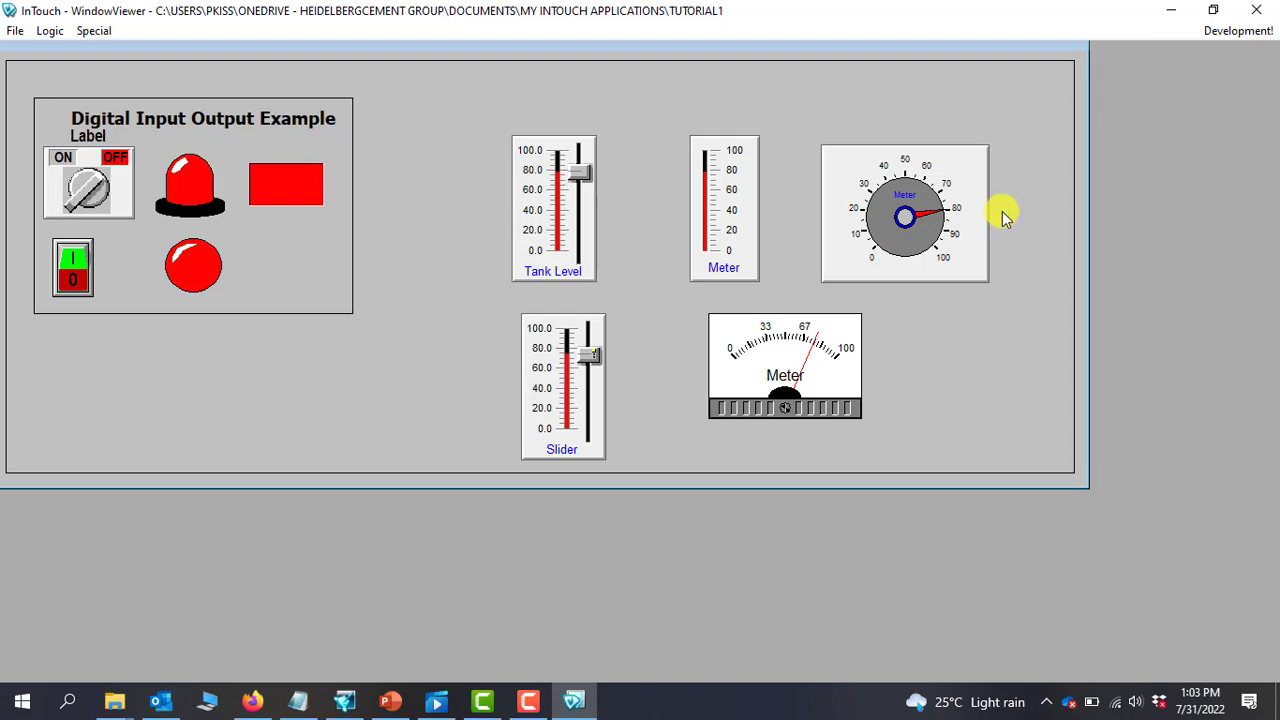
{"action": "mouse_move", "coordinate": [1238, 30]}
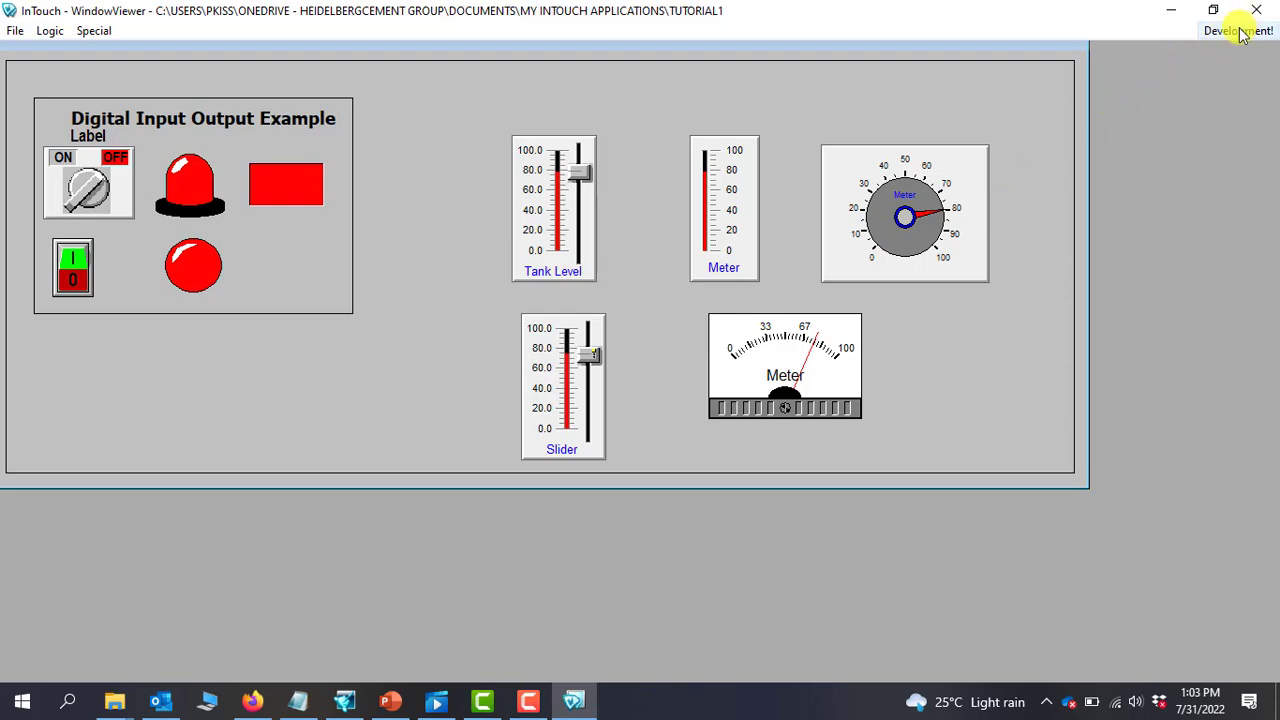